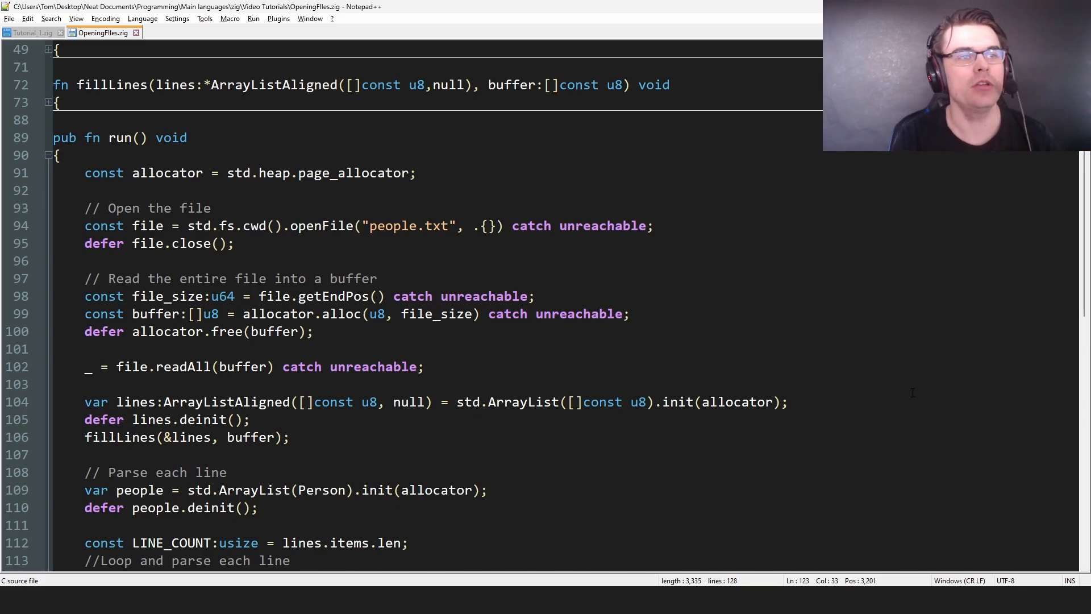
- Check people.txt, return to OpeningFiles.zig, unfold the Person struct and scroll toward run
{"action": "left_click", "coordinate": [167, 32]}
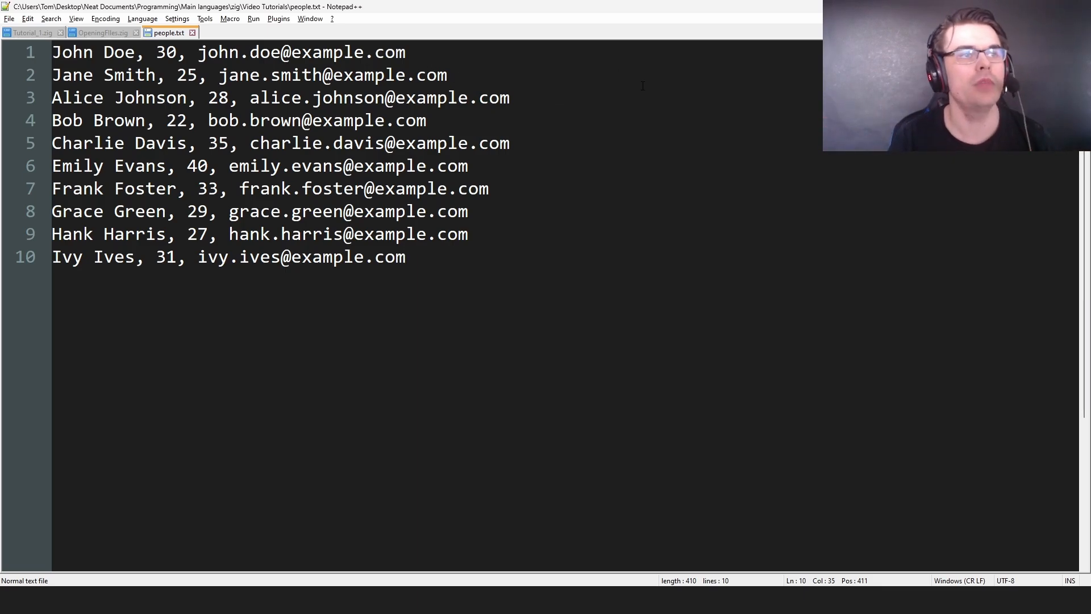
{"action": "left_click", "coordinate": [101, 32]}
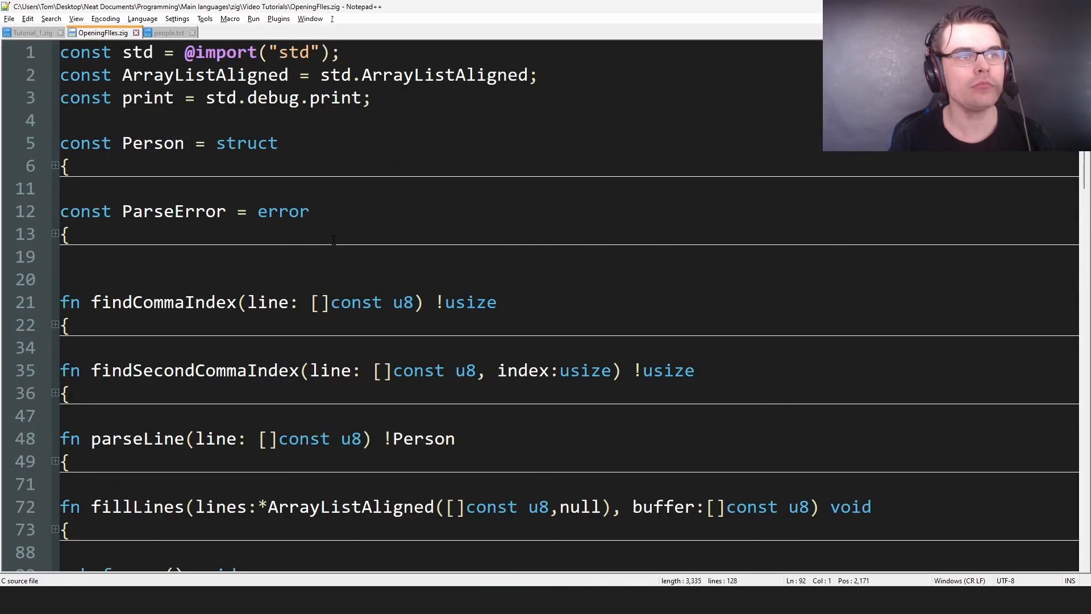
{"action": "left_click", "coordinate": [55, 165]}
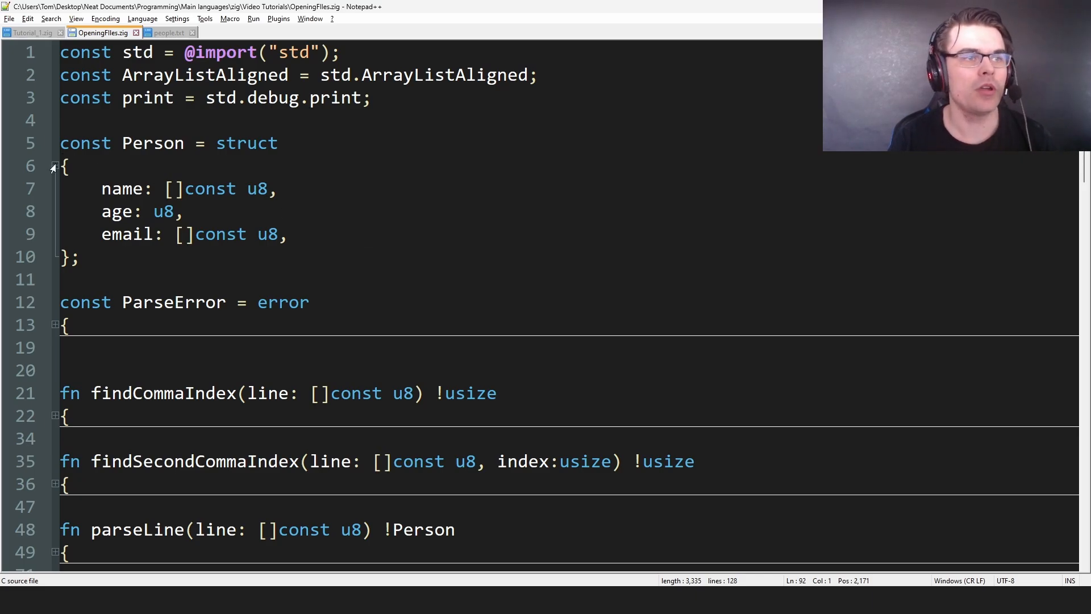
{"action": "scroll", "scroll_direction": "down", "scroll_amount": 3}
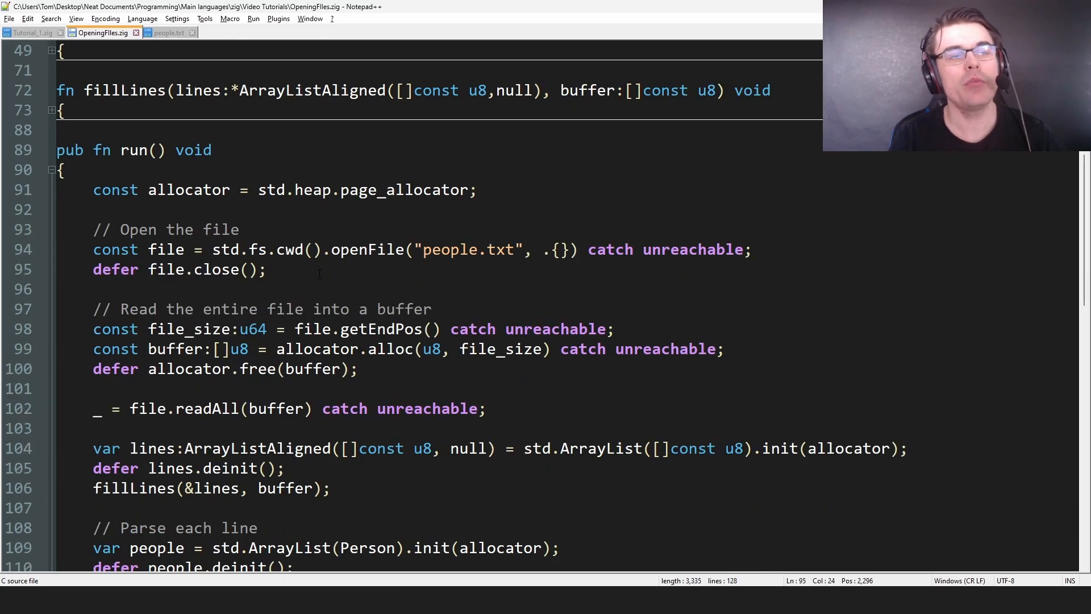
- Point at the deferred file.close() line, then bring OpeningFiles.zig up in Visual Studio Code
{"action": "left_click", "coordinate": [267, 269]}
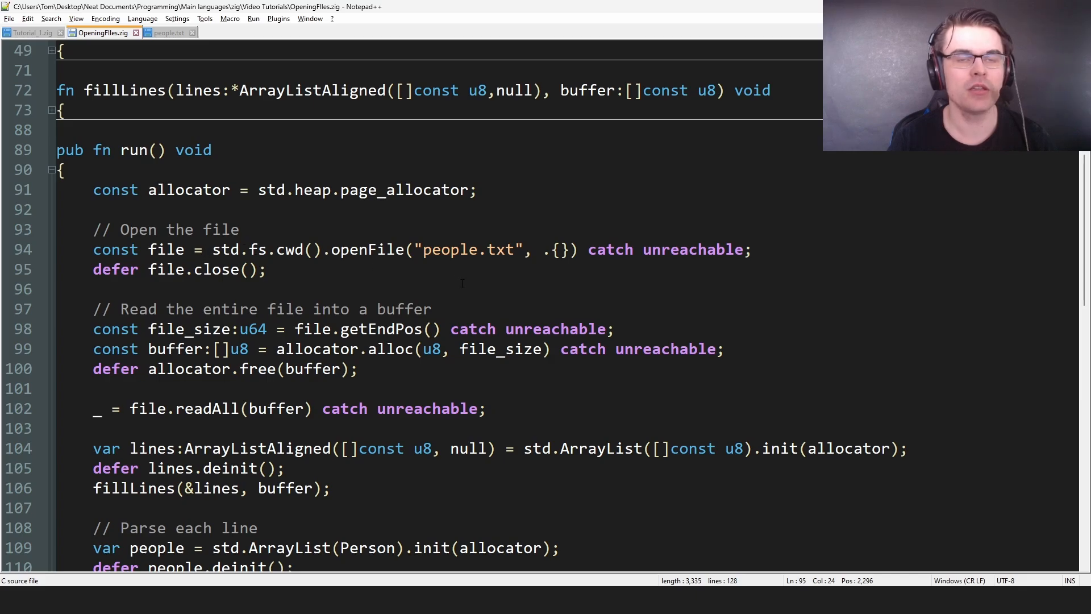
{"action": "left_click", "coordinate": [266, 270]}
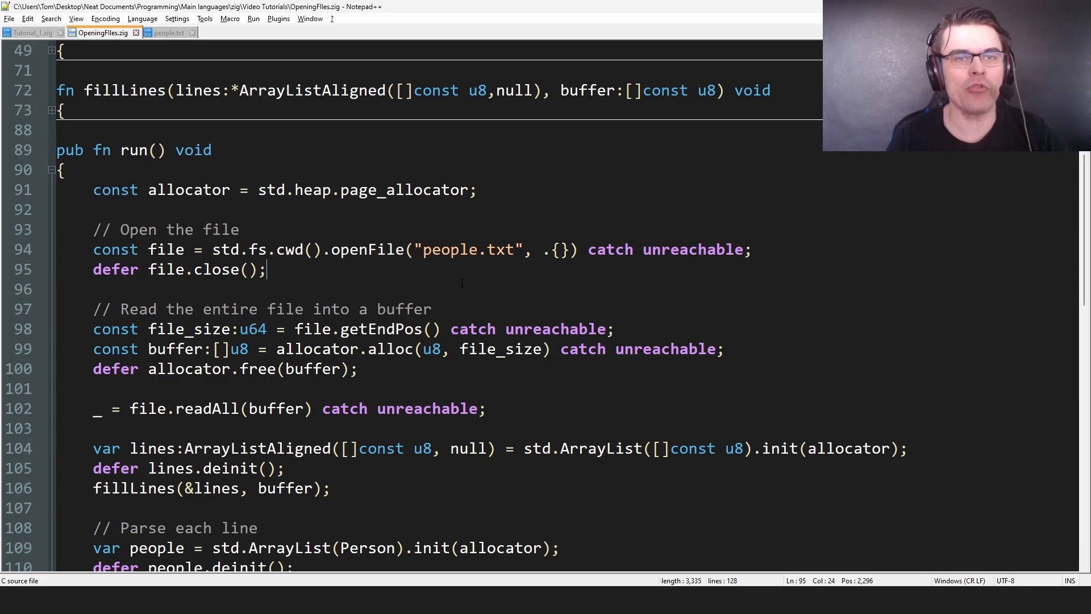
{"action": "left_click", "coordinate": [562, 249]}
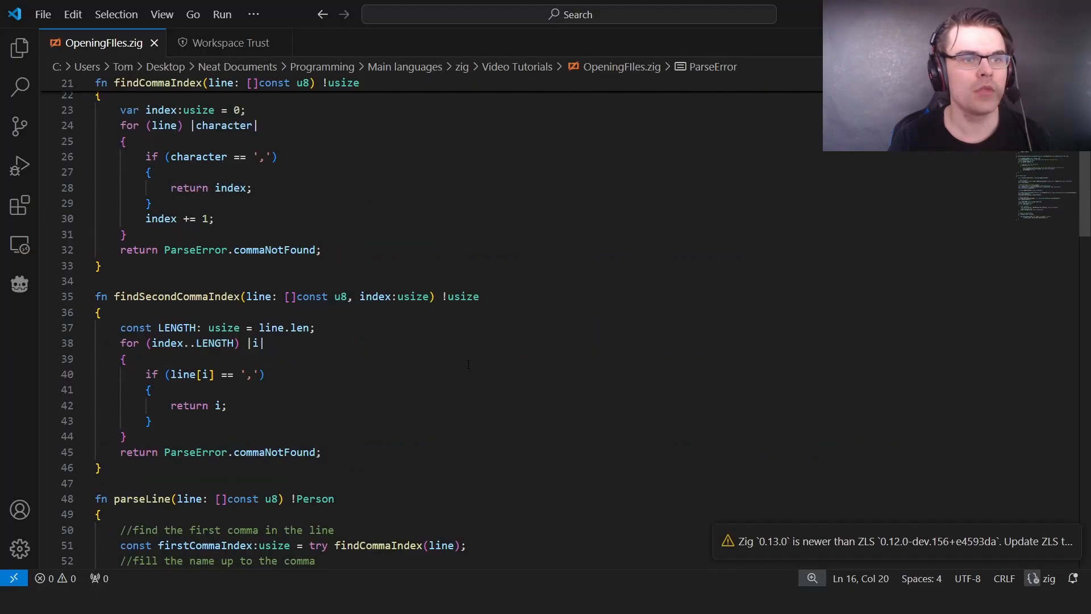
- Scroll to the openFile call and jump to its definition in the standard library's fs.zig
{"action": "scroll", "scroll_direction": "down", "scroll_amount": 3}
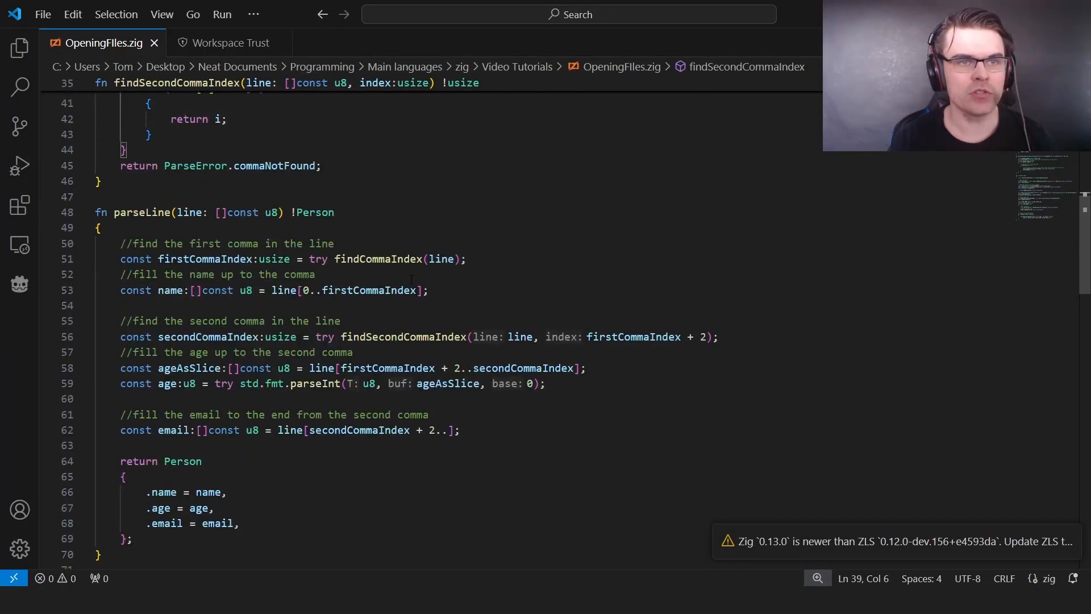
{"action": "scroll", "scroll_direction": "down", "scroll_amount": 3}
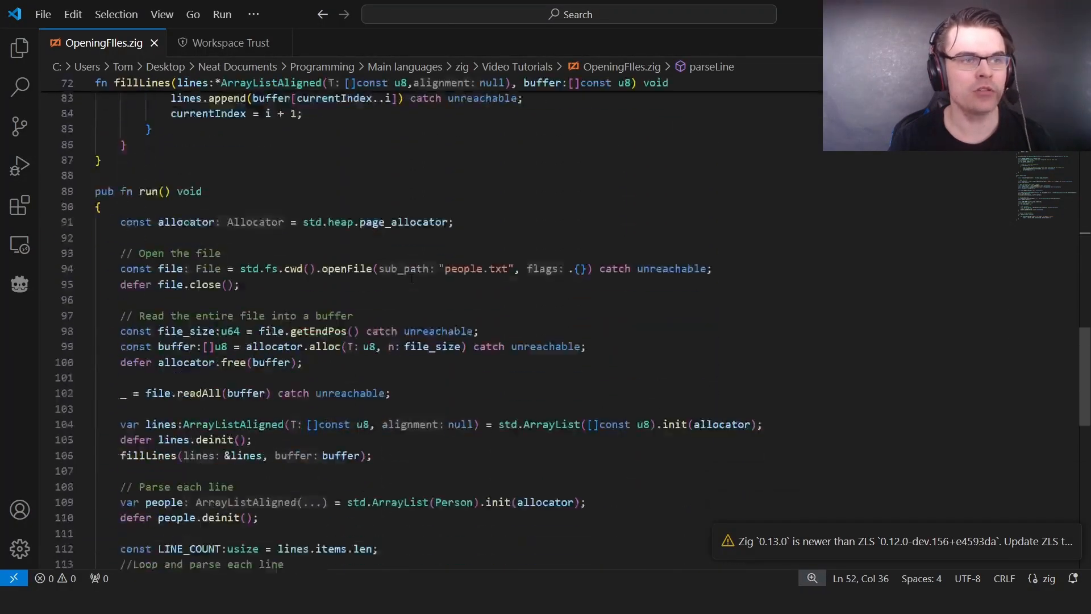
{"action": "left_click", "coordinate": [348, 269]}
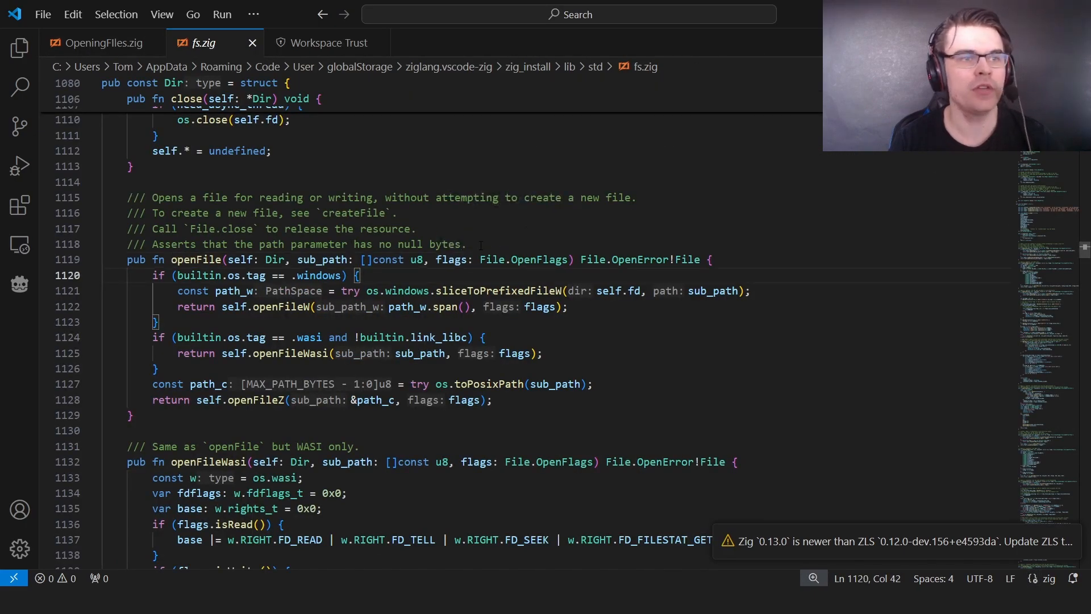
{"action": "mouse_move", "coordinate": [247, 259]}
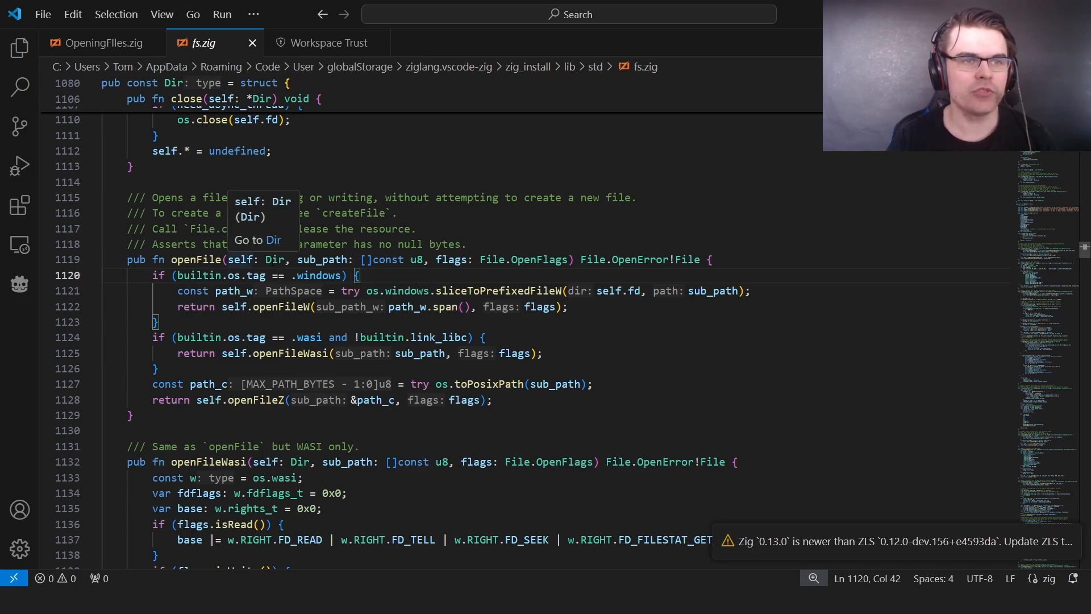
{"action": "mouse_move", "coordinate": [334, 259]}
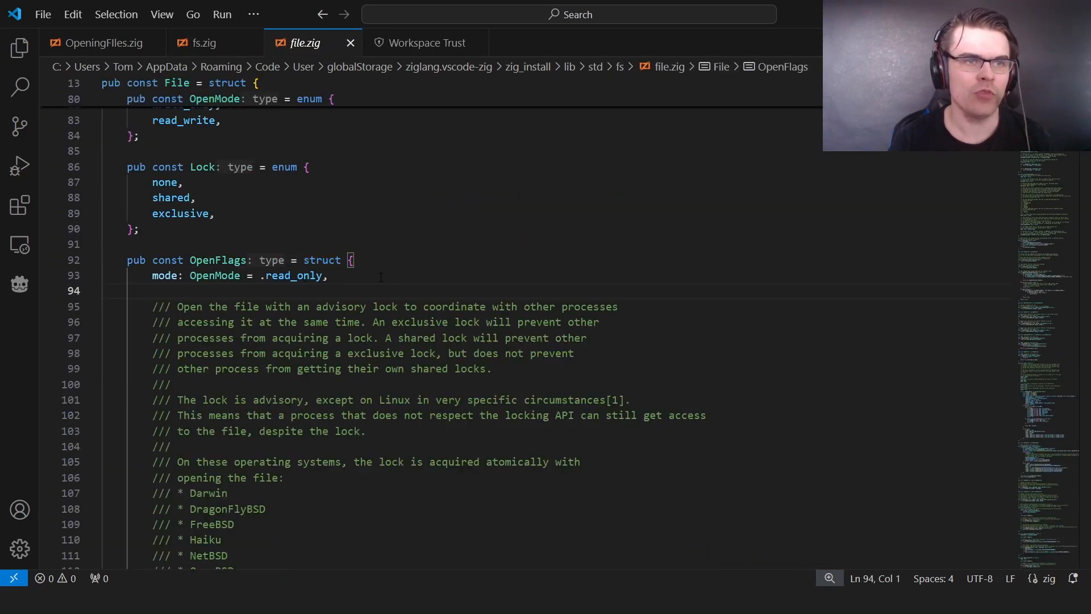
- Browse the OpenFlags options in file.zig, then return to the fs.zig and earlier tabs
{"action": "scroll", "scroll_direction": "down", "scroll_amount": 3}
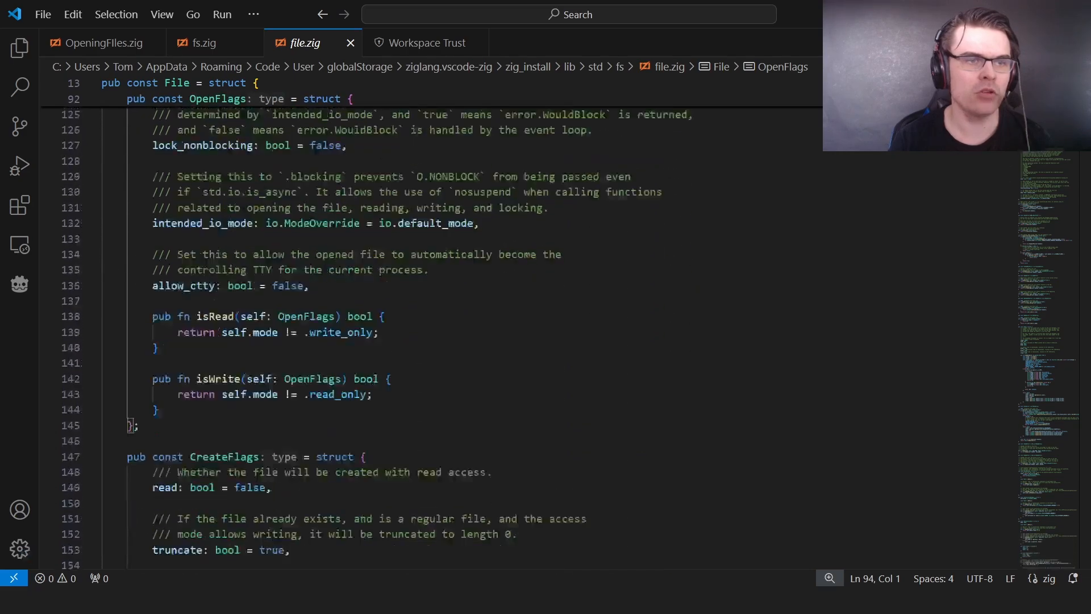
{"action": "scroll", "scroll_direction": "up", "scroll_amount": 3}
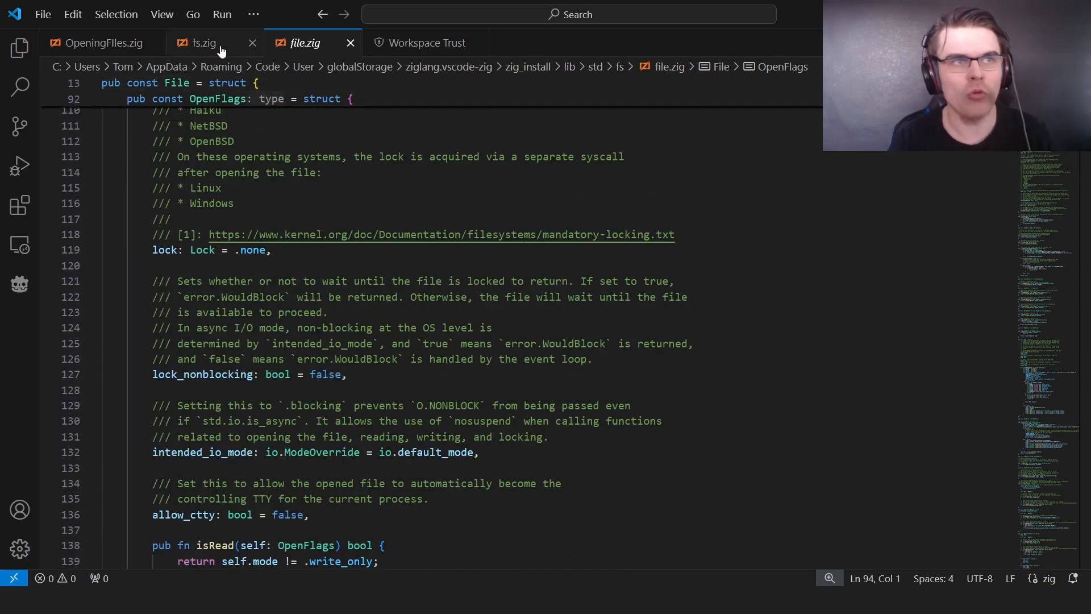
{"action": "left_click", "coordinate": [202, 43]}
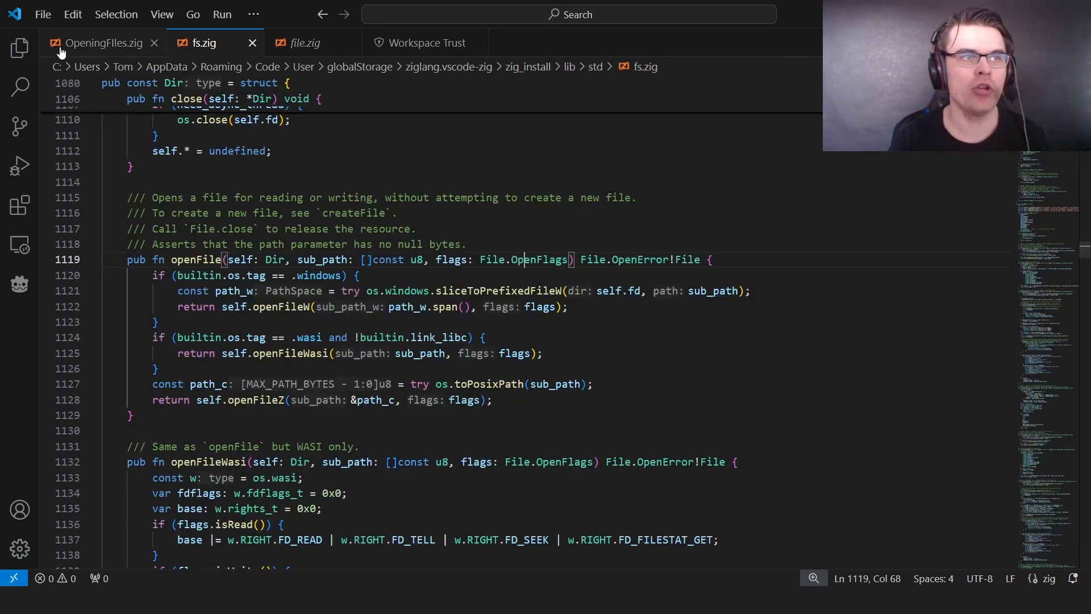
{"action": "left_click", "coordinate": [103, 42]}
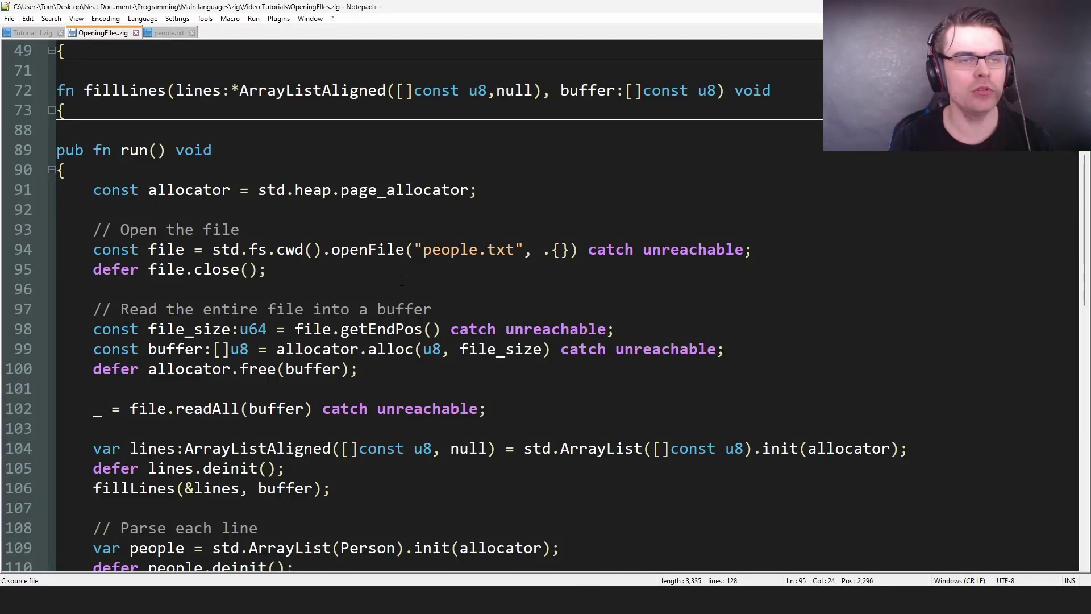
{"action": "left_click", "coordinate": [560, 249]}
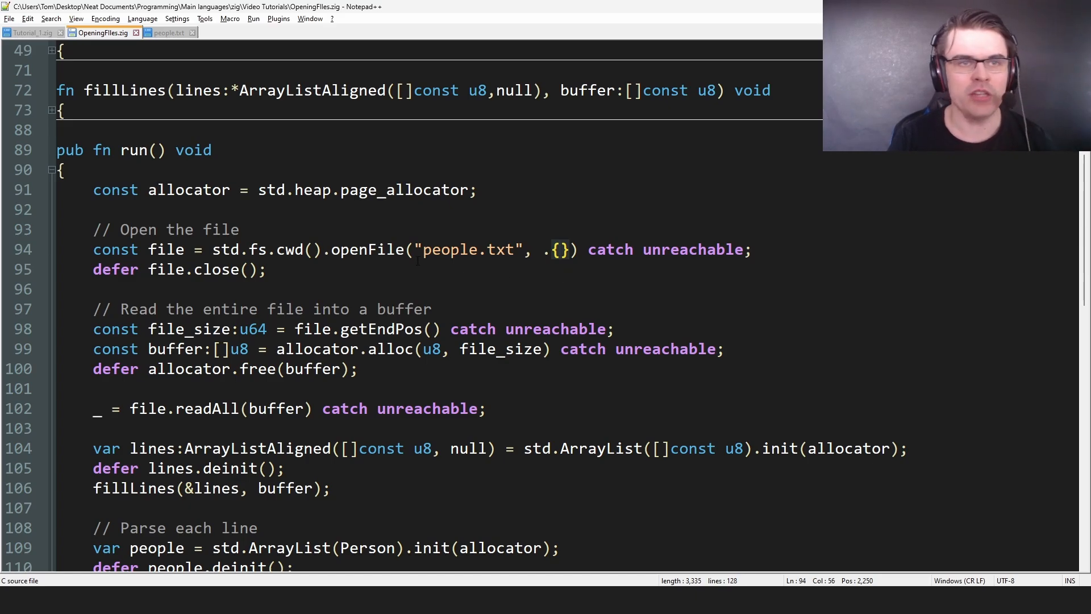
{"action": "left_click", "coordinate": [427, 249]}
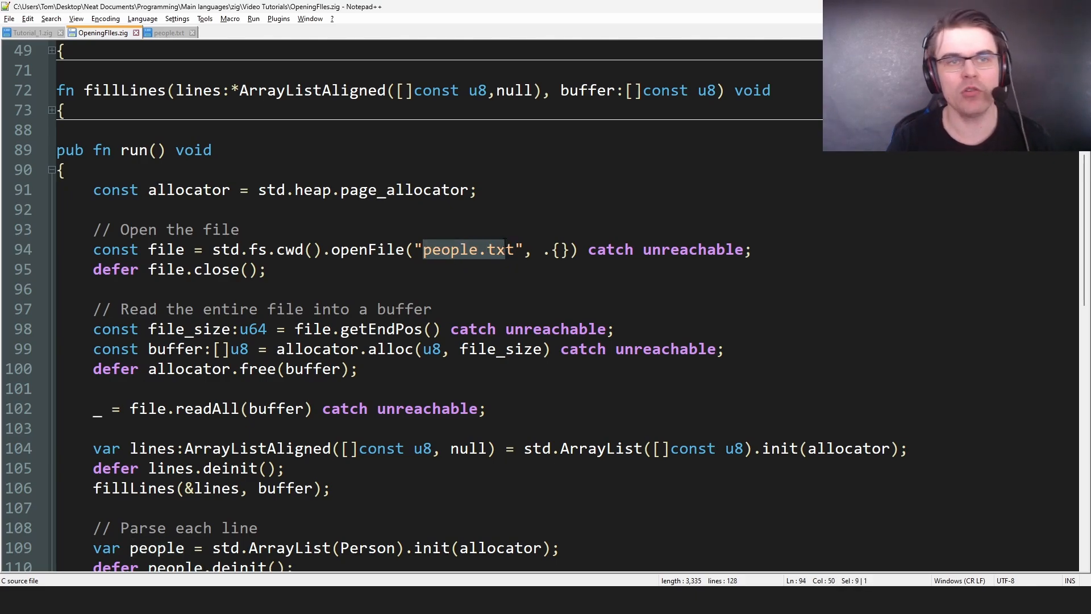
{"action": "left_click", "coordinate": [456, 270]}
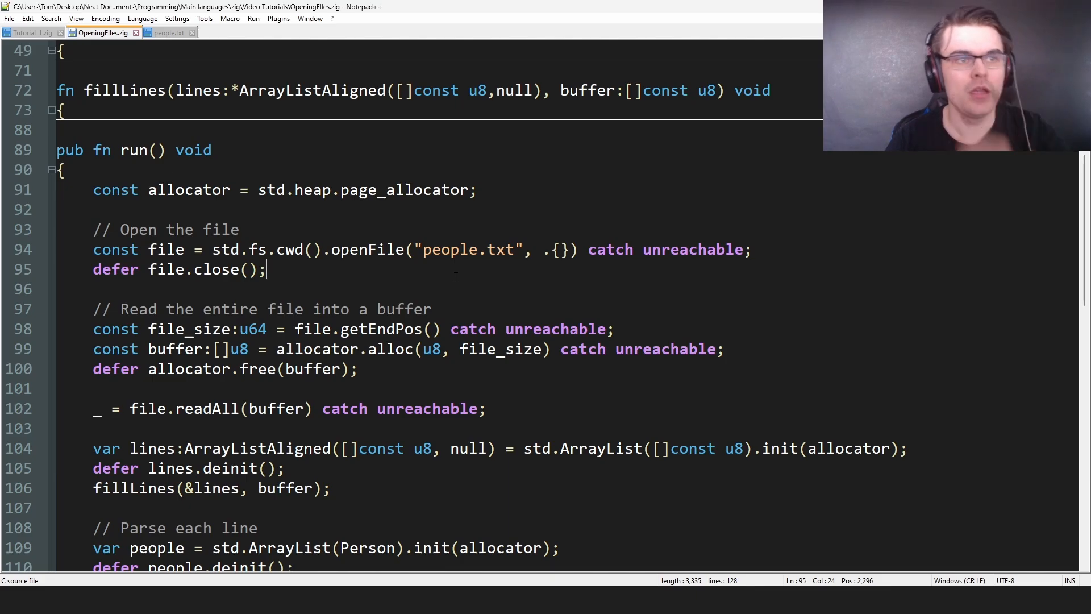
{"action": "double_click", "coordinate": [664, 249]}
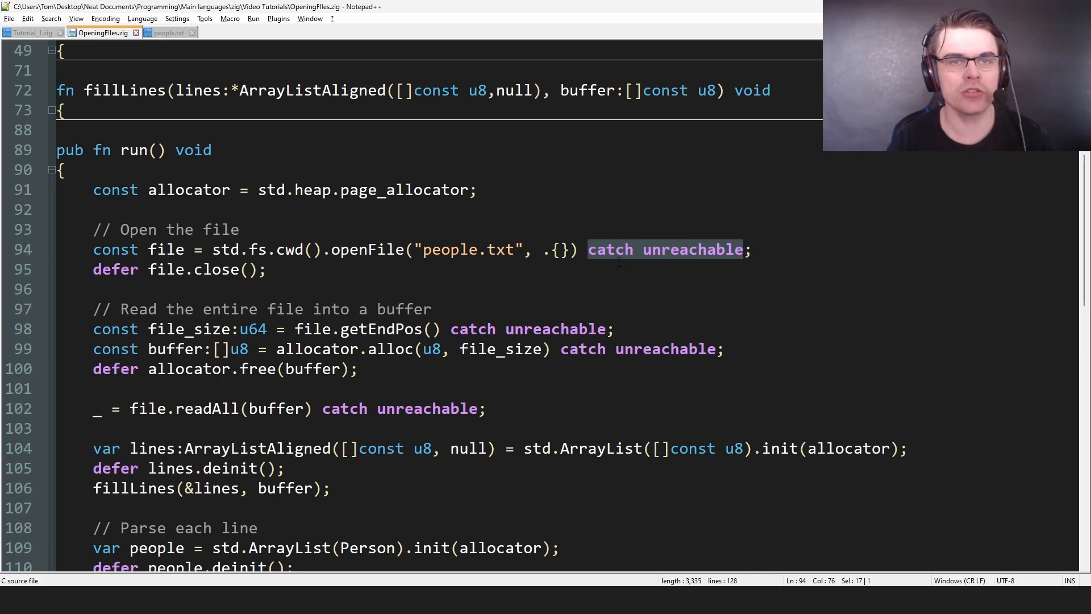
{"action": "left_click", "coordinate": [267, 269]}
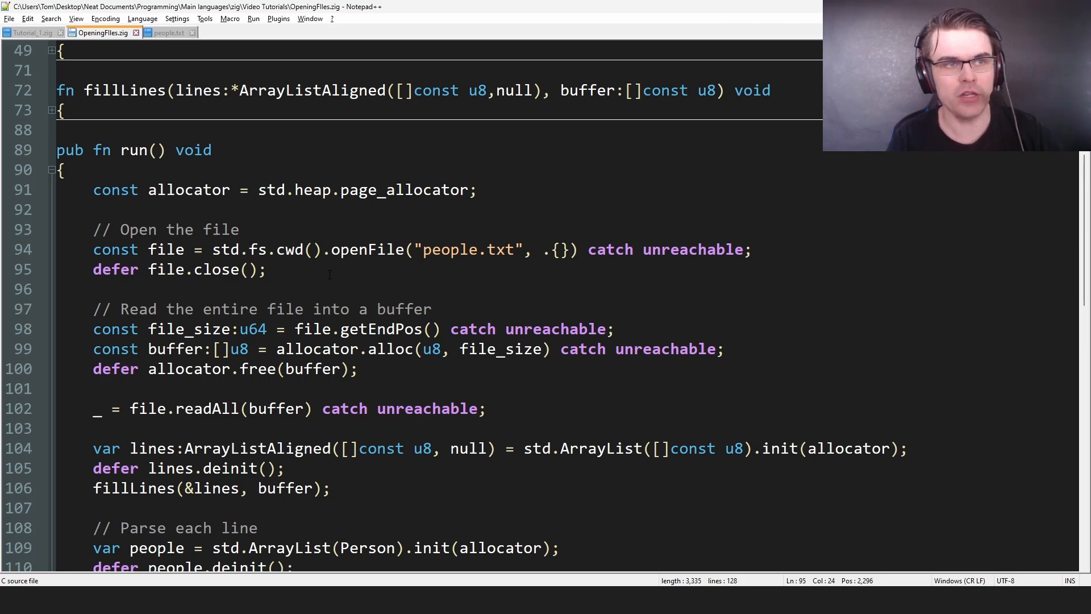
{"action": "scroll", "scroll_direction": "down", "scroll_amount": 3}
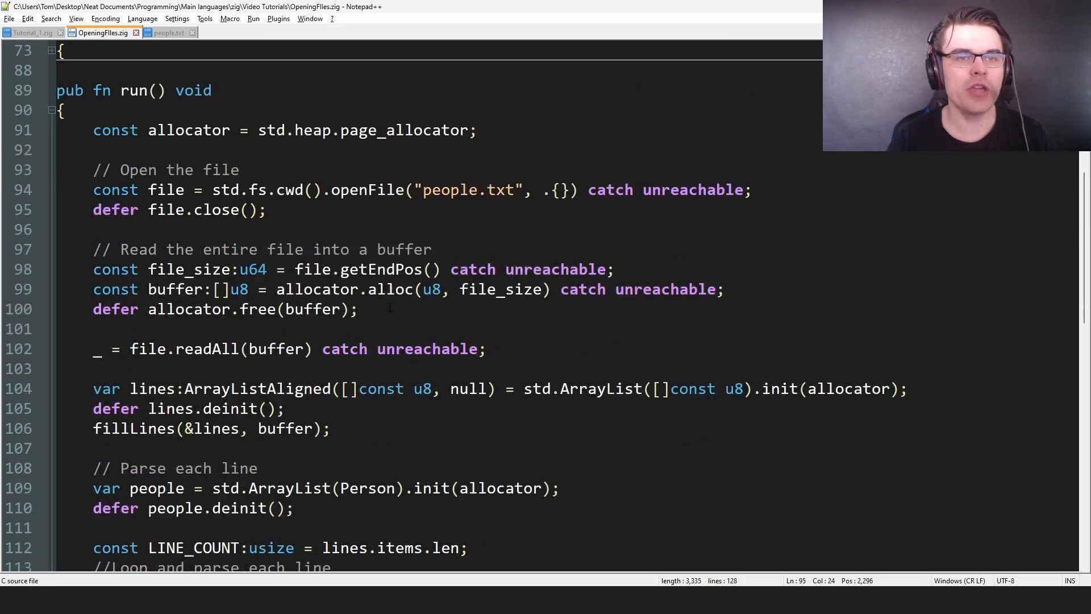
{"action": "left_click", "coordinate": [358, 309]}
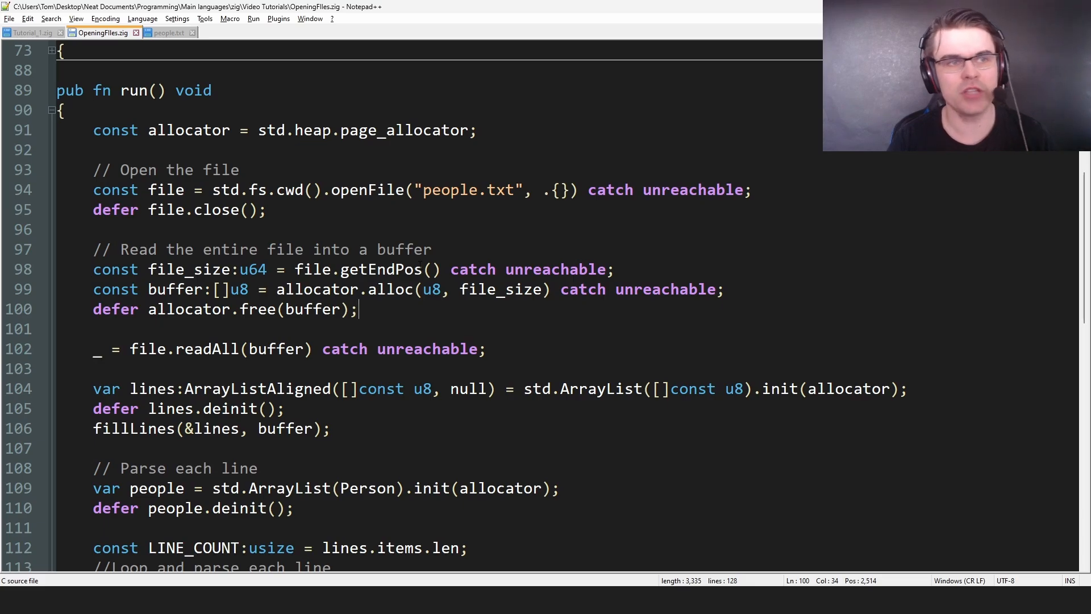
{"action": "scroll", "scroll_direction": "up", "scroll_amount": 3}
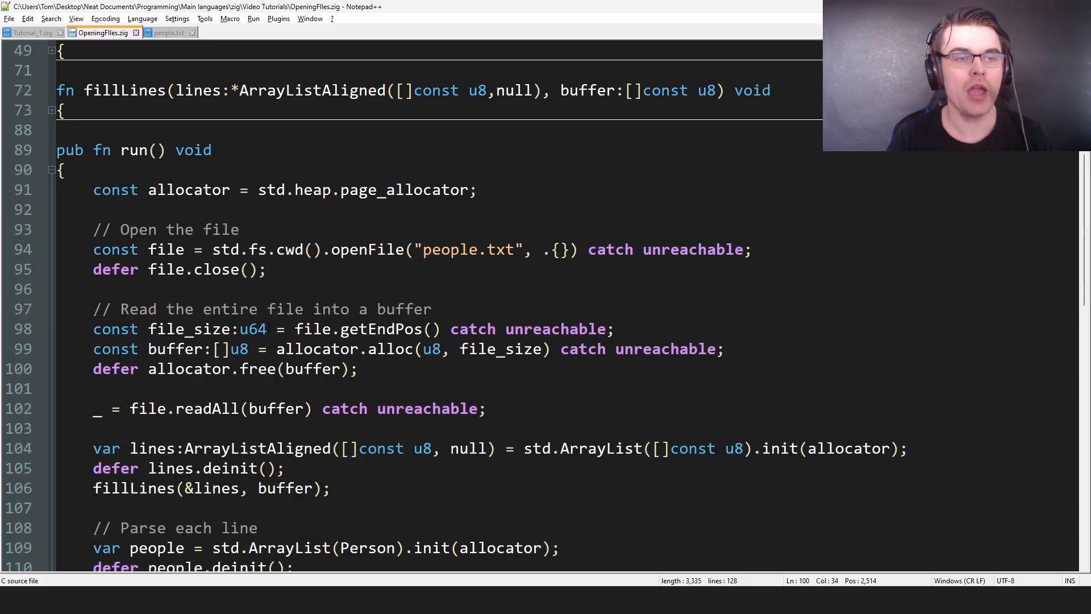
{"action": "left_click", "coordinate": [357, 369]}
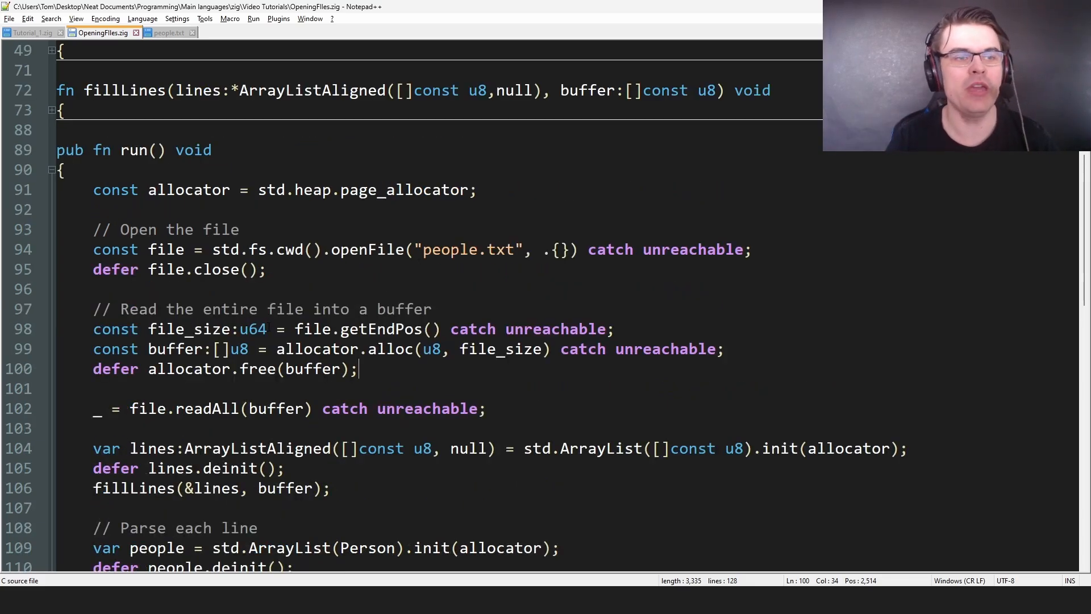
{"action": "scroll", "scroll_direction": "down", "scroll_amount": 3}
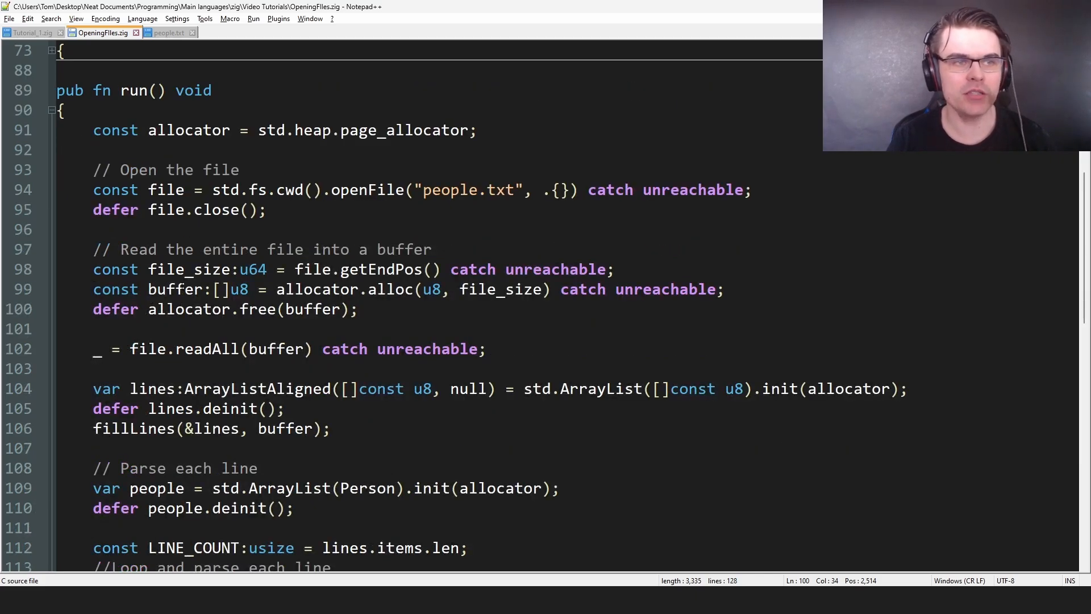
{"action": "left_click", "coordinate": [359, 309]}
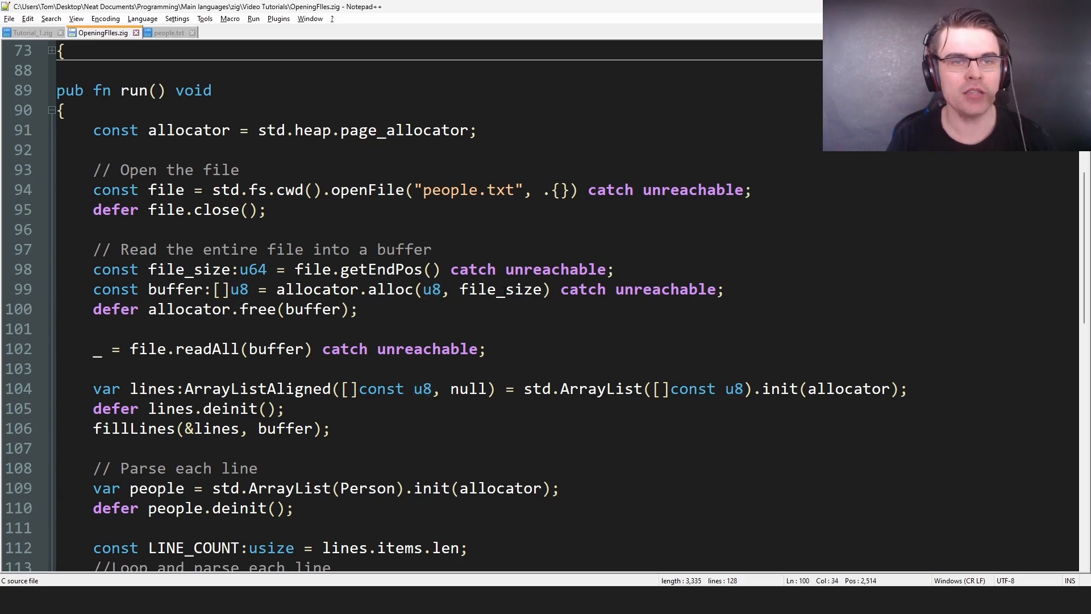
{"action": "left_click", "coordinate": [360, 309]}
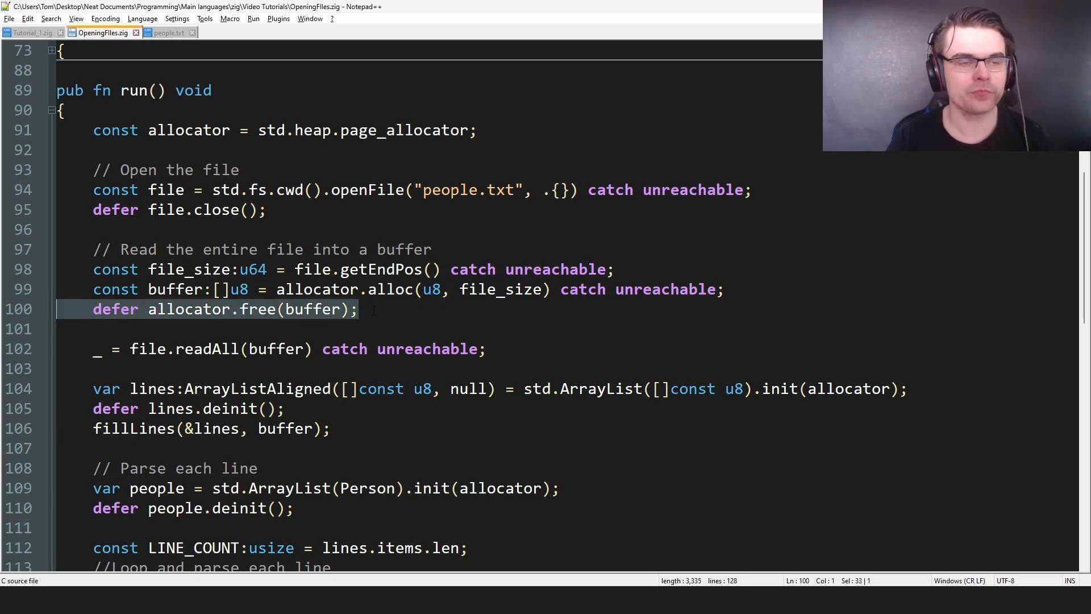
{"action": "left_click", "coordinate": [359, 310]}
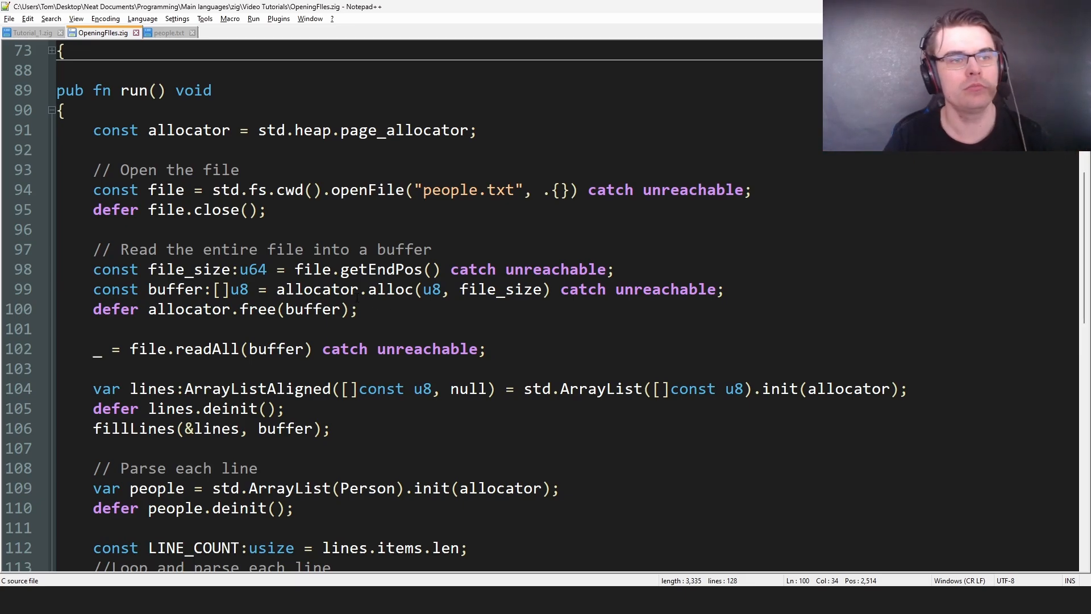
{"action": "left_click", "coordinate": [359, 309]}
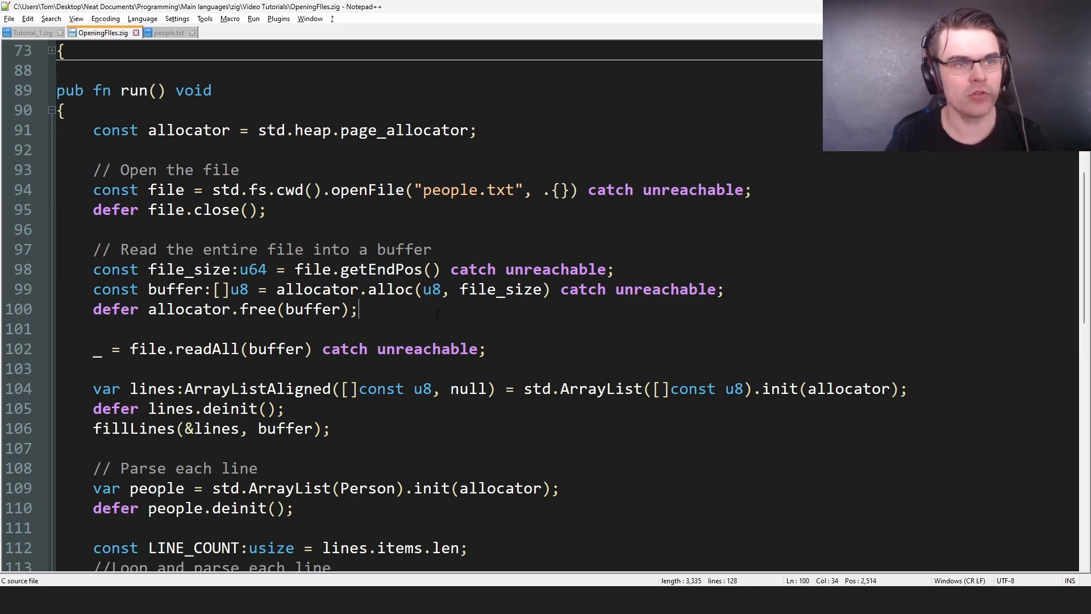
{"action": "scroll", "scroll_direction": "down", "scroll_amount": 3}
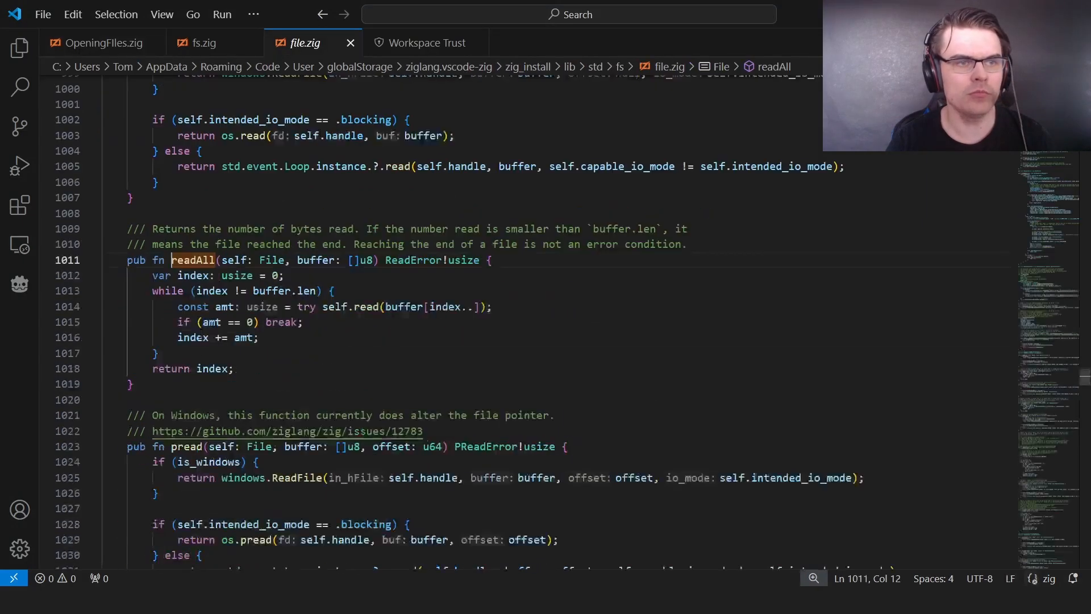
- Show the readAll function definition from the standard library's file.zig
{"action": "left_click", "coordinate": [233, 368]}
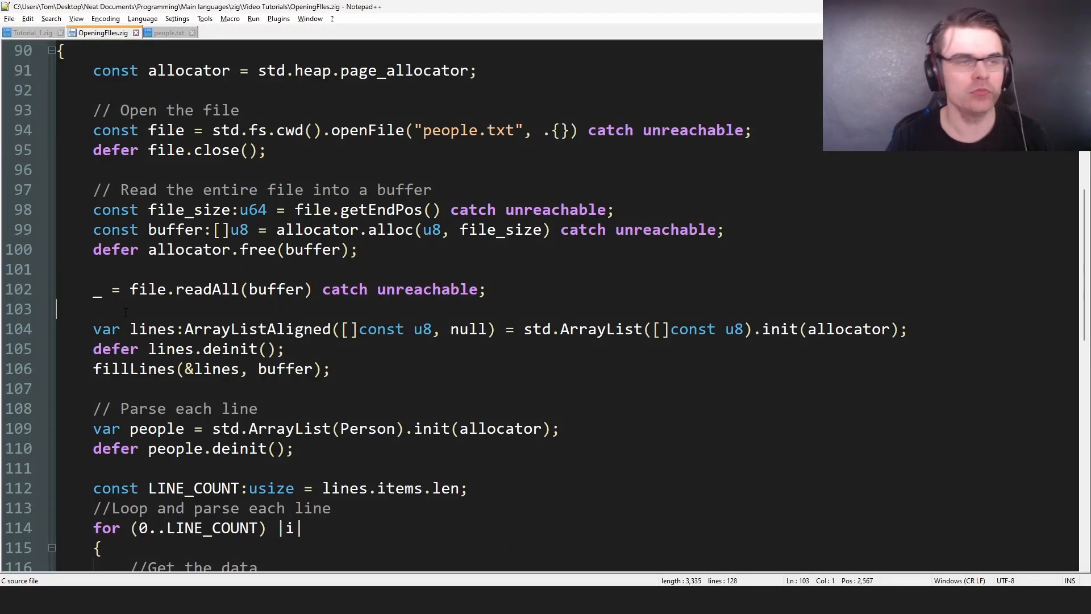
{"action": "scroll", "scroll_direction": "down", "scroll_amount": 3}
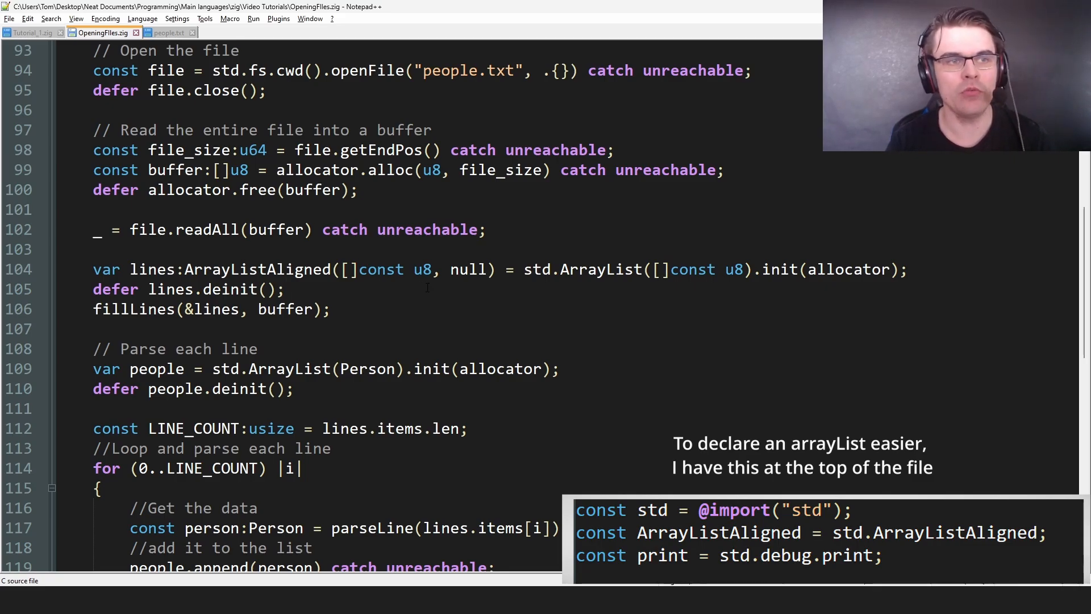
- Compare people.txt with the source, then expand the collapsed fillLines function
{"action": "left_click", "coordinate": [285, 288]}
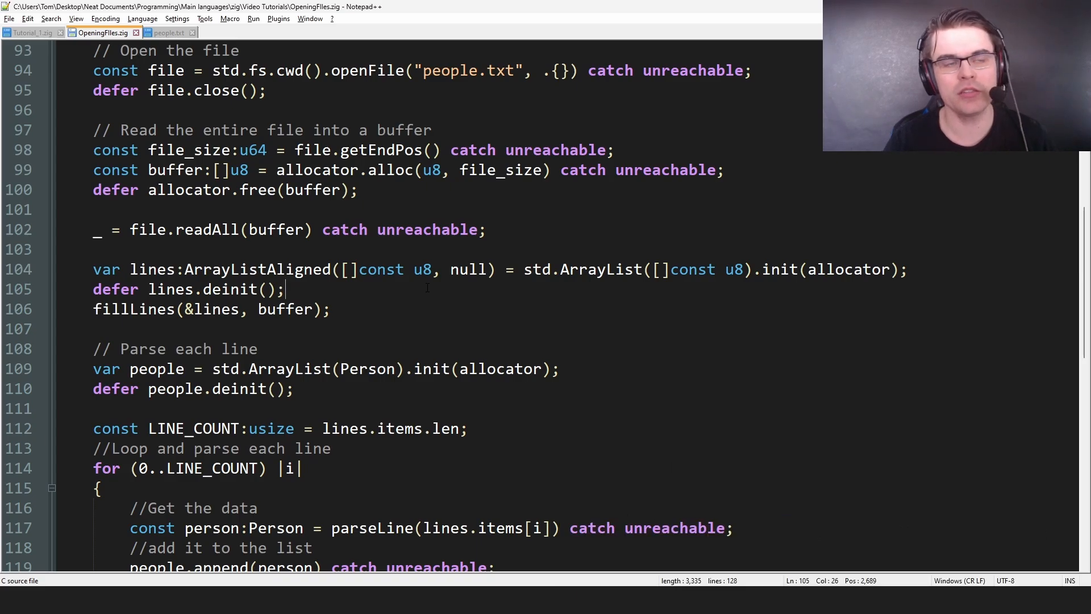
{"action": "left_click", "coordinate": [167, 32]}
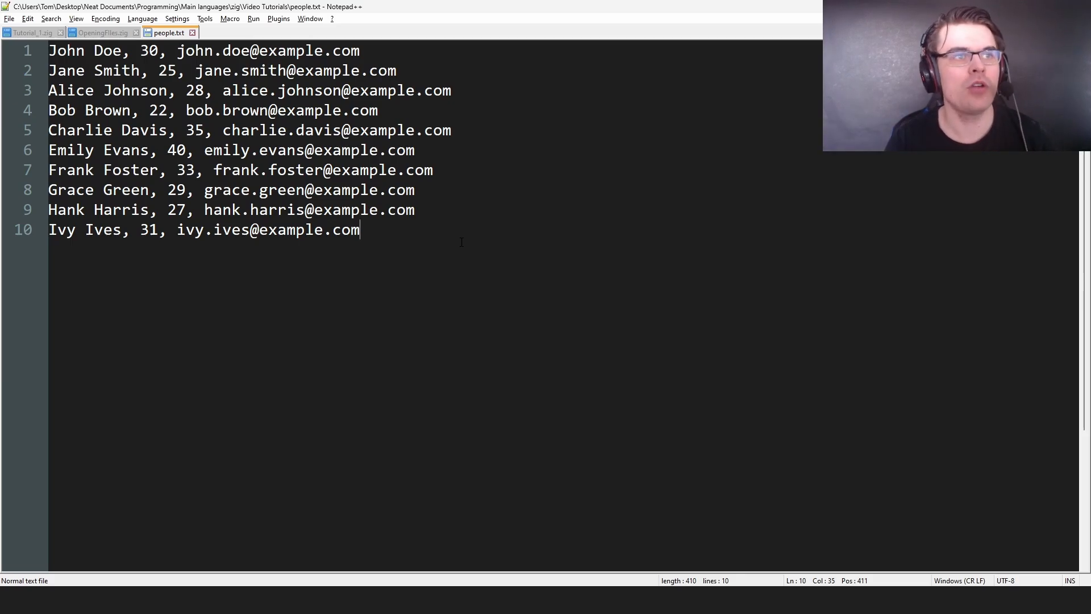
{"action": "left_click", "coordinate": [101, 32]}
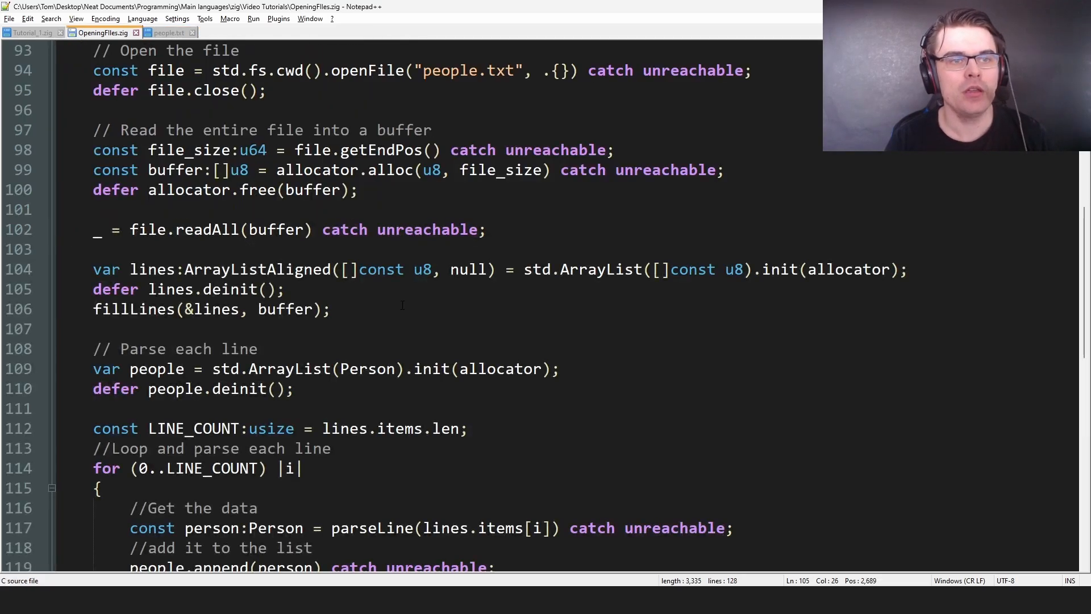
{"action": "left_click", "coordinate": [334, 310]}
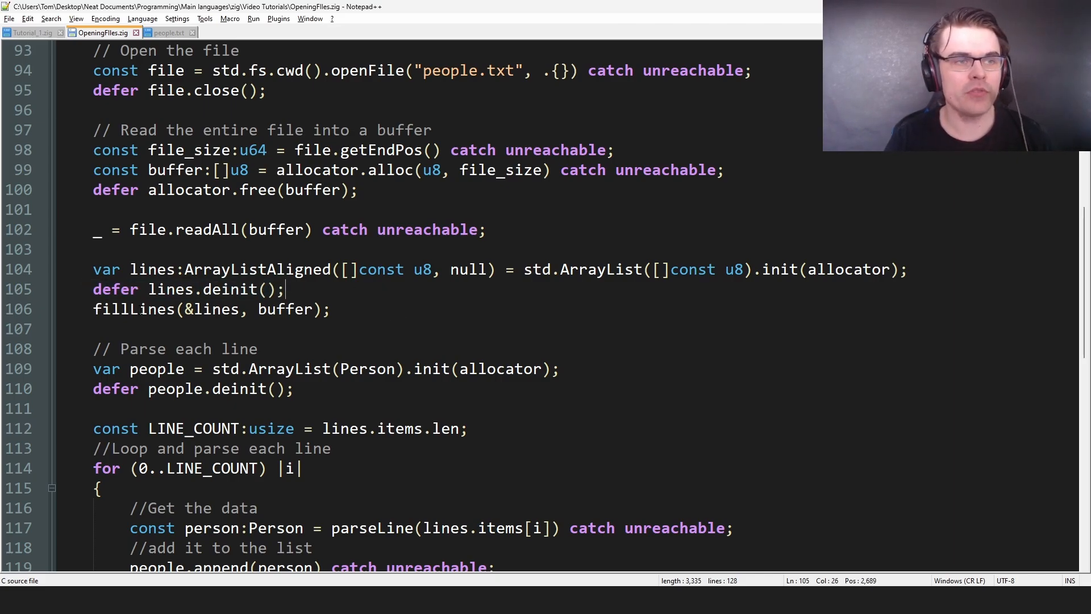
{"action": "scroll", "scroll_direction": "up", "scroll_amount": 3}
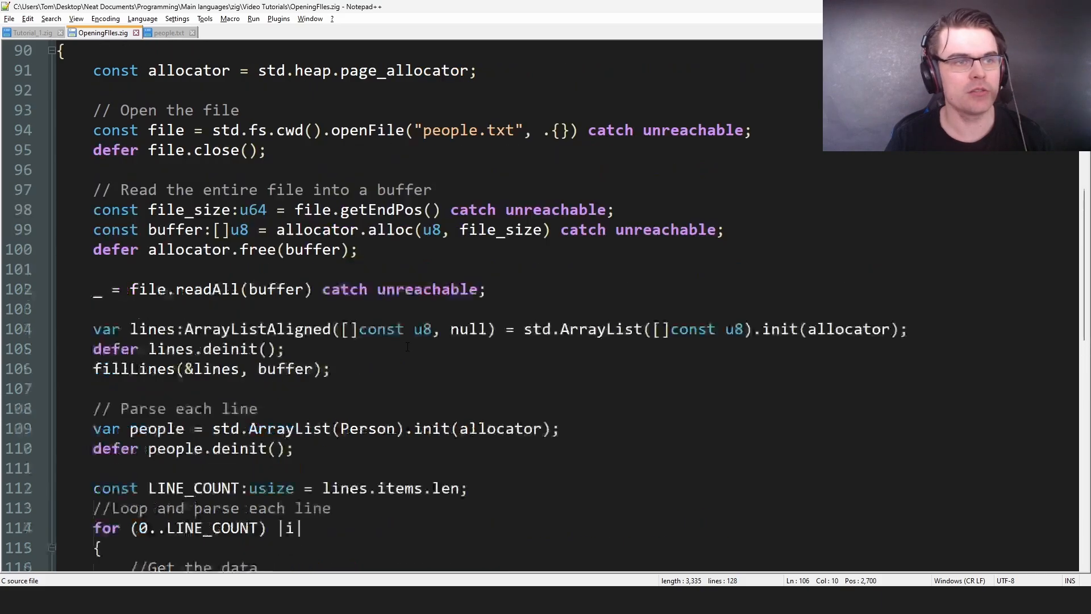
{"action": "scroll", "scroll_direction": "up", "scroll_amount": 3}
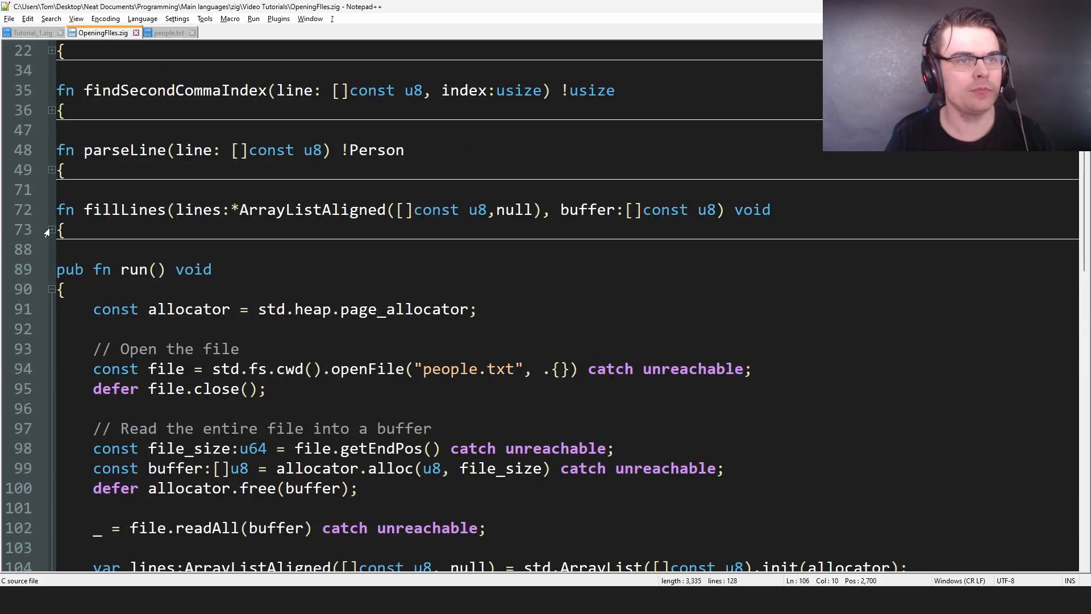
{"action": "left_click", "coordinate": [50, 229]}
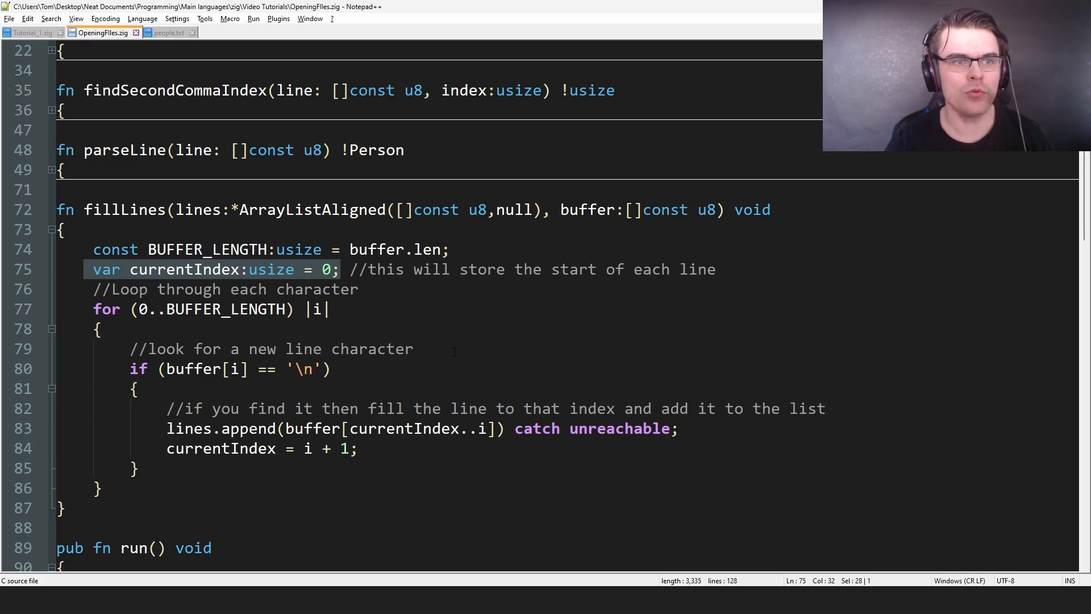
- Point out the Jane Smith line in people.txt as an example line
{"action": "left_click", "coordinate": [413, 348]}
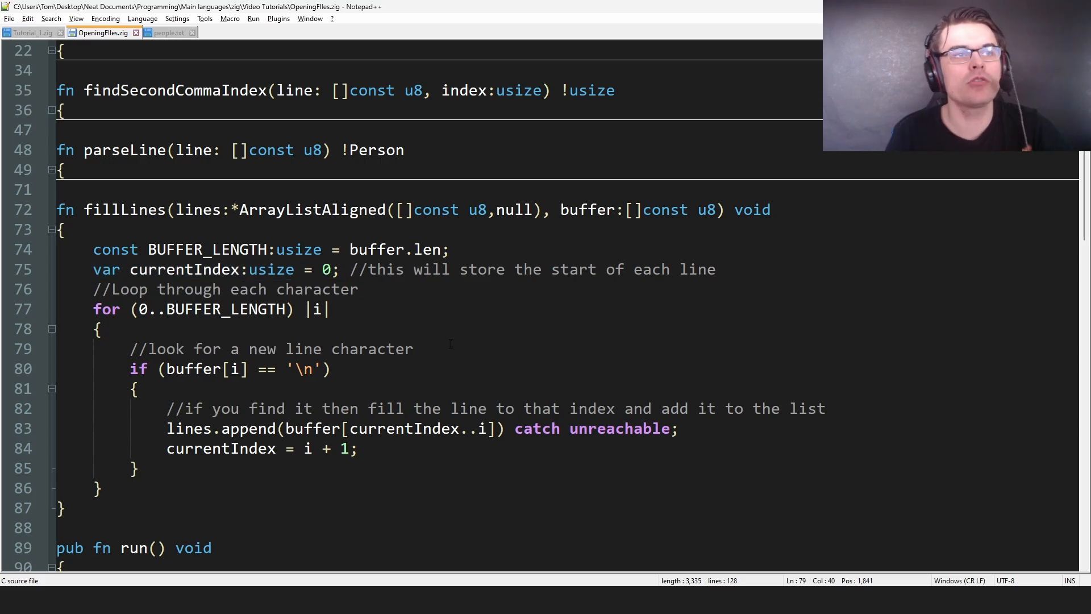
{"action": "left_click", "coordinate": [169, 32]}
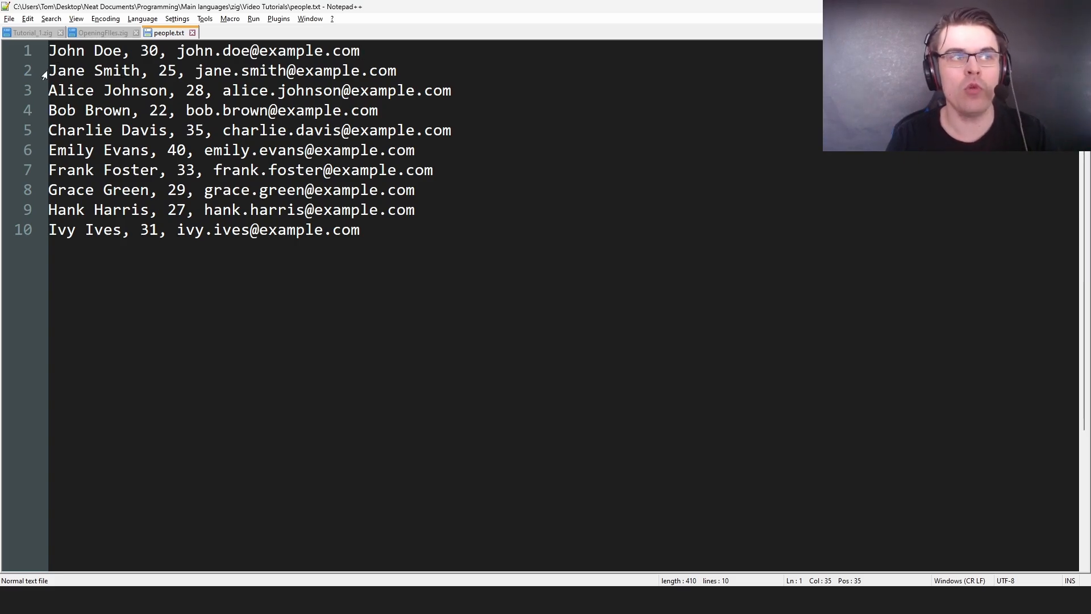
{"action": "left_click", "coordinate": [50, 70]}
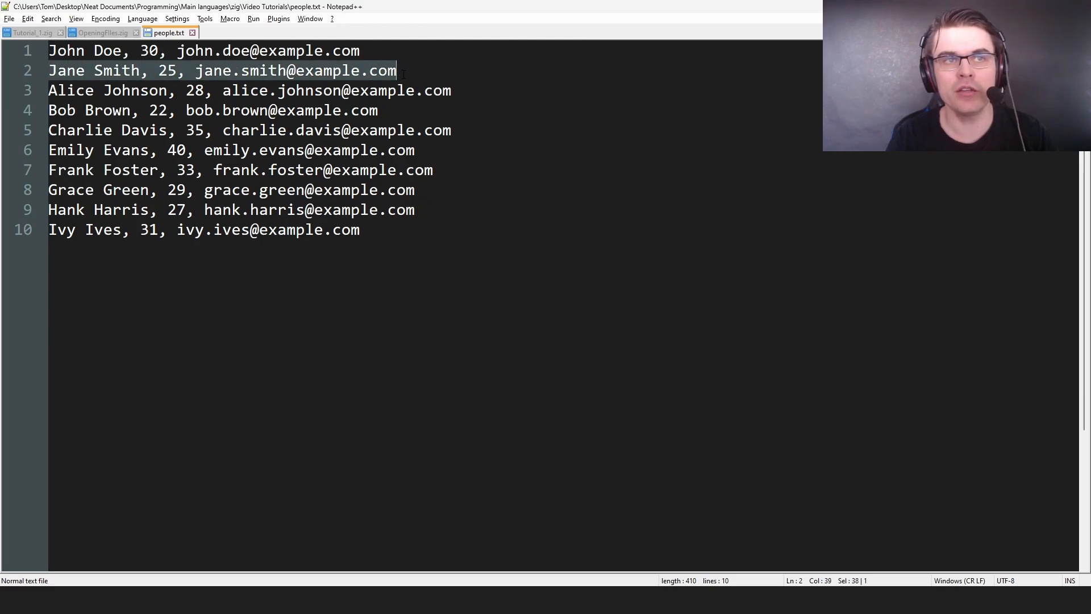
{"action": "left_click", "coordinate": [397, 70]}
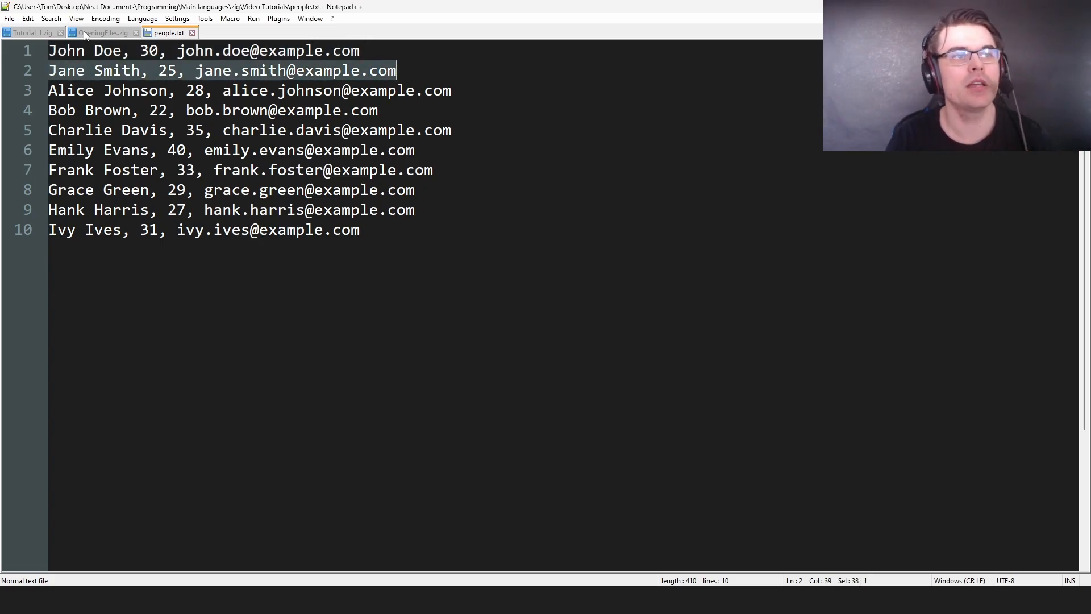
{"action": "left_click", "coordinate": [102, 32]}
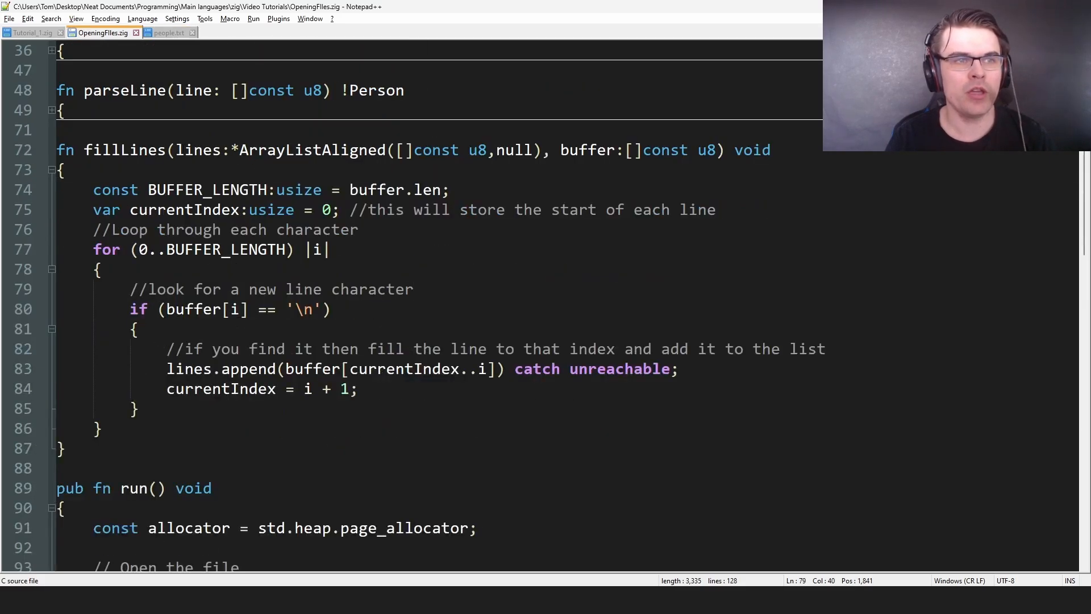
- Highlight every use of the lines parameter, cross-checking people.txt along the way
{"action": "double_click", "coordinate": [198, 149]}
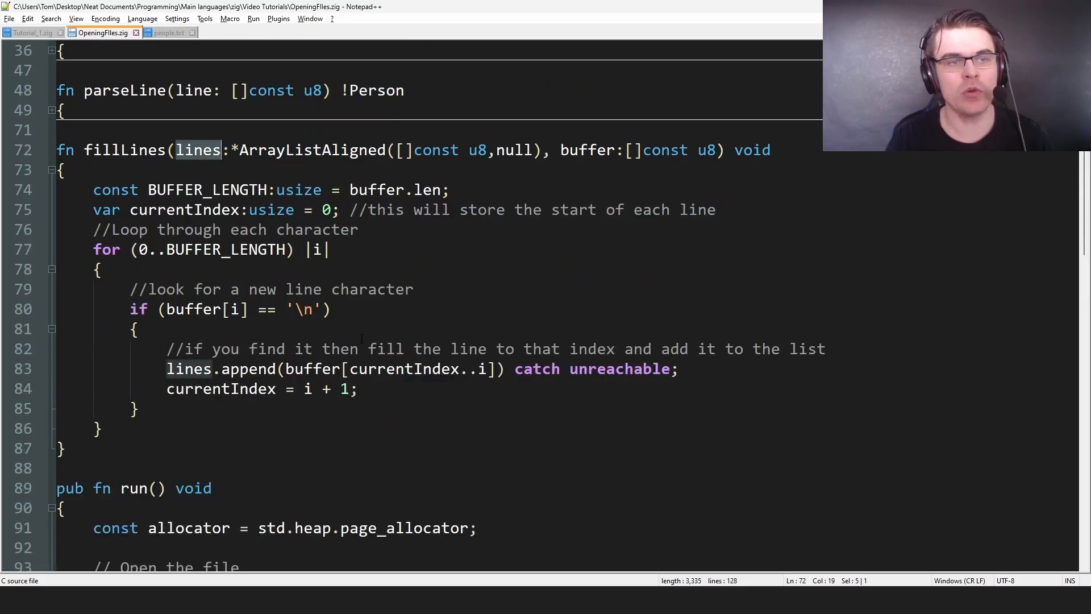
{"action": "left_click", "coordinate": [528, 409]}
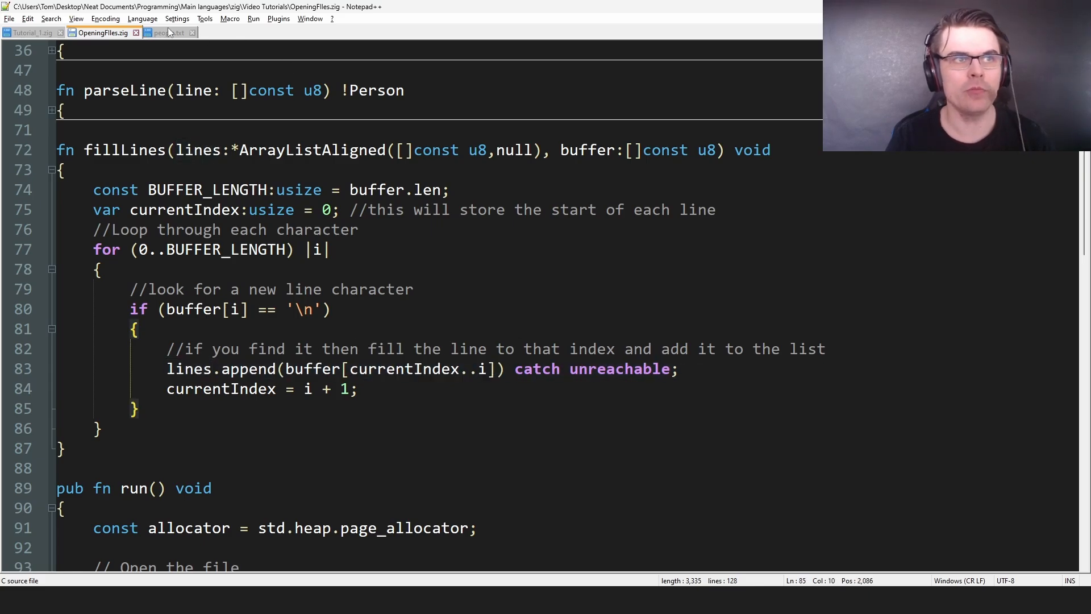
{"action": "left_click", "coordinate": [170, 33]}
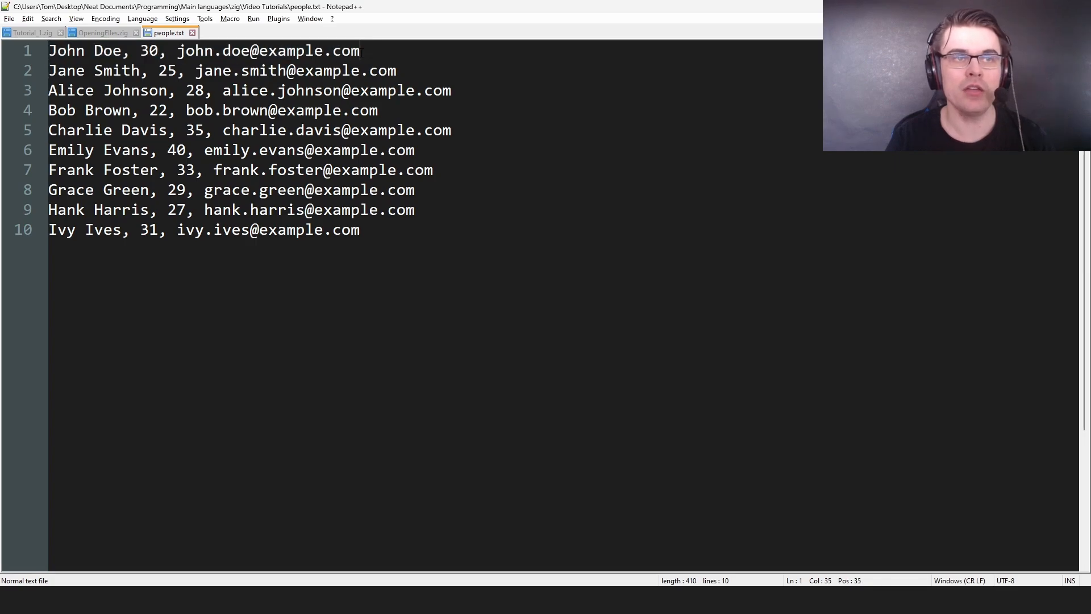
{"action": "left_click", "coordinate": [101, 32]}
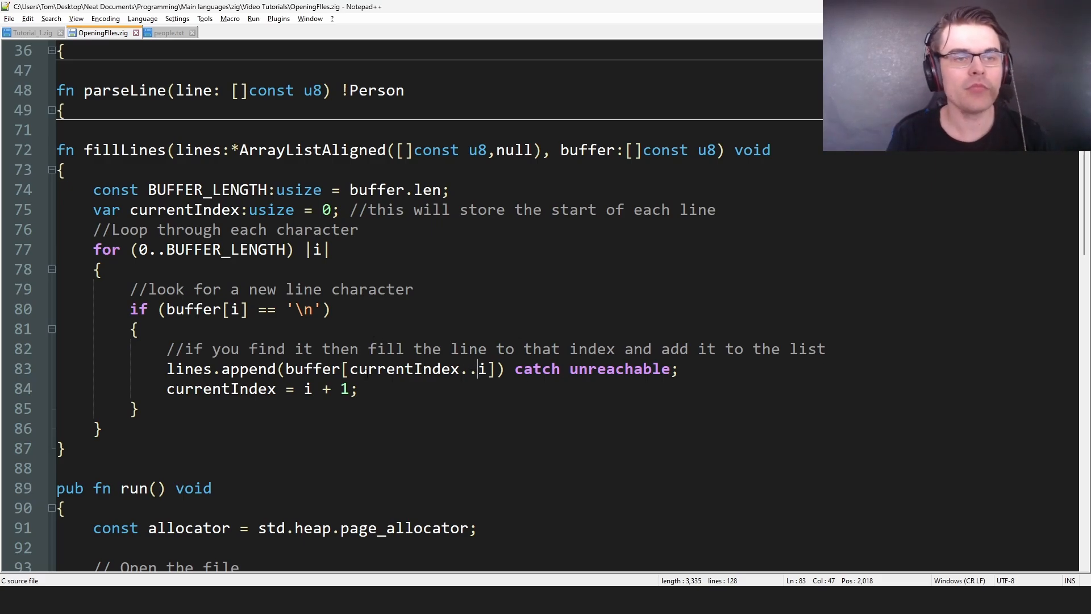
{"action": "left_click", "coordinate": [168, 32]}
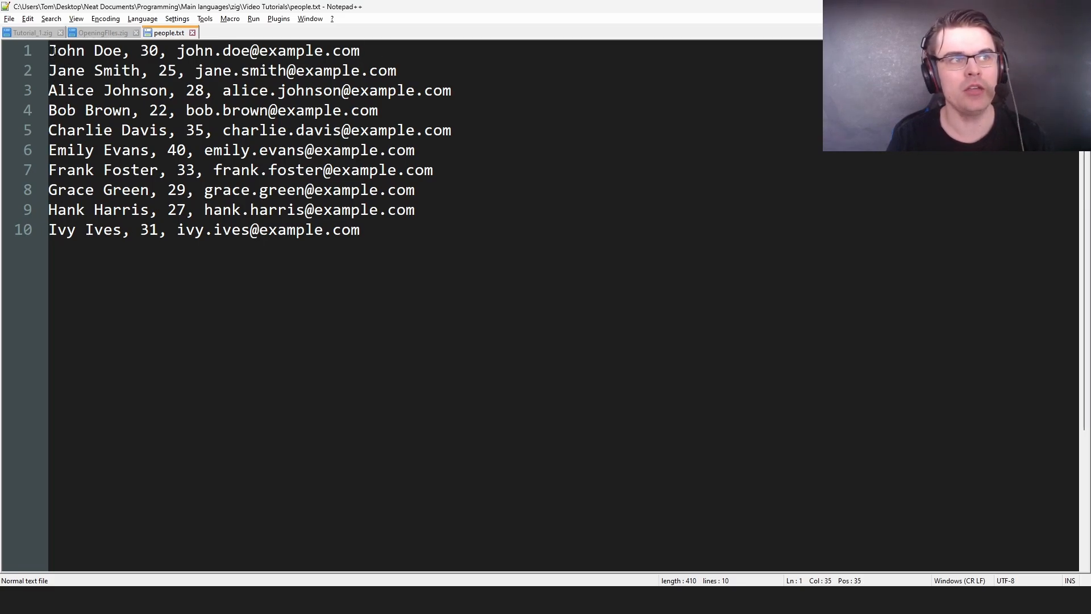
{"action": "left_click", "coordinate": [206, 109]}
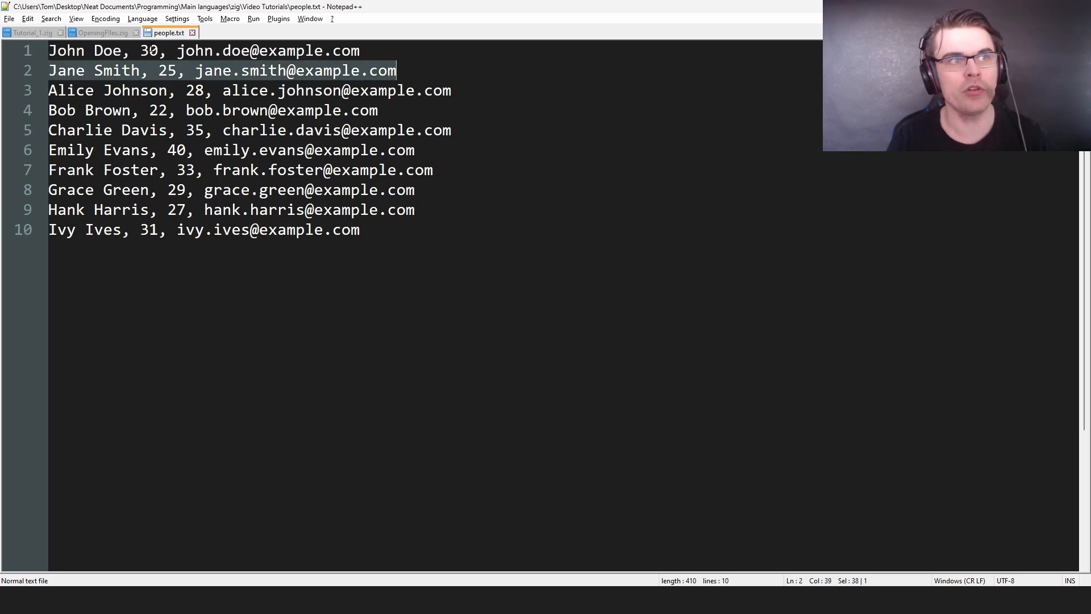
{"action": "left_click", "coordinate": [101, 32]}
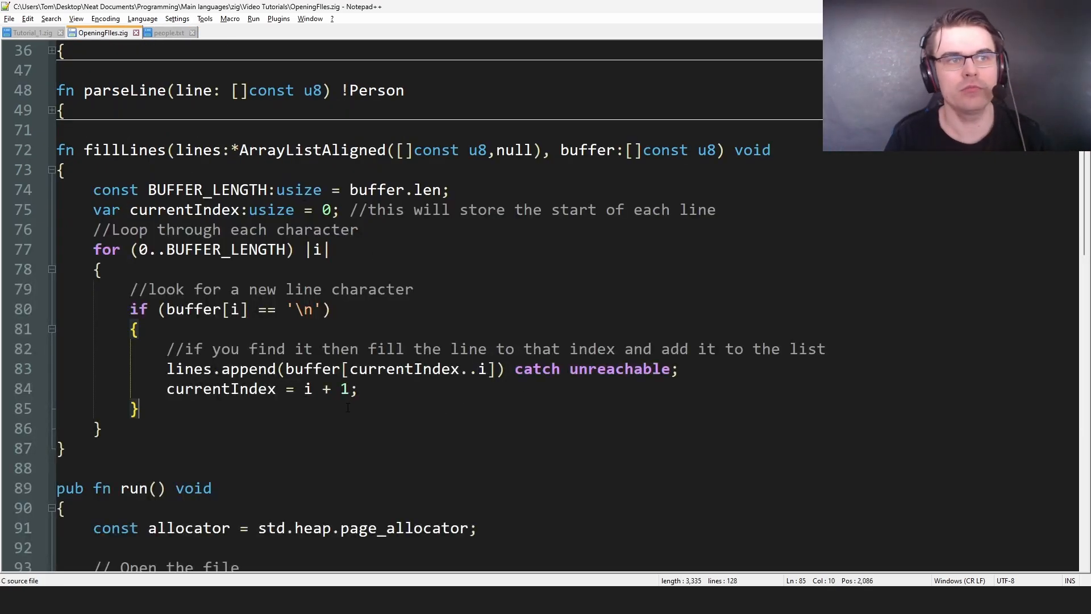
{"action": "scroll", "scroll_direction": "down", "scroll_amount": 3}
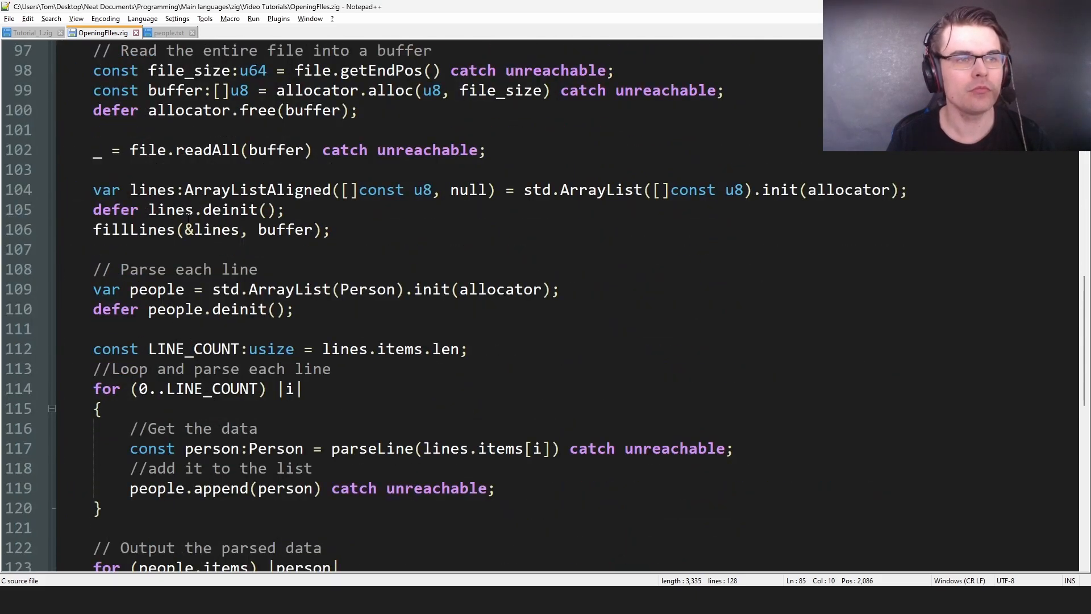
{"action": "scroll", "scroll_direction": "up", "scroll_amount": 3}
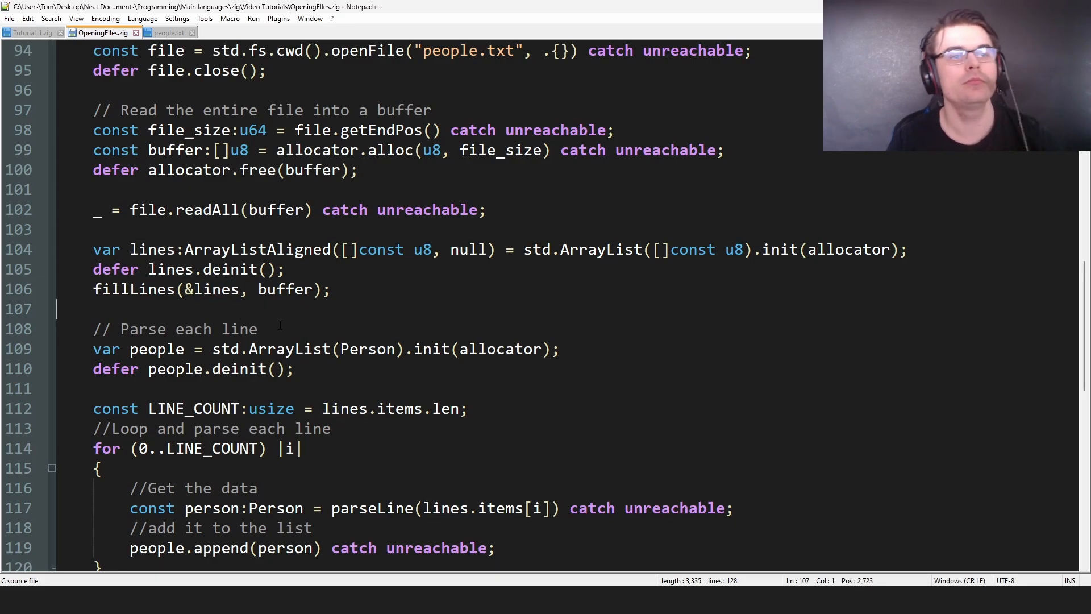
{"action": "mouse_move", "coordinate": [368, 299]}
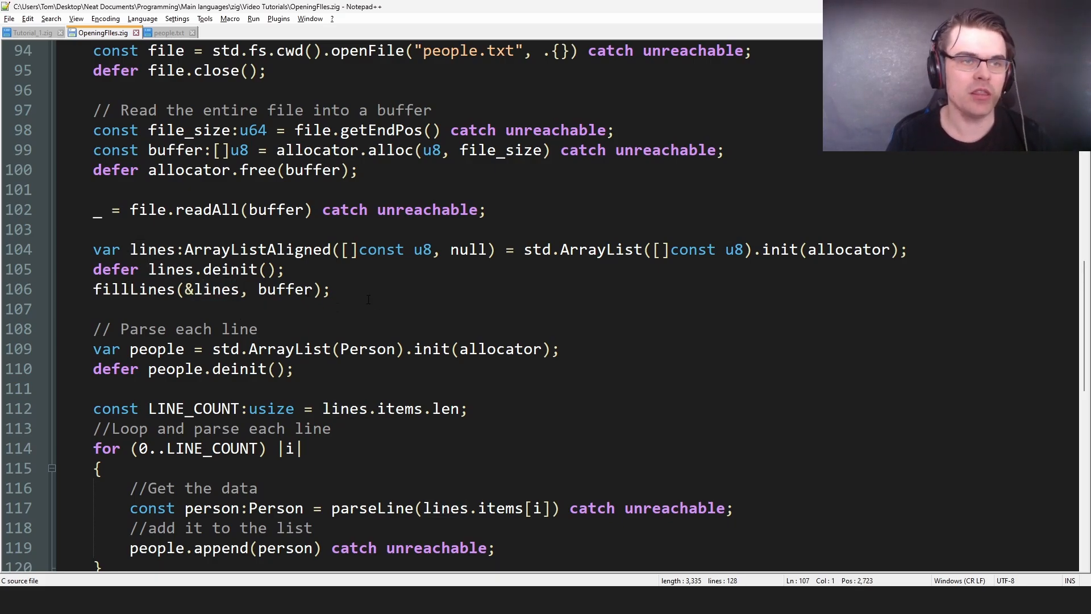
{"action": "scroll", "scroll_direction": "down", "scroll_amount": 3}
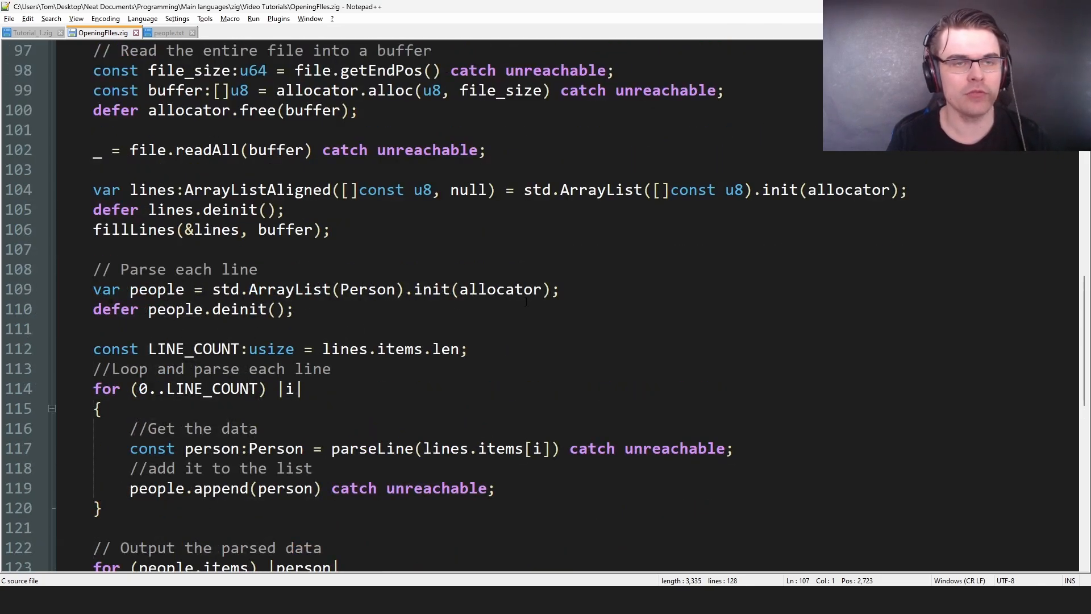
{"action": "left_click", "coordinate": [331, 369]}
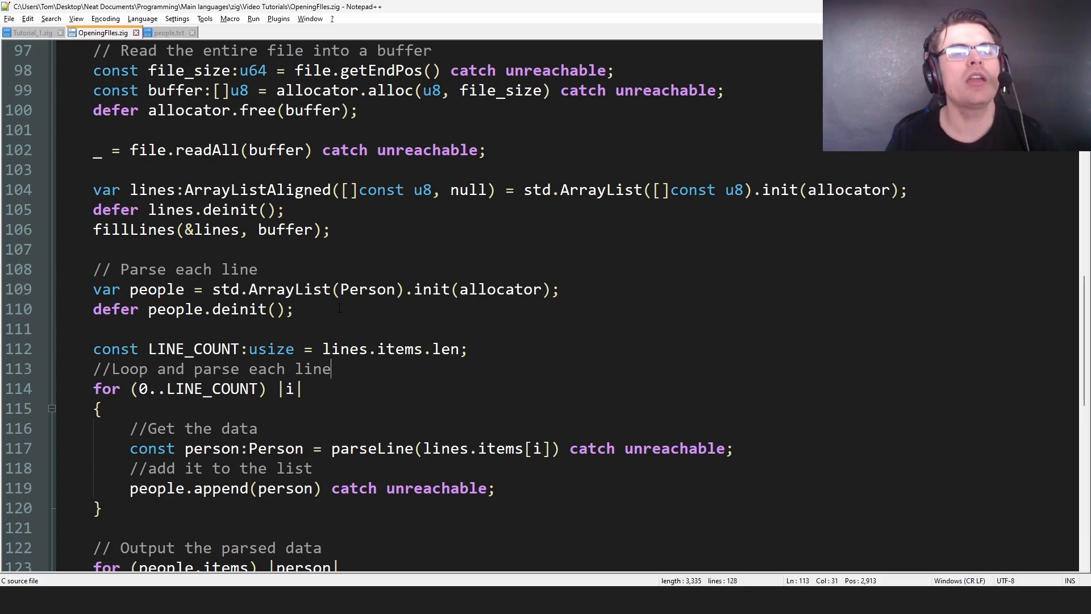
{"action": "scroll", "scroll_direction": "up", "scroll_amount": 3}
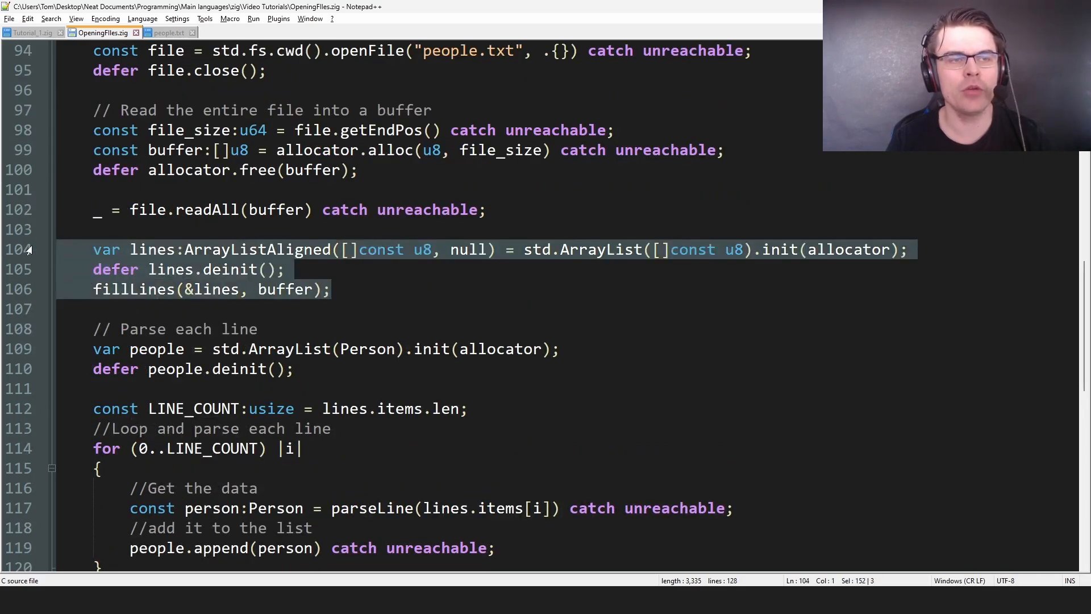
{"action": "left_click", "coordinate": [331, 290]}
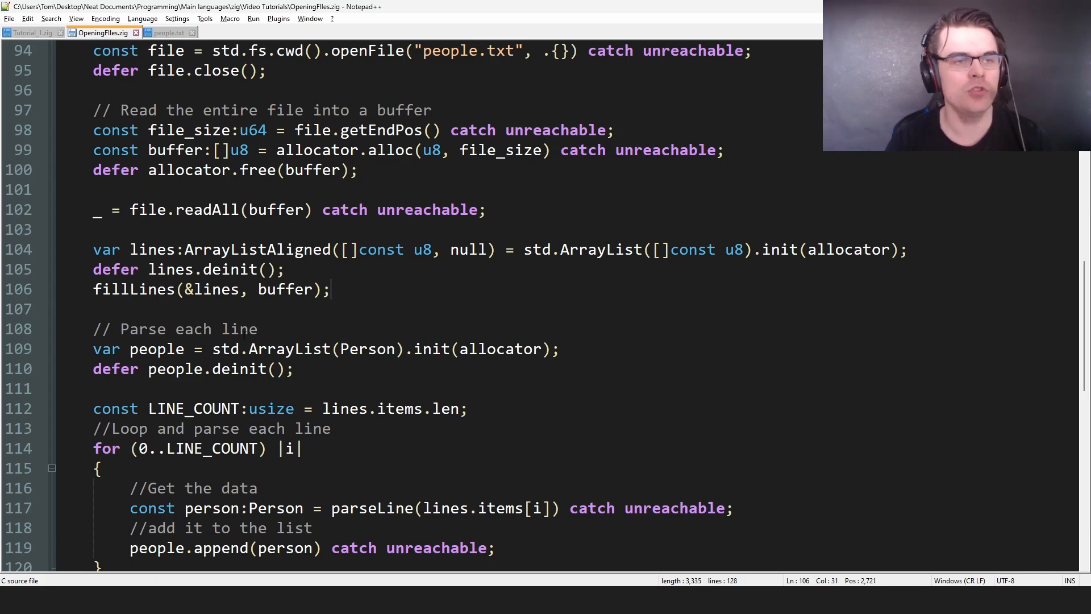
{"action": "scroll", "scroll_direction": "down", "scroll_amount": 3}
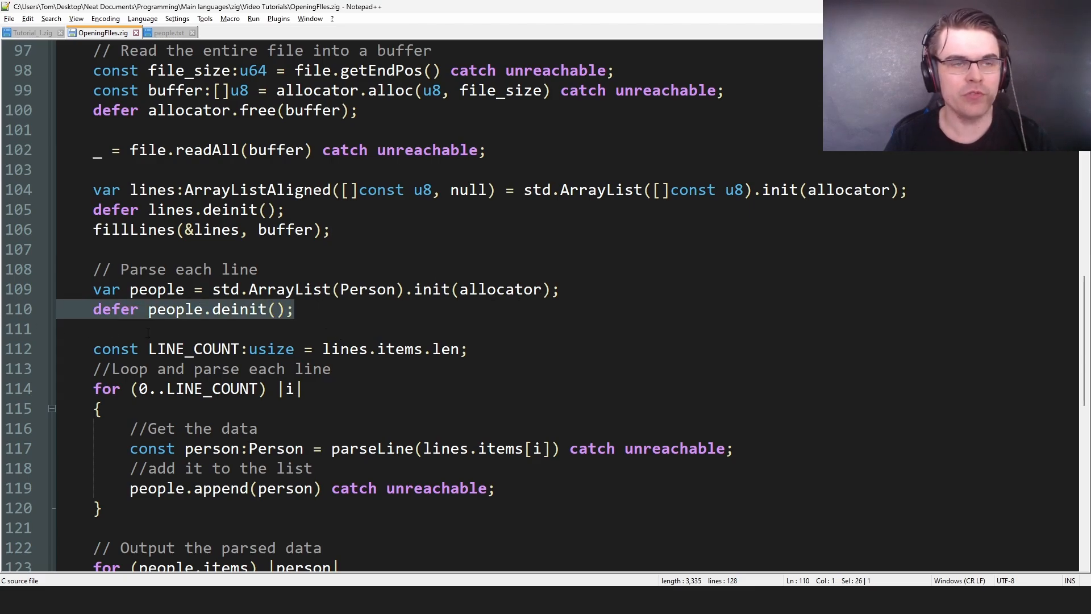
{"action": "scroll", "scroll_direction": "down", "scroll_amount": 3}
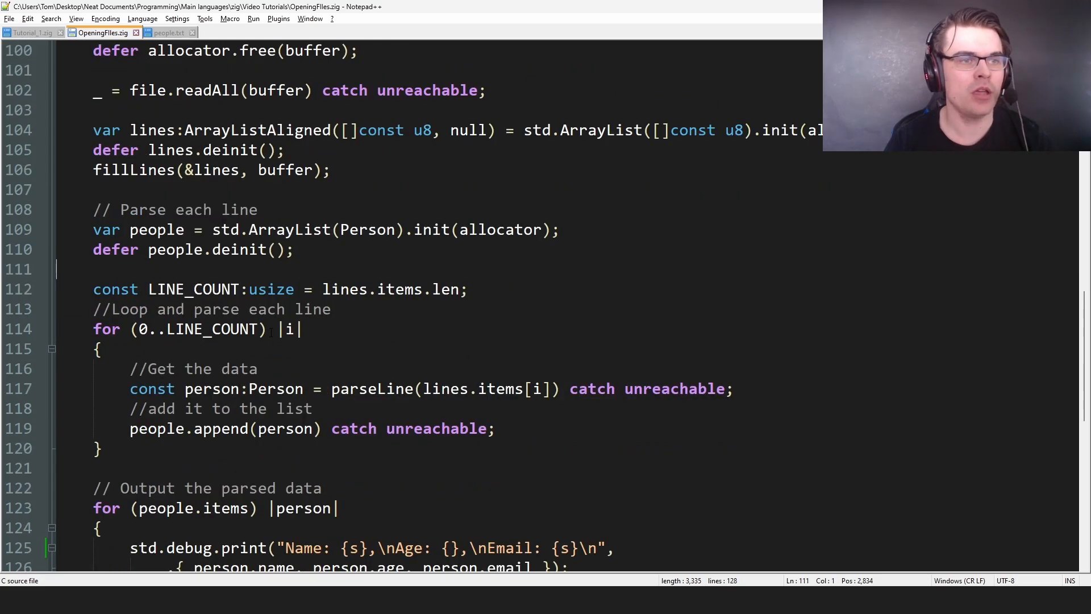
{"action": "scroll", "scroll_direction": "down", "scroll_amount": 3}
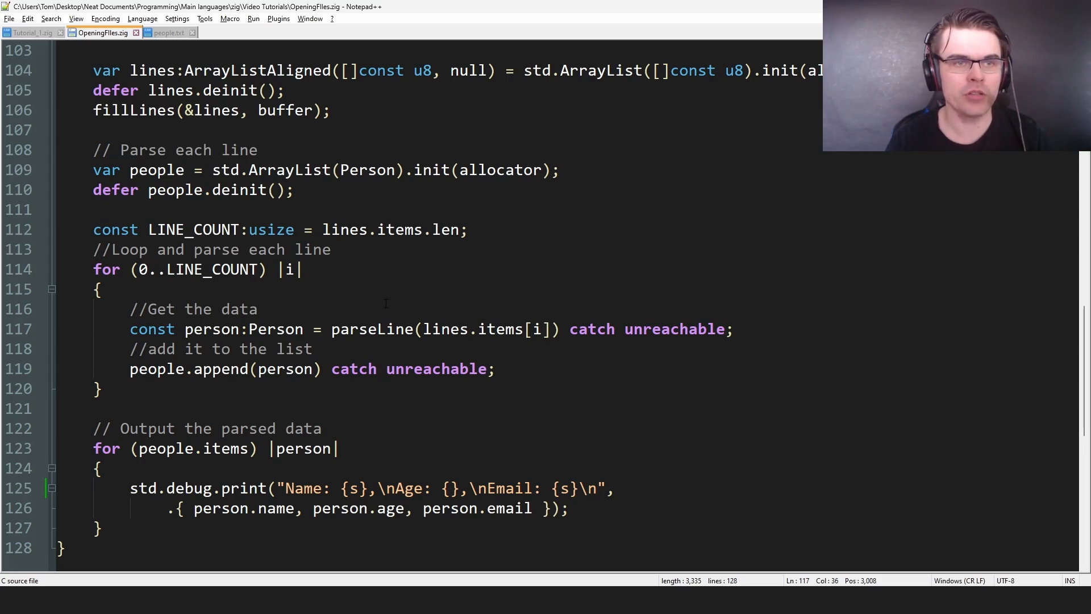
{"action": "scroll", "scroll_direction": "up", "scroll_amount": 3}
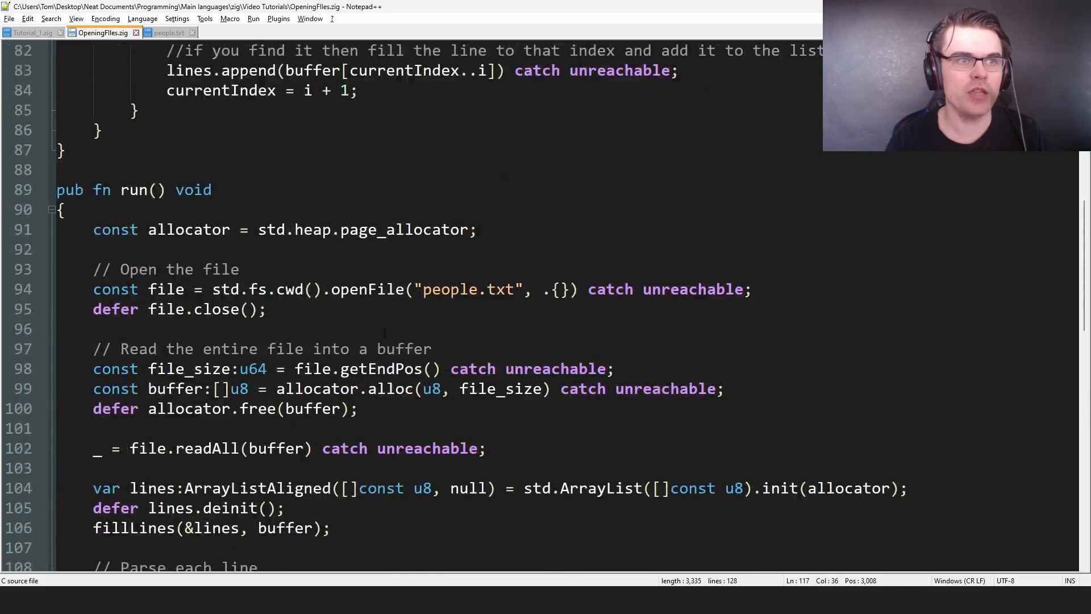
- Unfold the parseLine function body and glance at the people.txt data
{"action": "scroll", "scroll_direction": "up", "scroll_amount": 3}
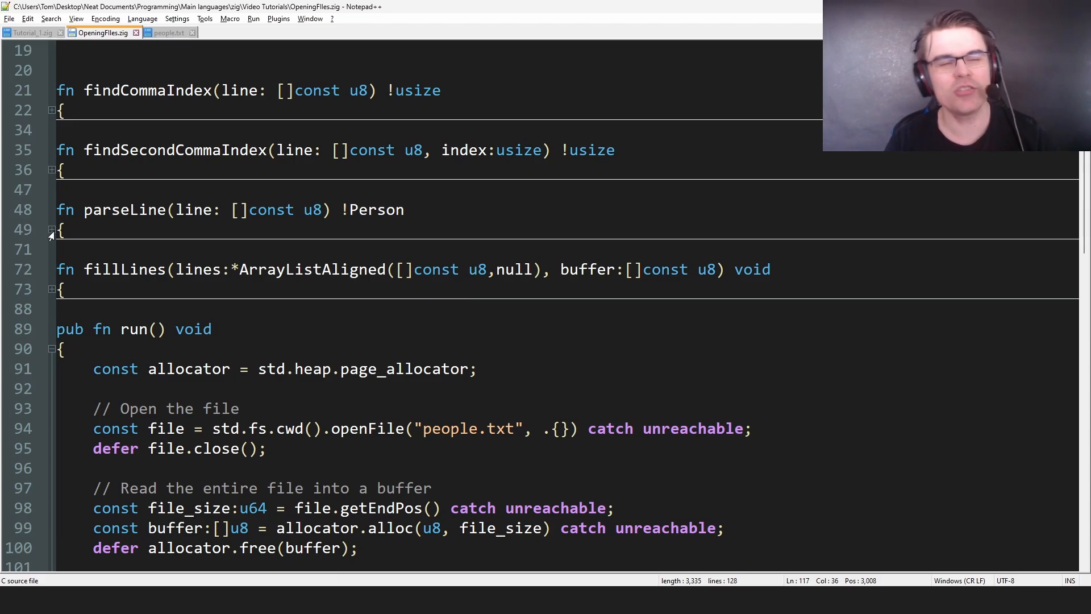
{"action": "left_click", "coordinate": [50, 230]}
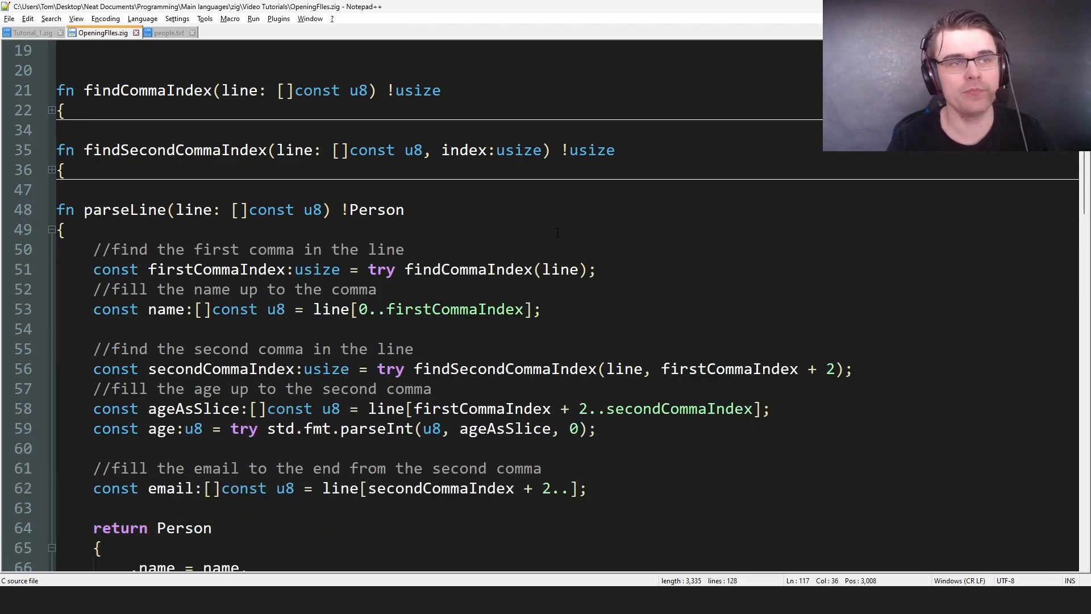
{"action": "left_click", "coordinate": [167, 32]}
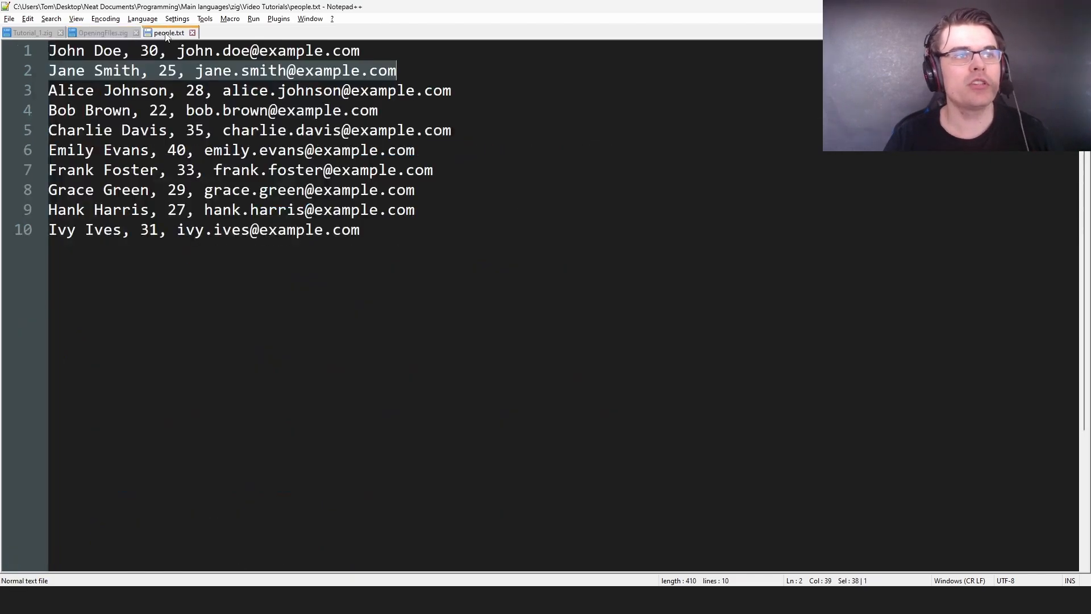
{"action": "left_click", "coordinate": [149, 130]}
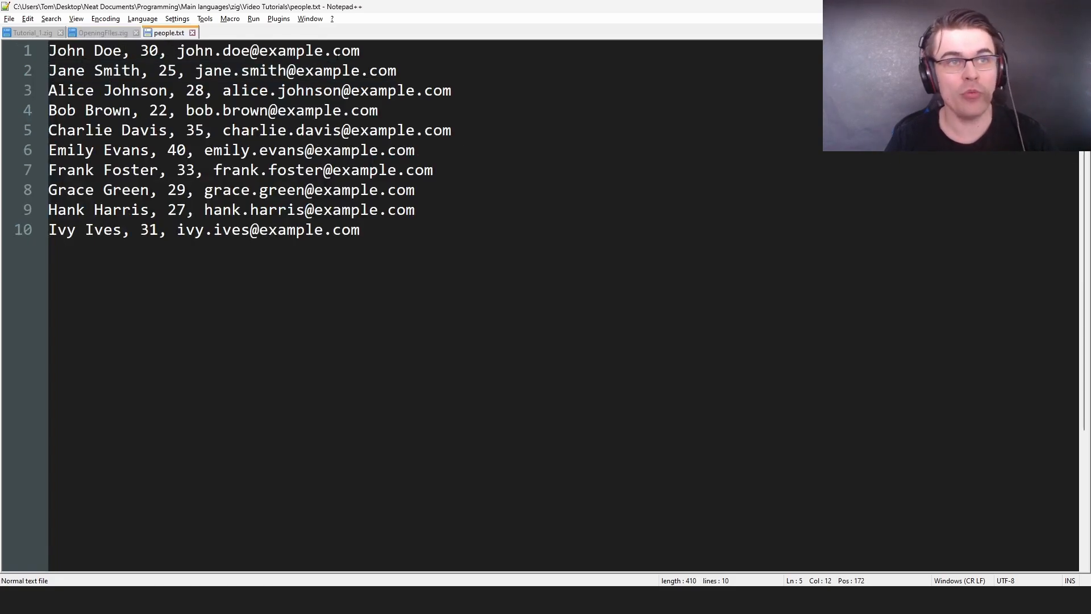
{"action": "mouse_move", "coordinate": [103, 32]}
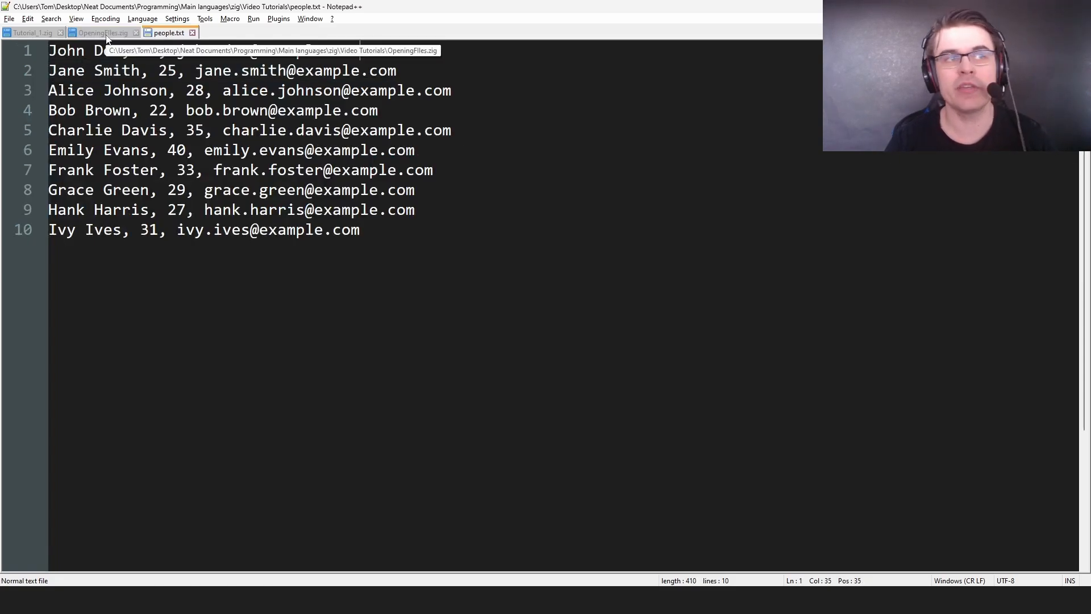
- Back in OpeningFiles.zig, briefly highlight every use of firstCommaIndex
{"action": "left_click", "coordinate": [101, 31]}
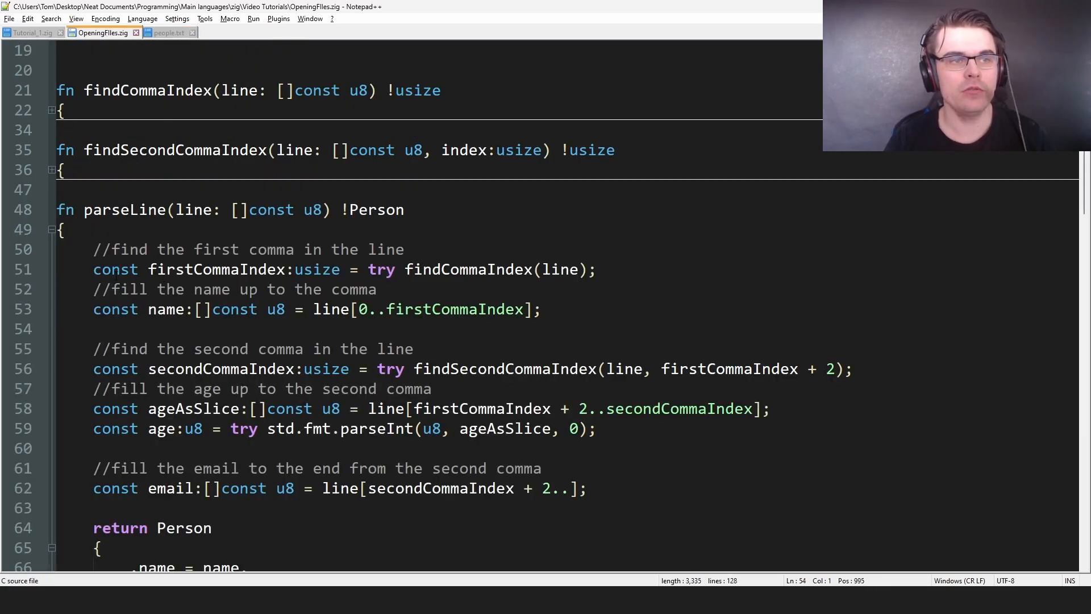
{"action": "double_click", "coordinate": [217, 269]}
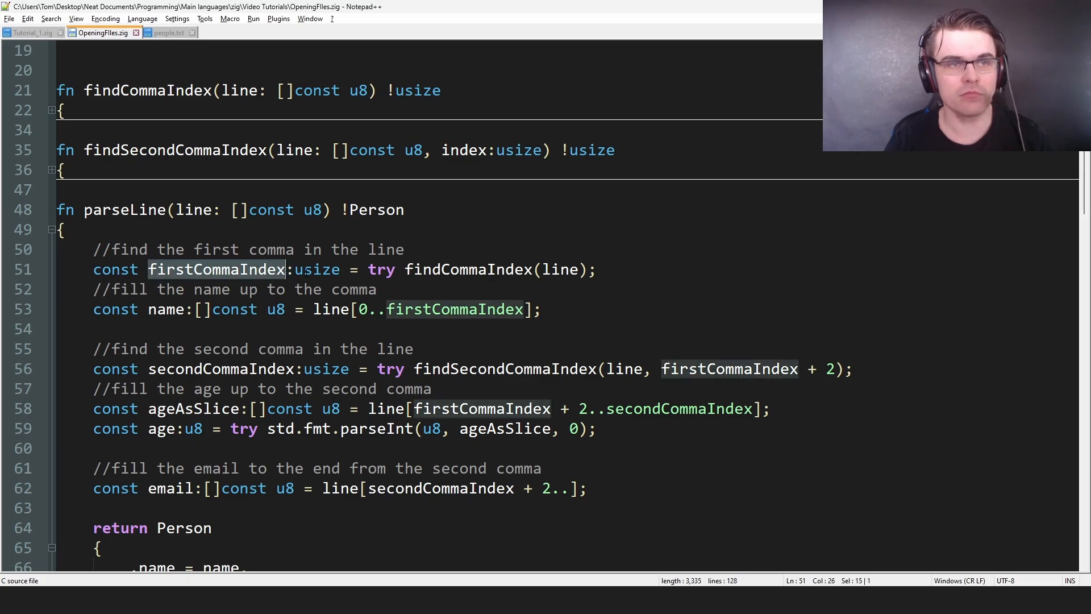
{"action": "left_click", "coordinate": [376, 289]}
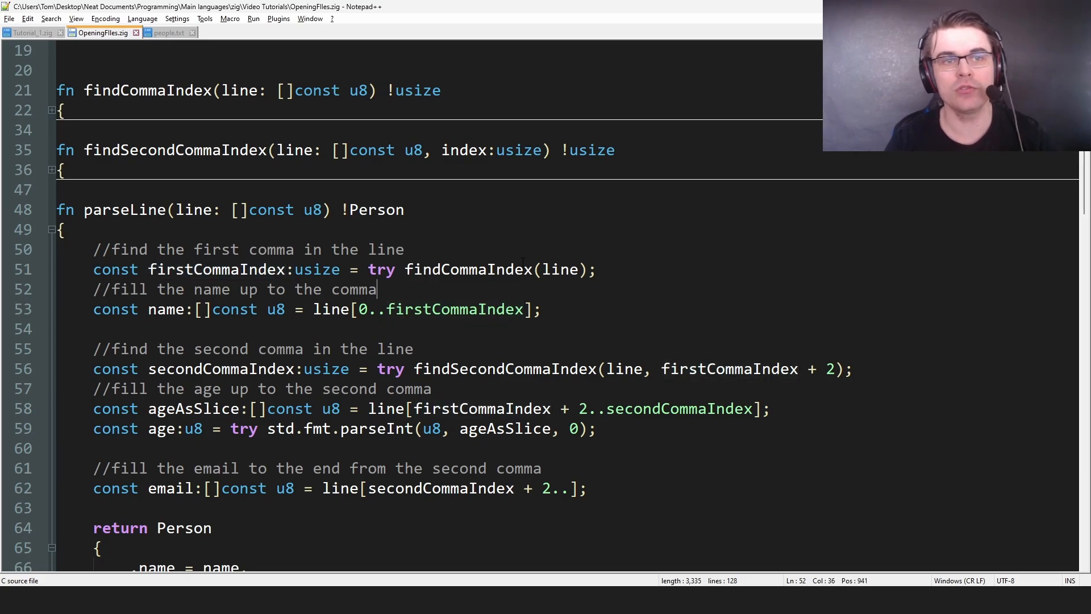
- Unfold findCommaIndex, select its commaNotFound error return, and scroll back toward parseLine
{"action": "scroll", "scroll_direction": "up", "scroll_amount": 3}
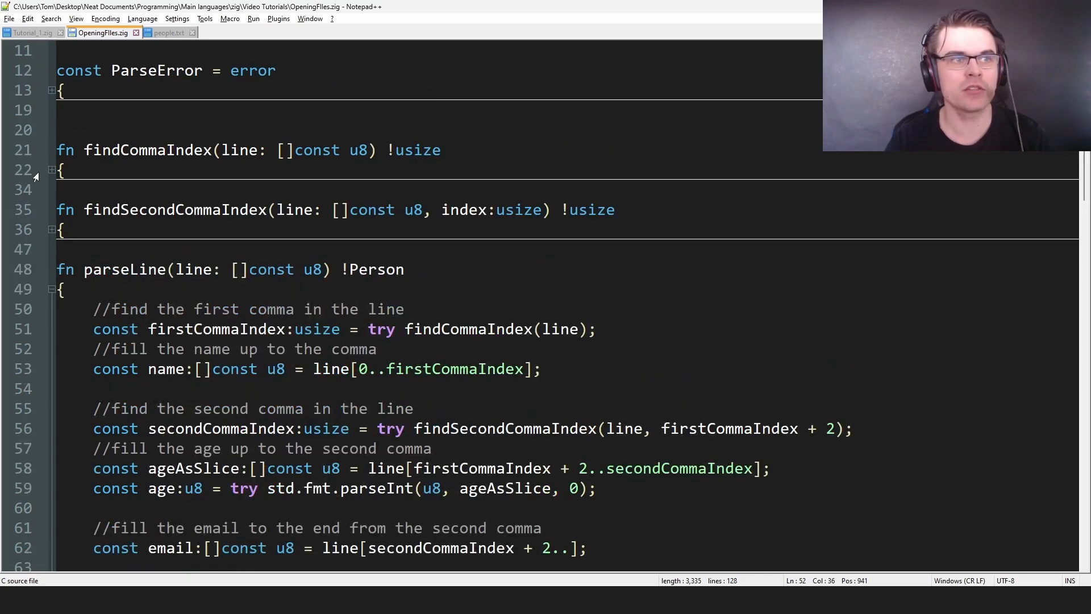
{"action": "left_click", "coordinate": [51, 170]}
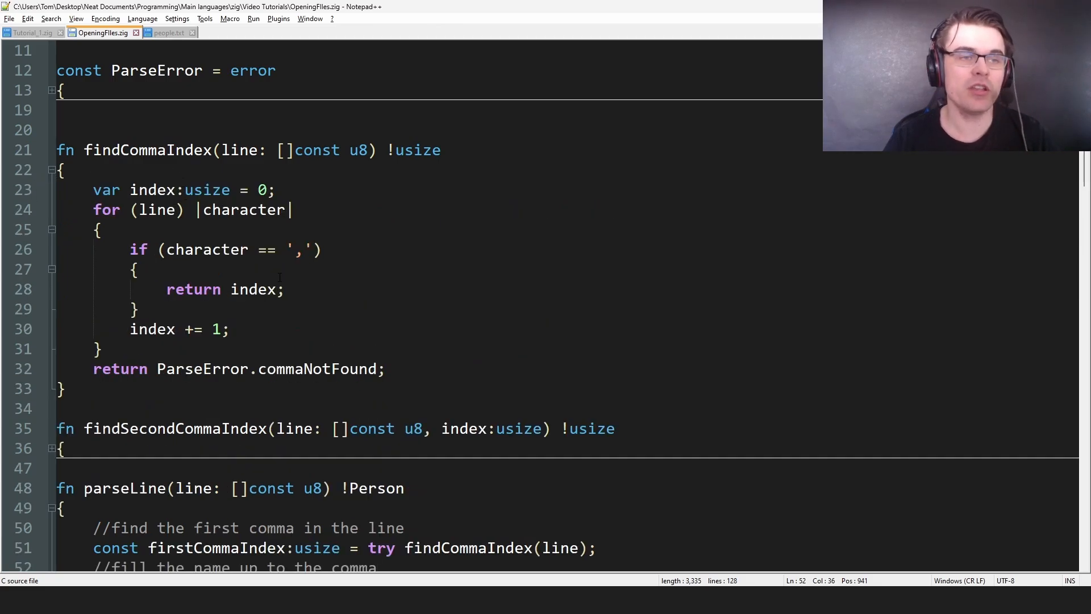
{"action": "left_click", "coordinate": [136, 309]}
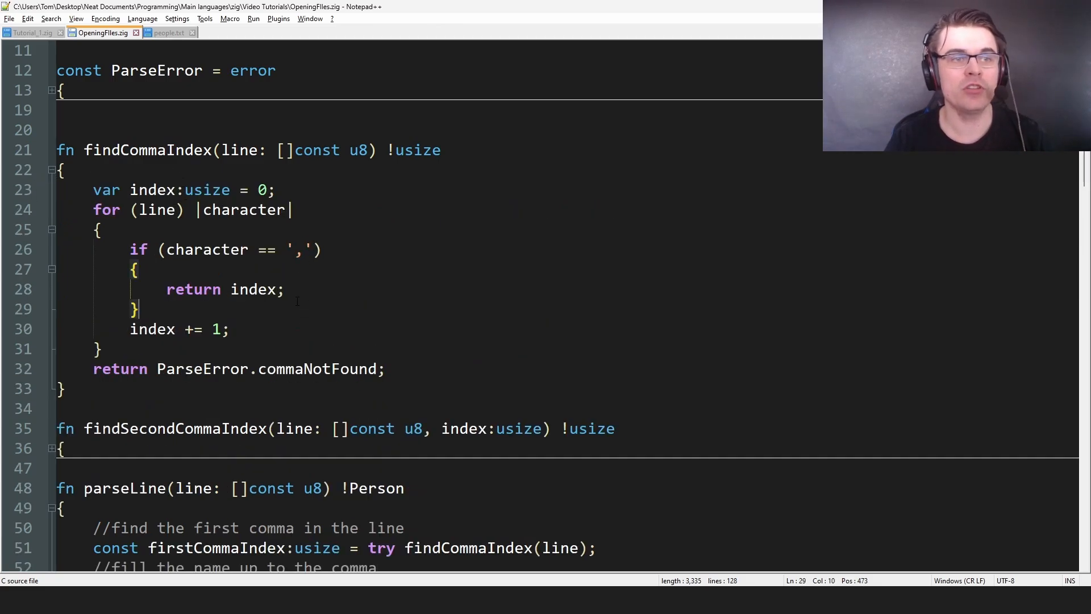
{"action": "double_click", "coordinate": [249, 288]}
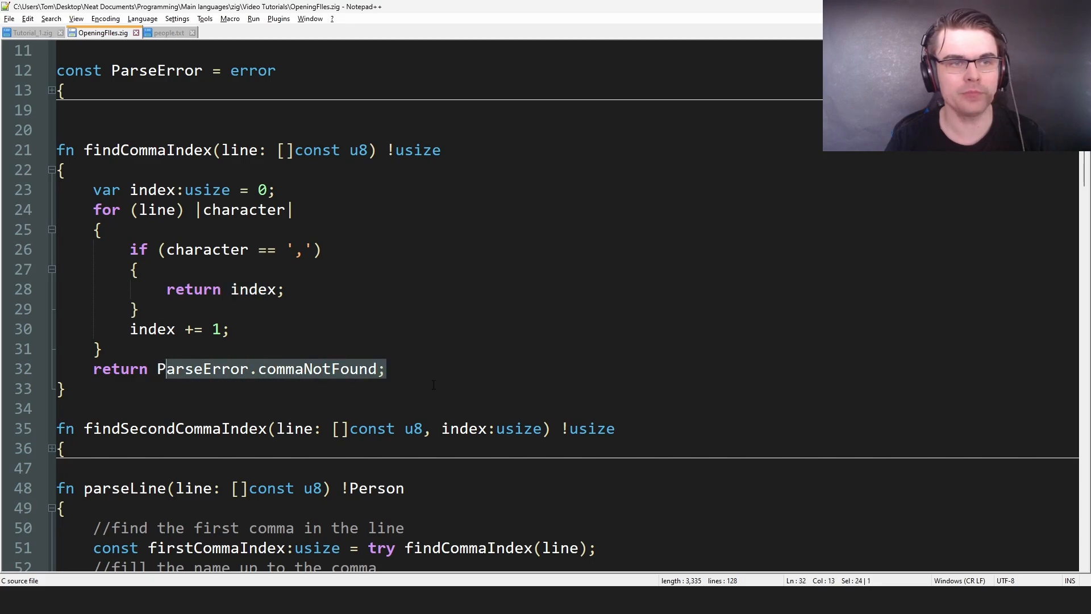
{"action": "scroll", "scroll_direction": "up", "scroll_amount": 3}
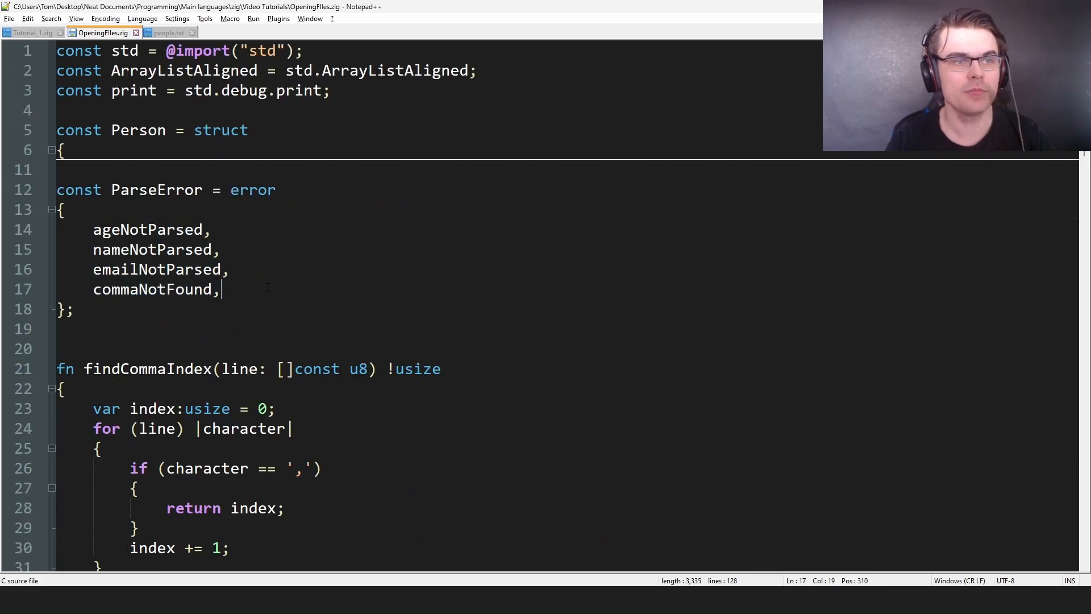
{"action": "scroll", "scroll_direction": "down", "scroll_amount": 3}
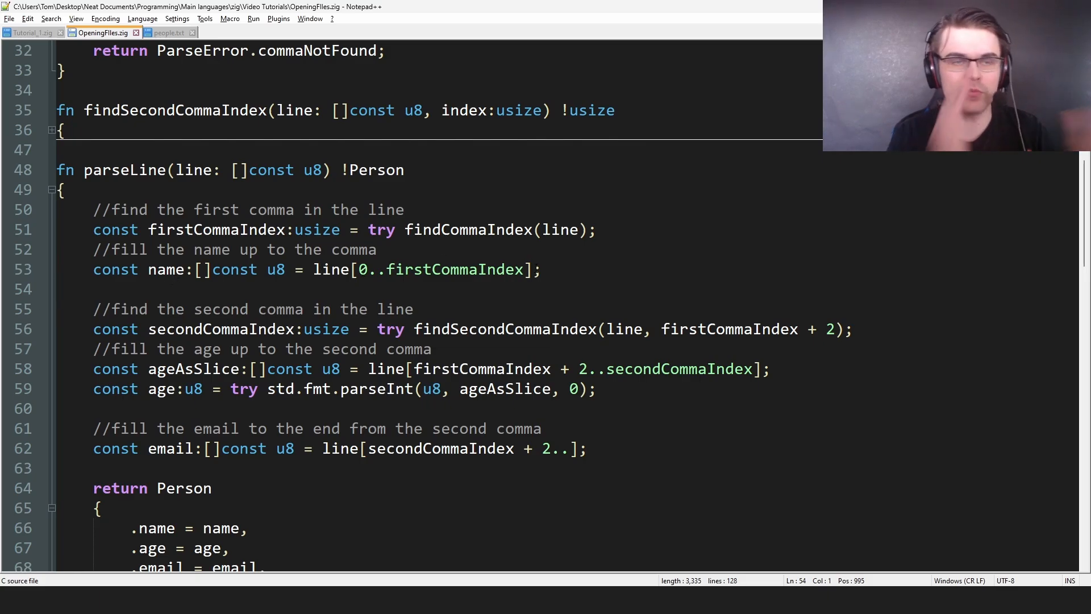
- Compare people.txt with the source and point at the age parsing line
{"action": "left_click", "coordinate": [59, 289]}
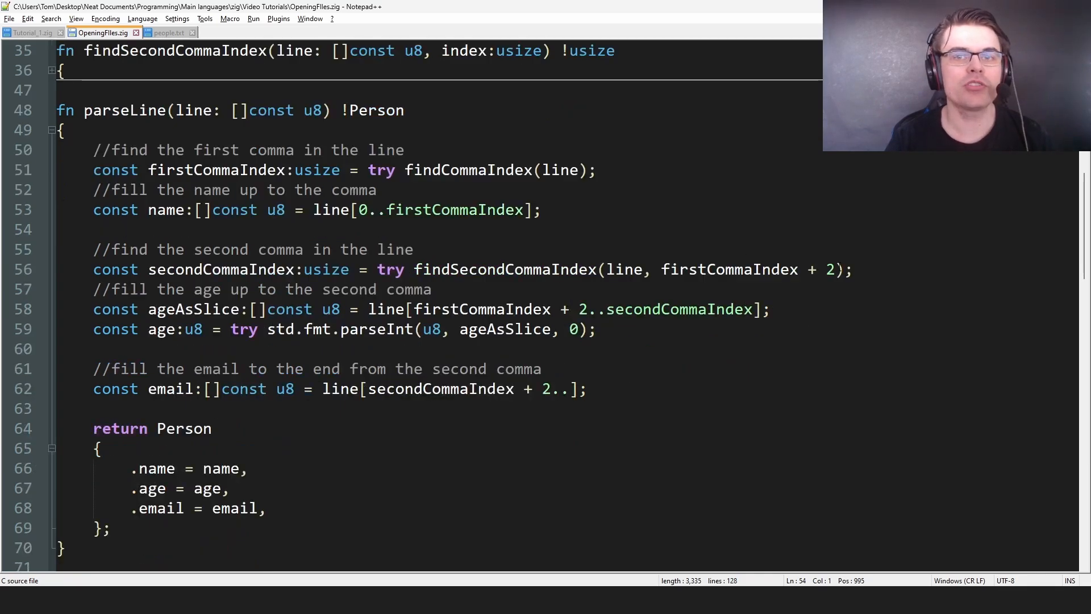
{"action": "left_click", "coordinate": [168, 32]}
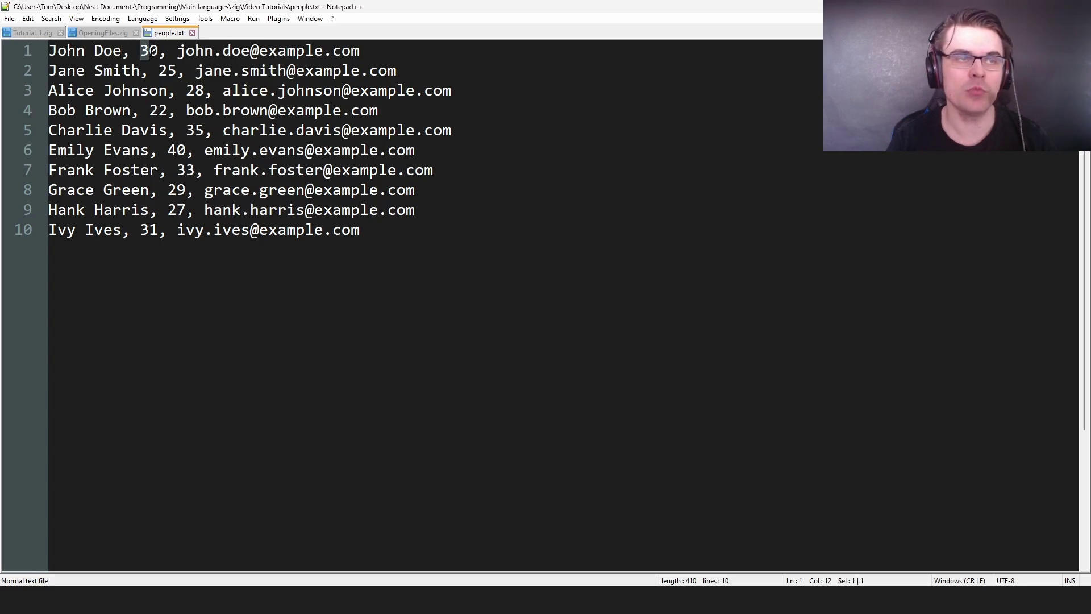
{"action": "left_click", "coordinate": [102, 32]}
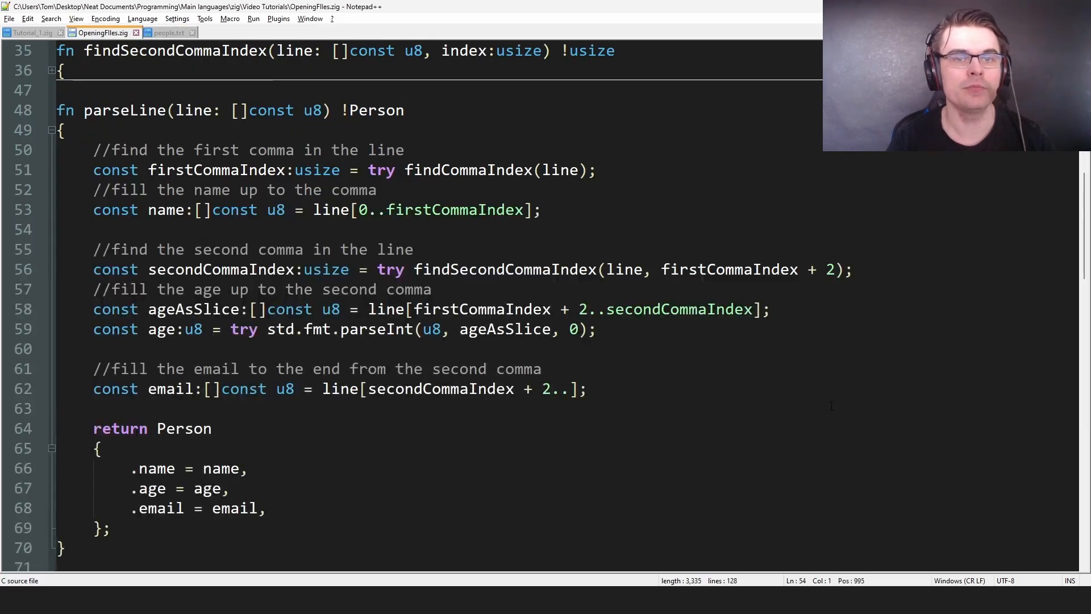
{"action": "left_click", "coordinate": [596, 328]}
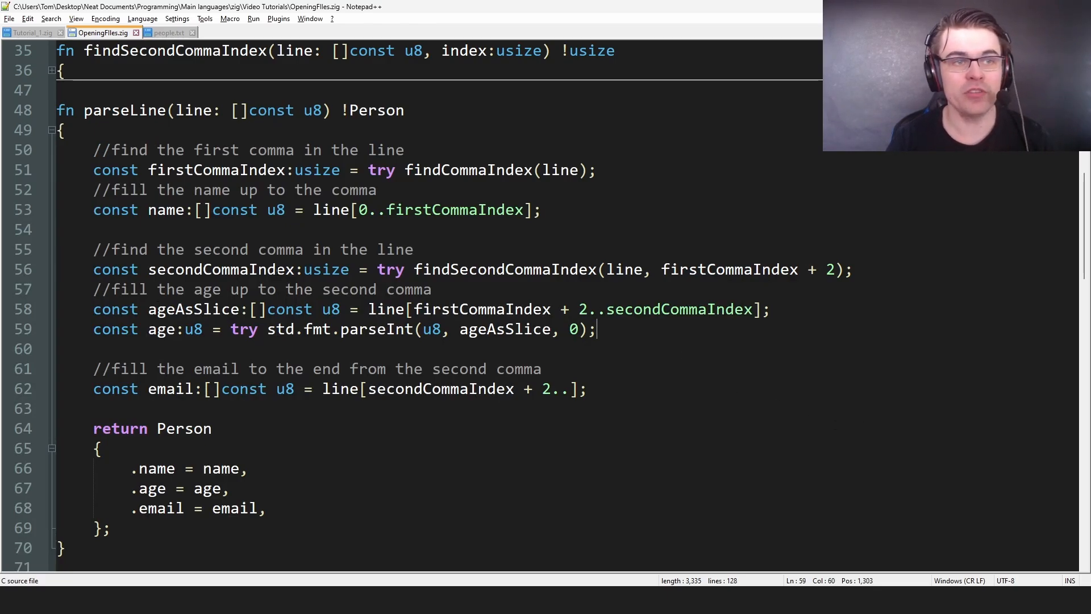
- Point at findSecondCommaIndex's loop that starts from the given index
{"action": "scroll", "scroll_direction": "up", "scroll_amount": 3}
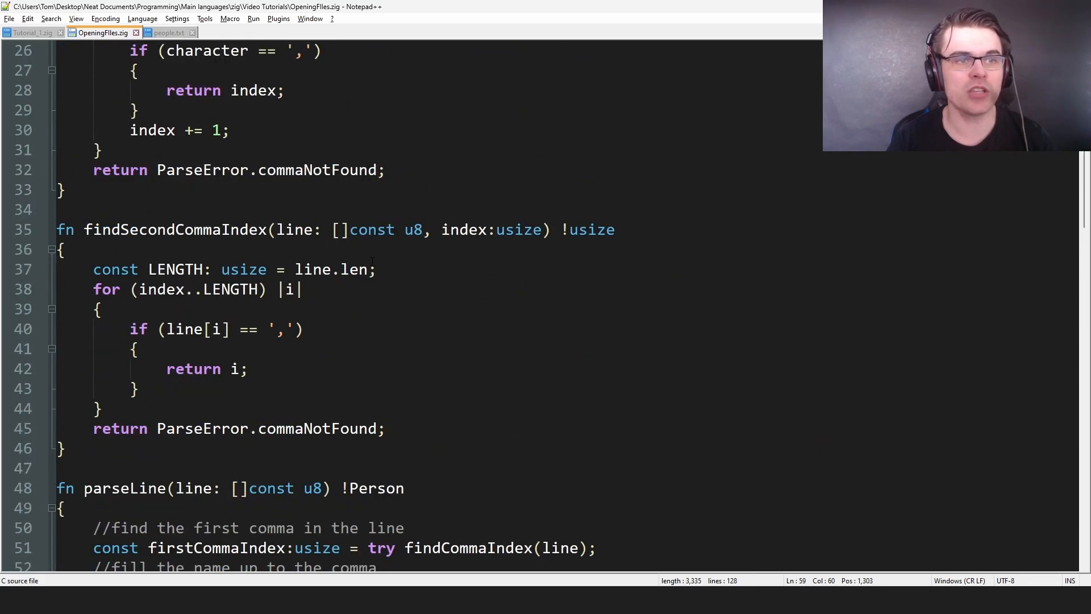
{"action": "left_click", "coordinate": [301, 289]}
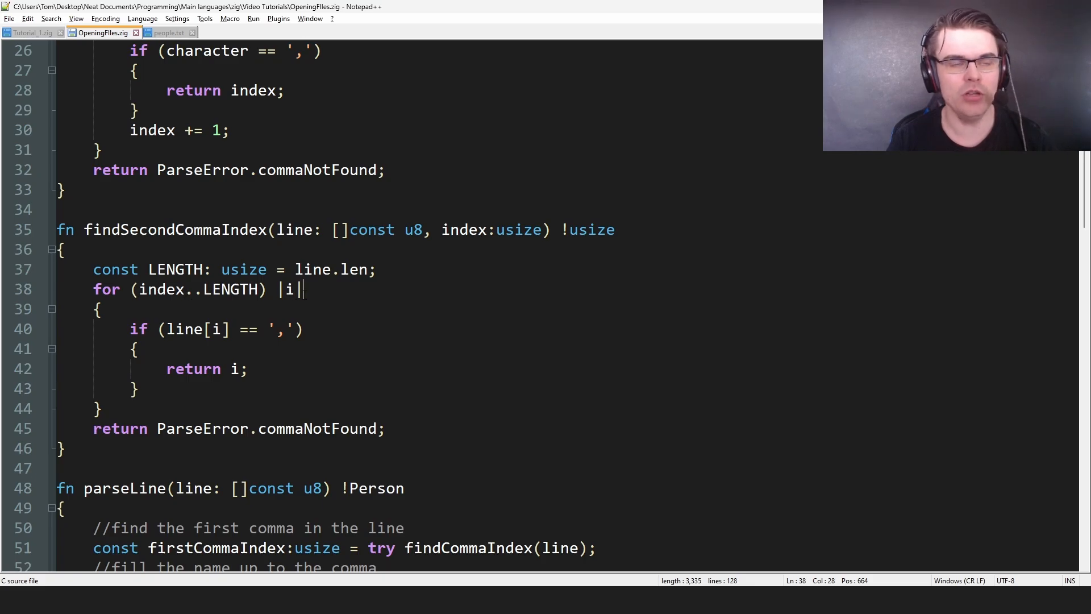
{"action": "scroll", "scroll_direction": "down", "scroll_amount": 3}
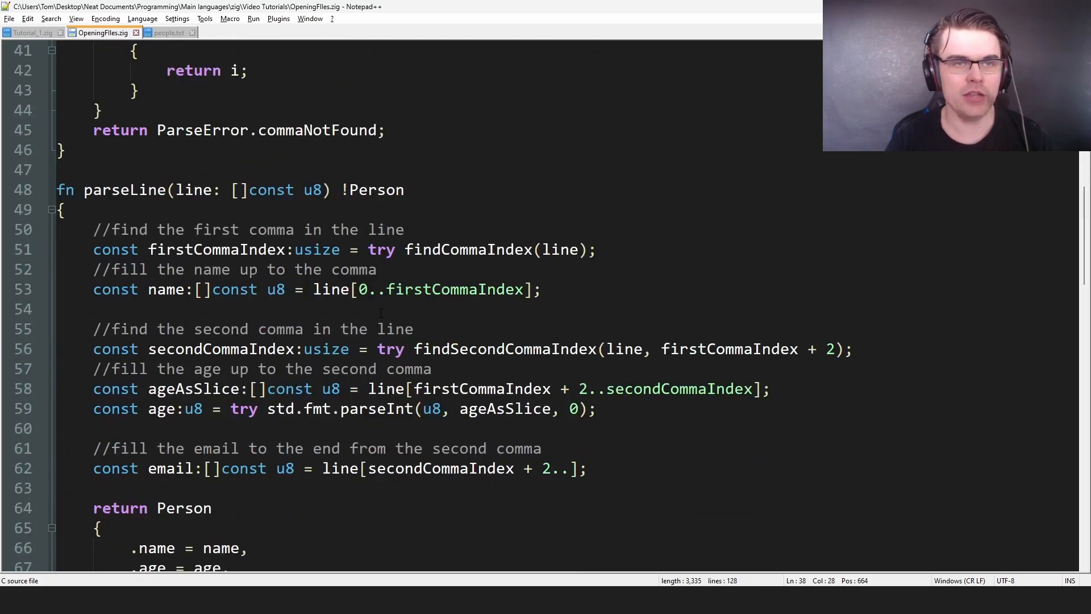
{"action": "scroll", "scroll_direction": "up", "scroll_amount": 3}
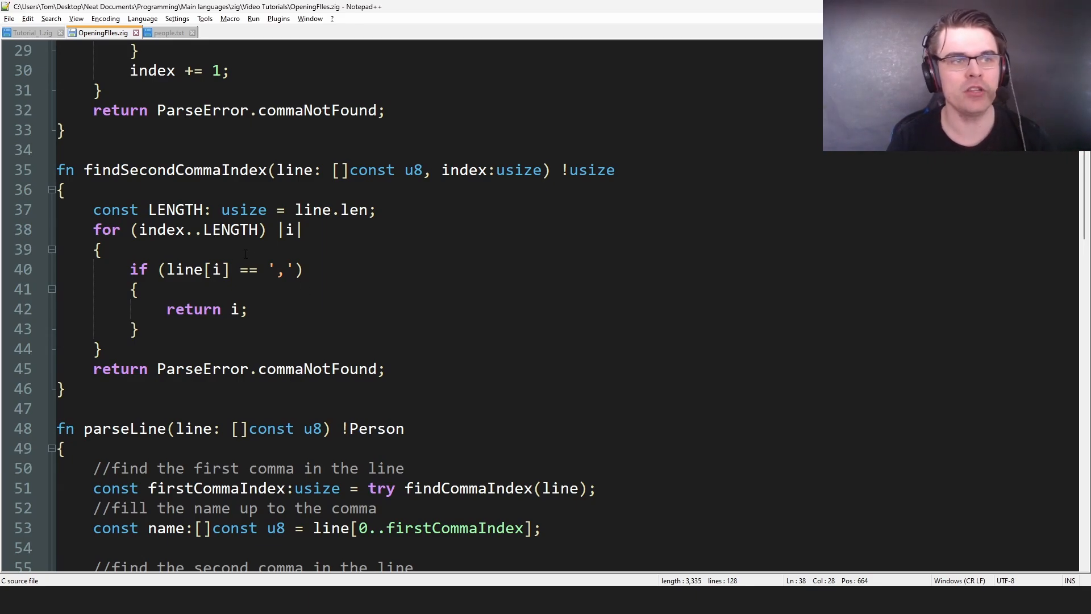
{"action": "scroll", "scroll_direction": "down", "scroll_amount": 3}
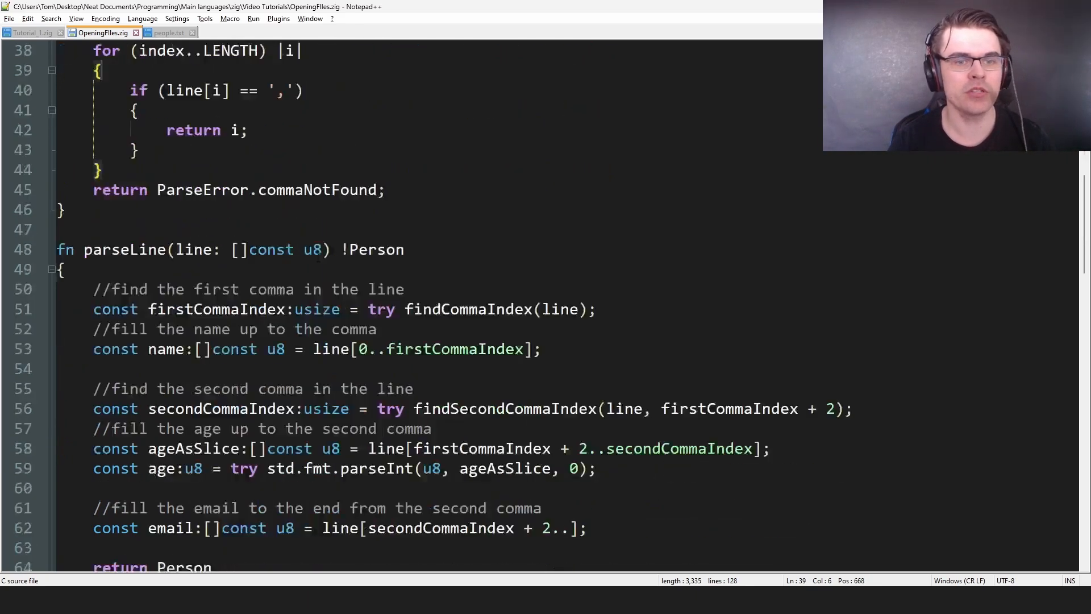
{"action": "scroll", "scroll_direction": "up", "scroll_amount": 3}
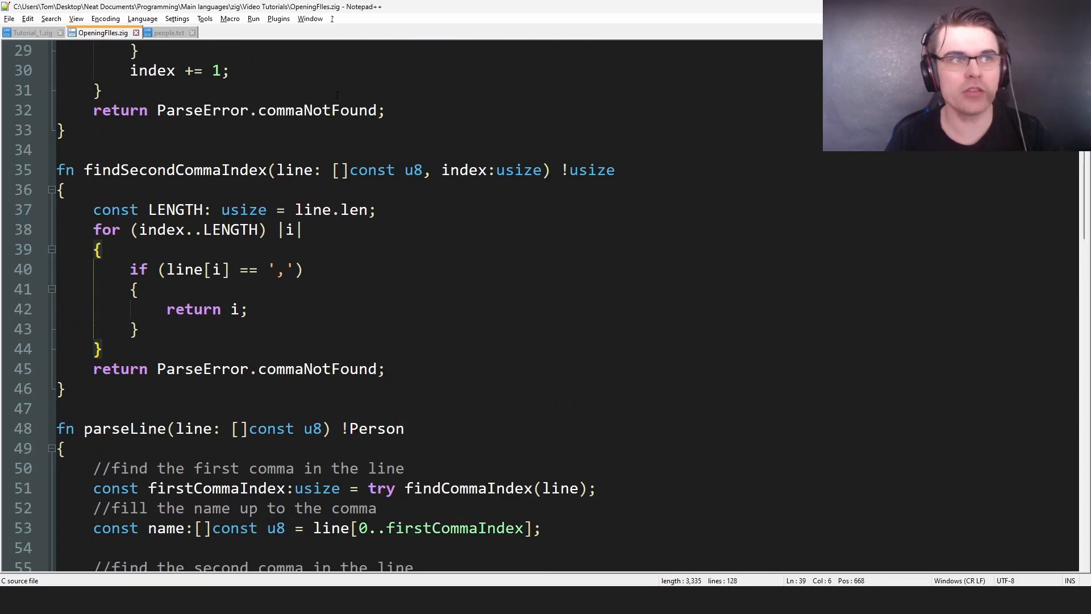
- Mark the two commas in John Doe's people.txt line, then return to the source
{"action": "left_click", "coordinate": [169, 31]}
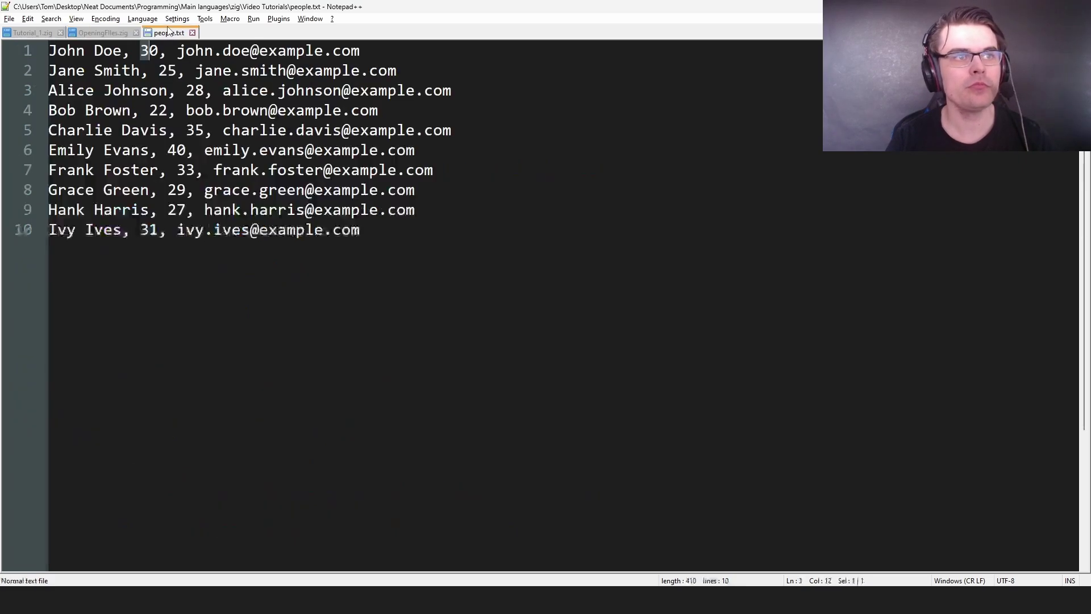
{"action": "left_click", "coordinate": [125, 50]}
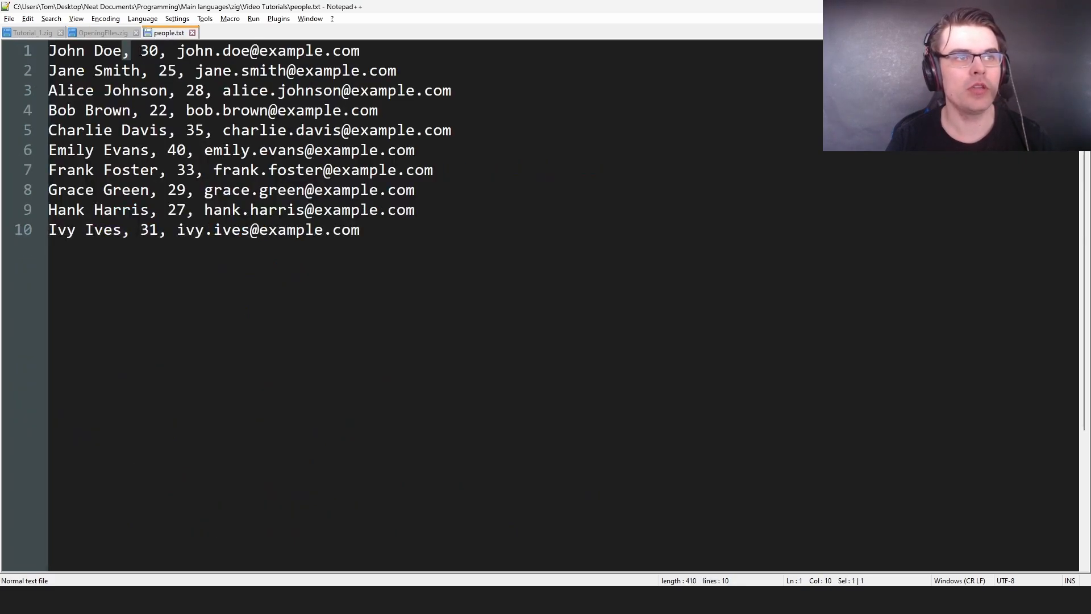
{"action": "left_click", "coordinate": [167, 50]}
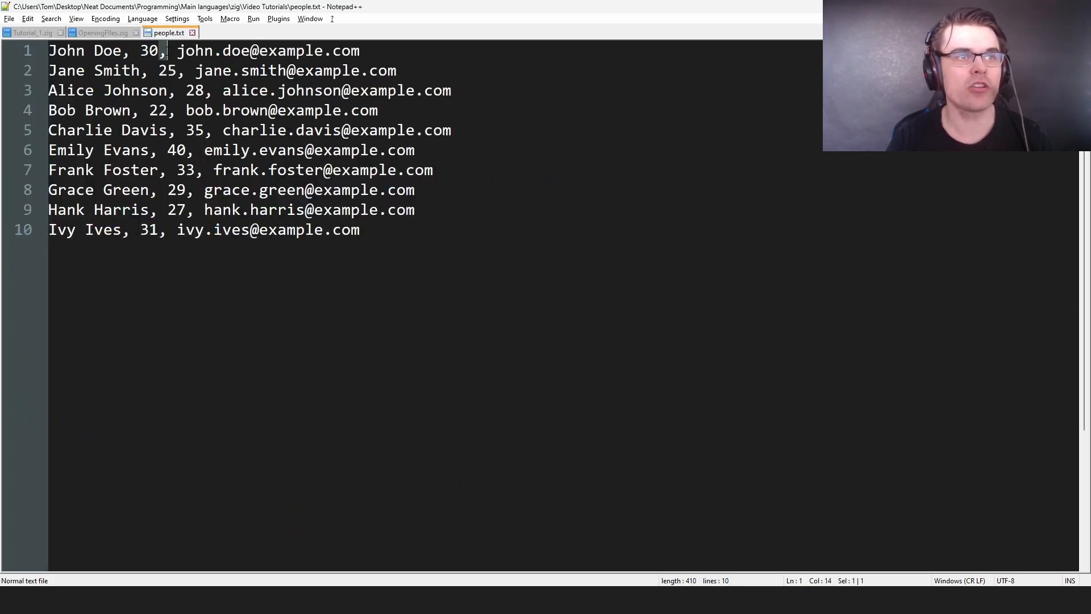
{"action": "left_click", "coordinate": [101, 31]}
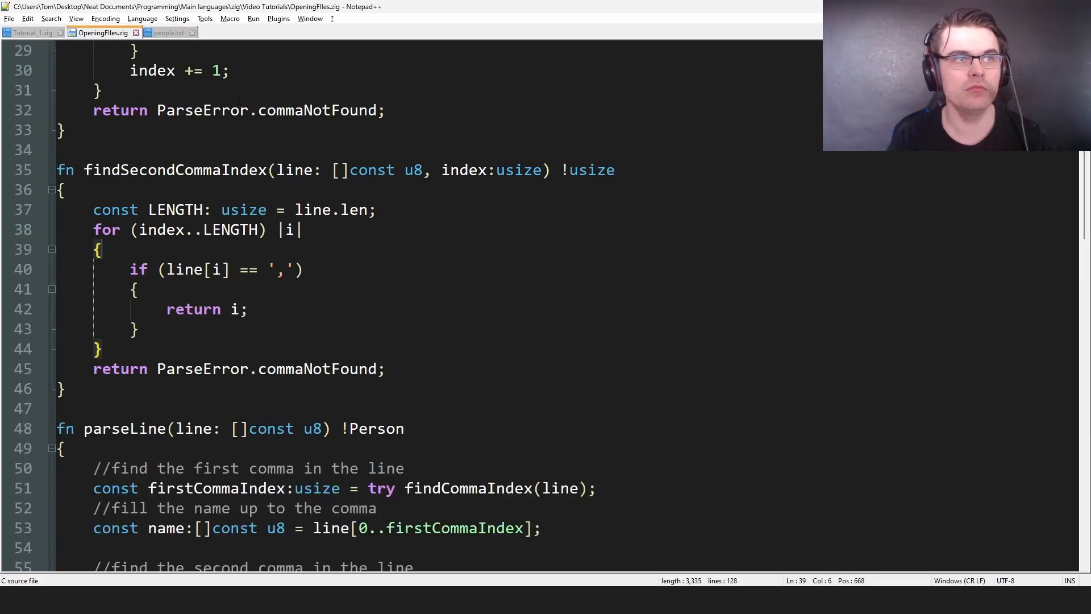
{"action": "scroll", "scroll_direction": "down", "scroll_amount": 3}
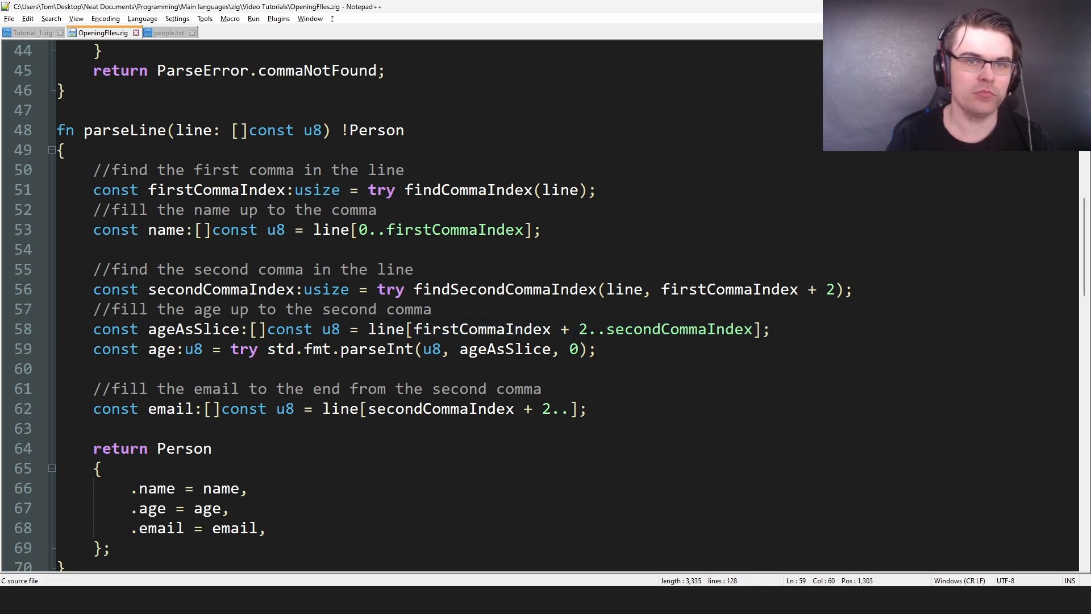
{"action": "left_click", "coordinate": [586, 329]}
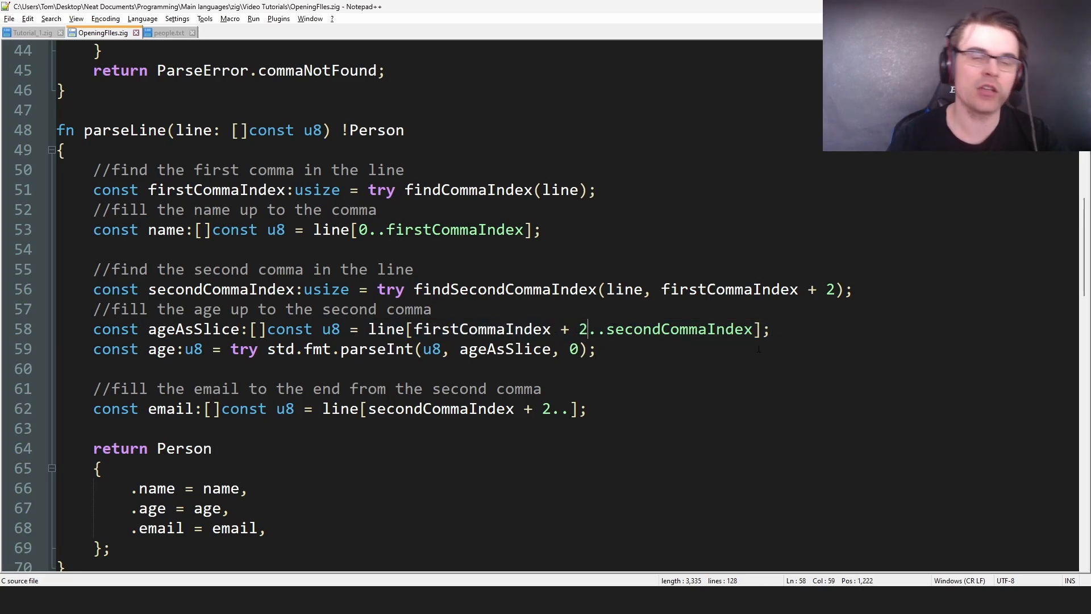
{"action": "left_click", "coordinate": [596, 349]}
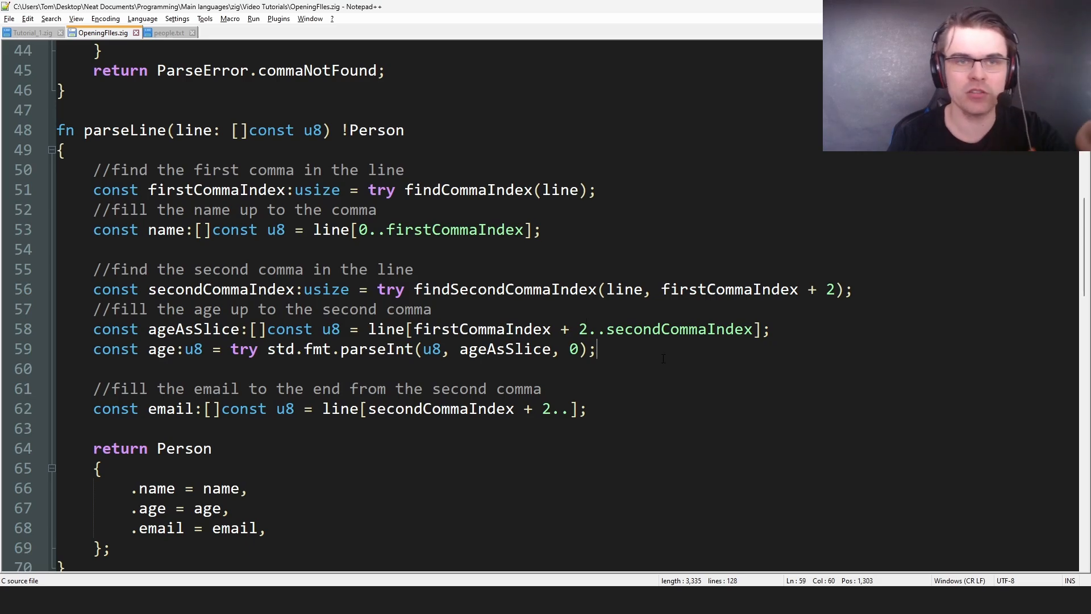
{"action": "scroll", "scroll_direction": "down", "scroll_amount": 3}
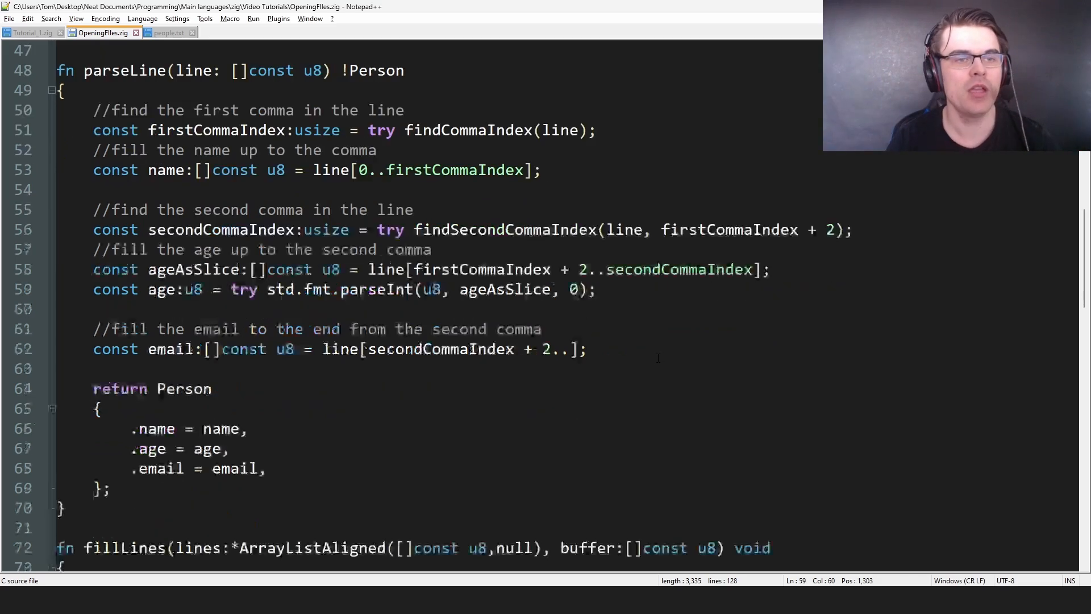
{"action": "scroll", "scroll_direction": "down", "scroll_amount": 3}
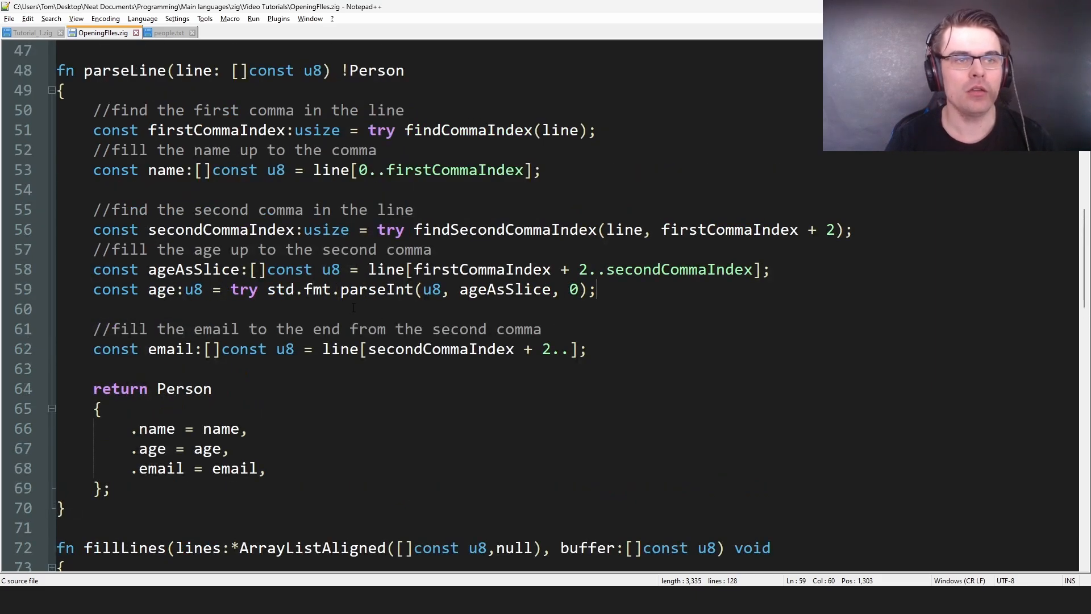
{"action": "double_click", "coordinate": [243, 288]}
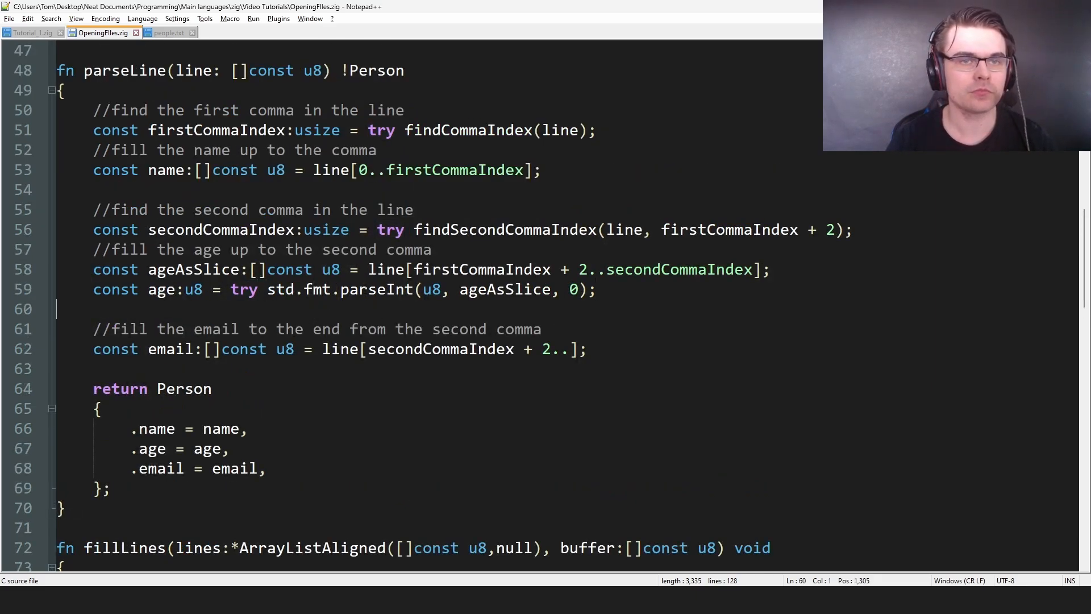
{"action": "scroll", "scroll_direction": "down", "scroll_amount": 3}
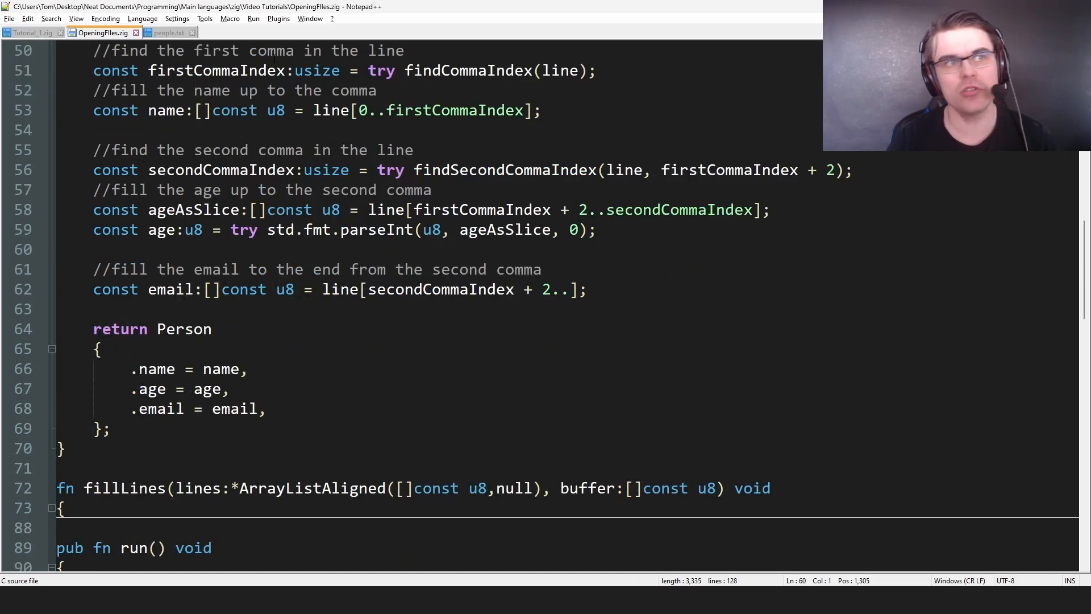
{"action": "left_click", "coordinate": [168, 32]}
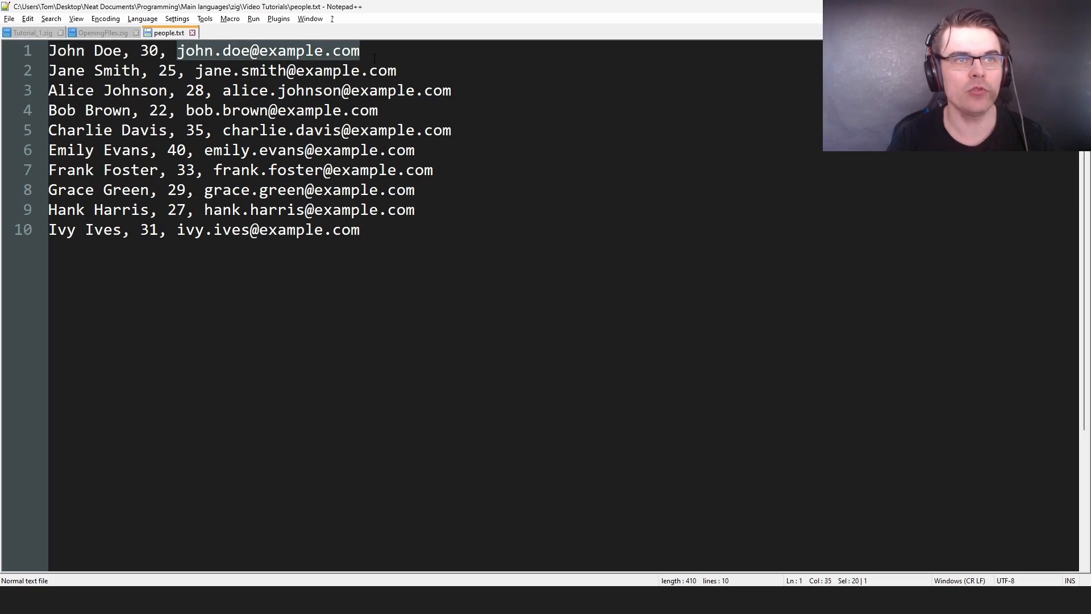
{"action": "left_click", "coordinate": [102, 32]}
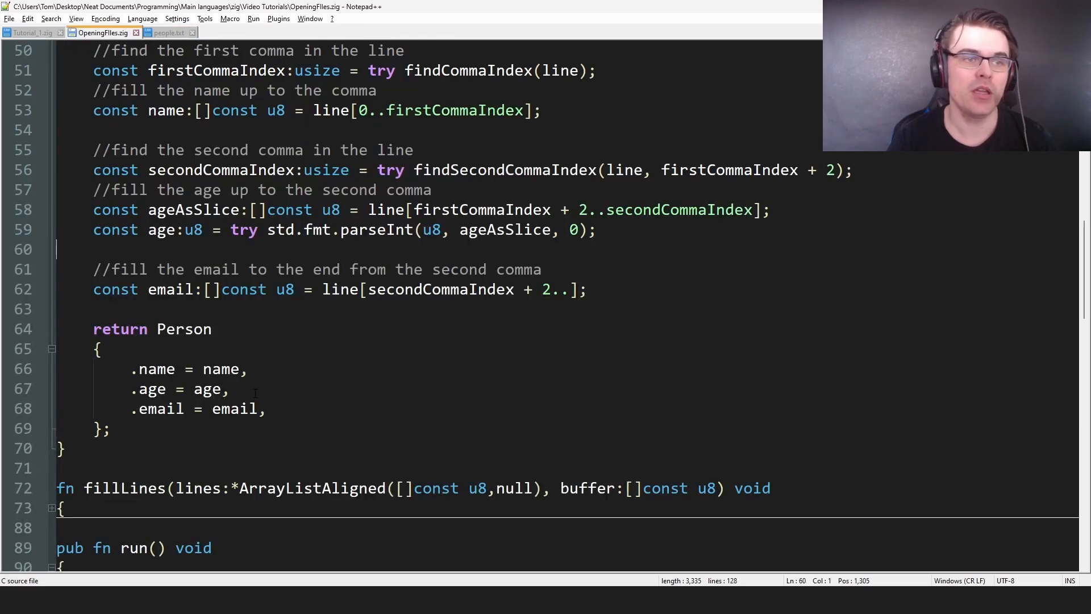
{"action": "left_click", "coordinate": [100, 349]}
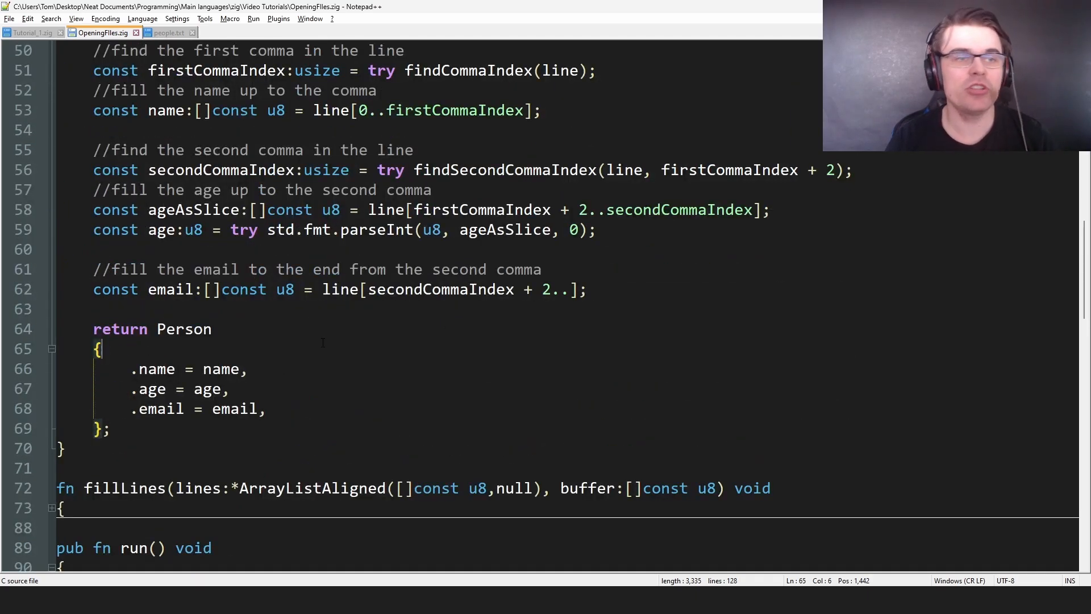
{"action": "scroll", "scroll_direction": "down", "scroll_amount": 3}
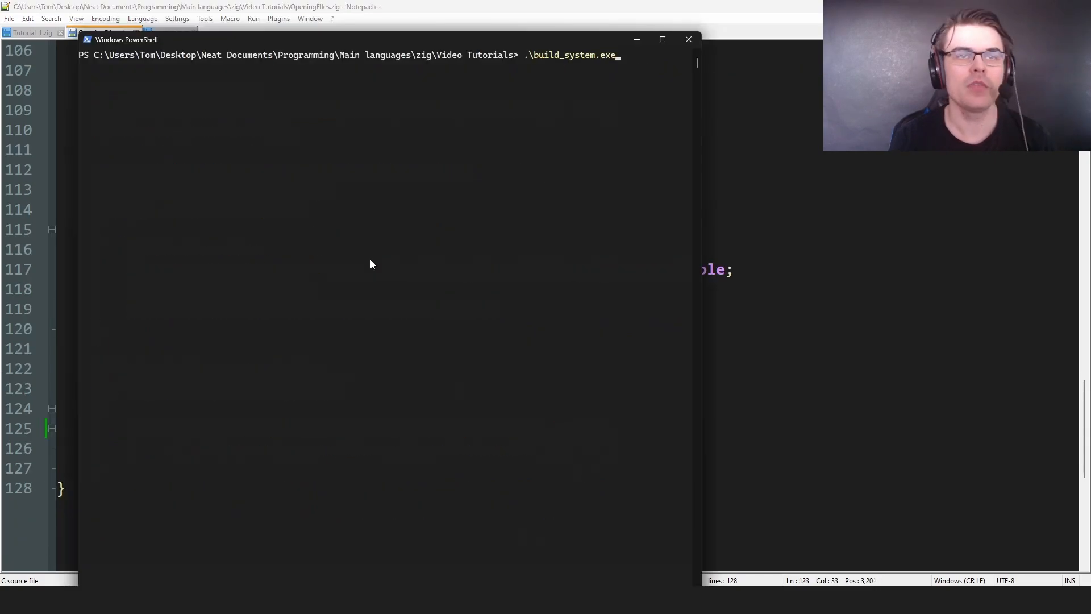
- Run Tutorial_1.zig with zig run, maximise PowerShell, and return to OpeningFiles.zig
{"action": "type", "text": "zig run Tutorial_1.zig"}
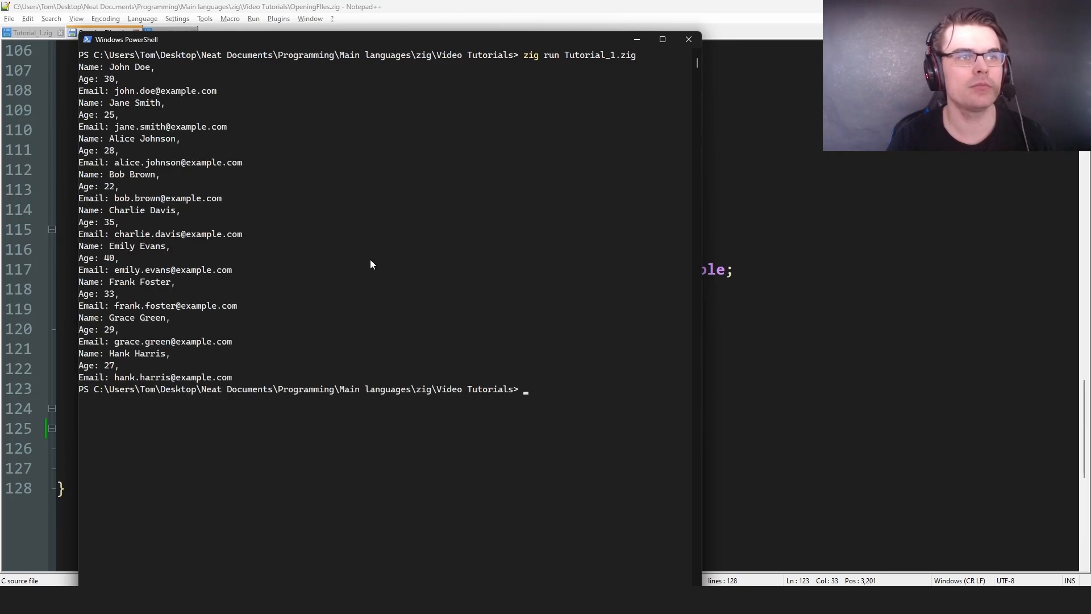
{"action": "left_click", "coordinate": [661, 39]}
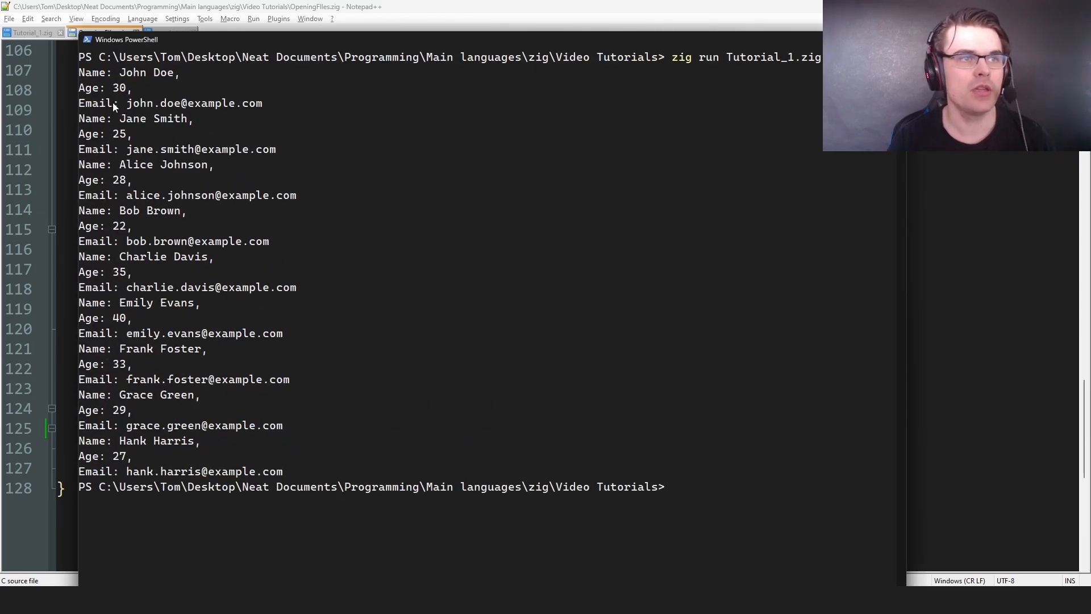
{"action": "mouse_move", "coordinate": [190, 118]}
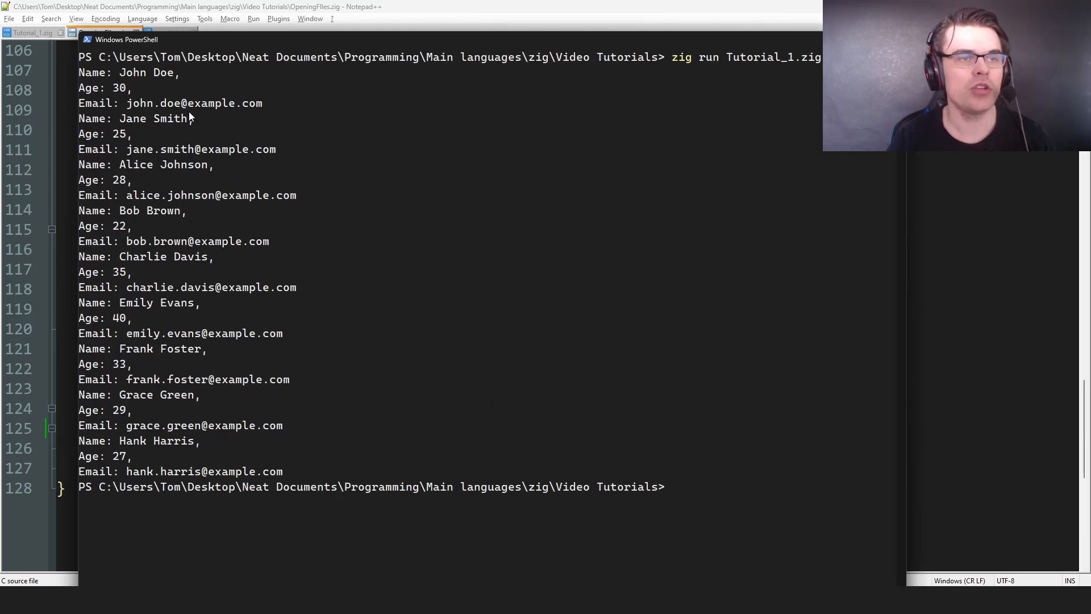
{"action": "mouse_move", "coordinate": [419, 406]}
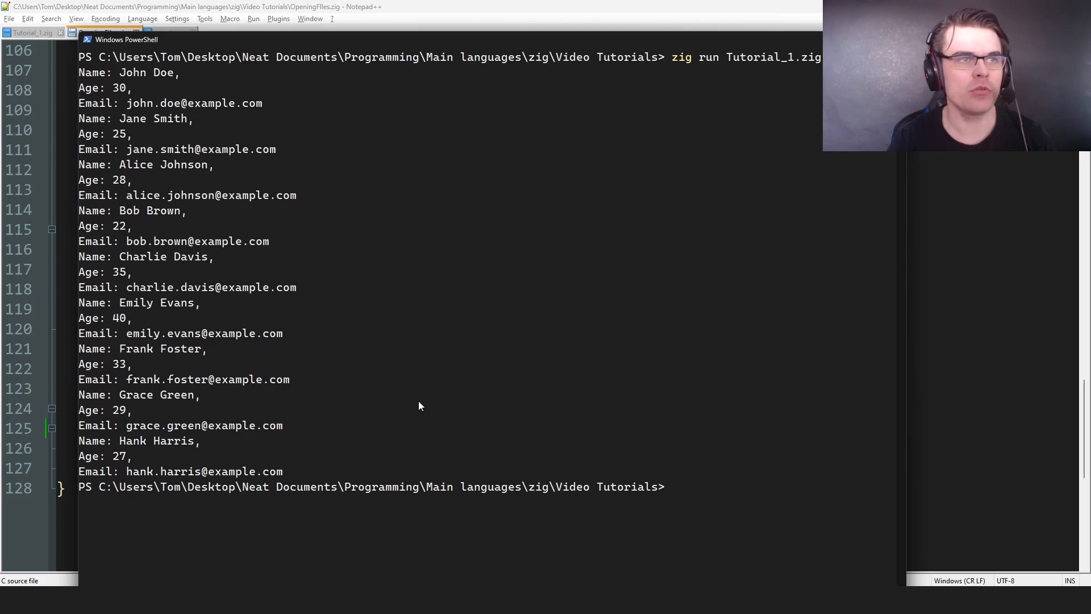
{"action": "left_click", "coordinate": [103, 33]}
{"action": "type", "text": "zig run Tutorial_1.zig"}
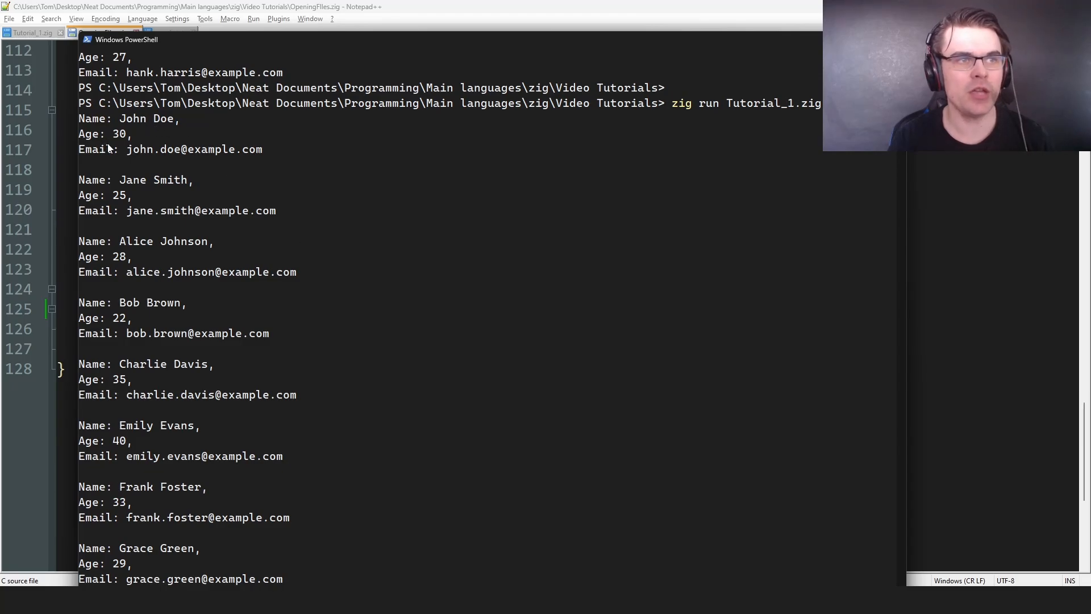
{"action": "mouse_move", "coordinate": [170, 284]}
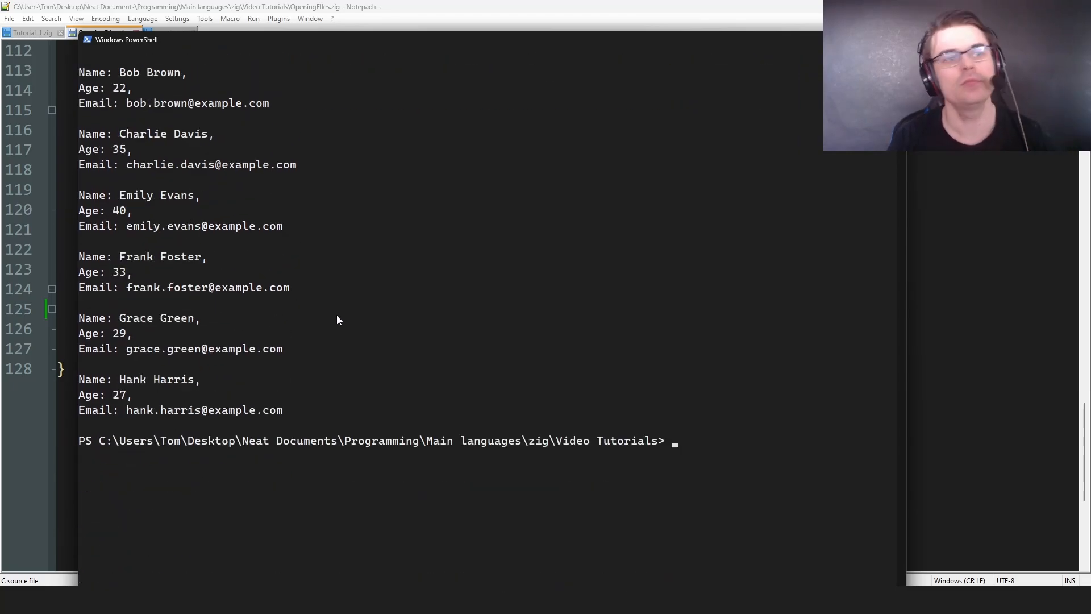
{"action": "left_click", "coordinate": [101, 33]}
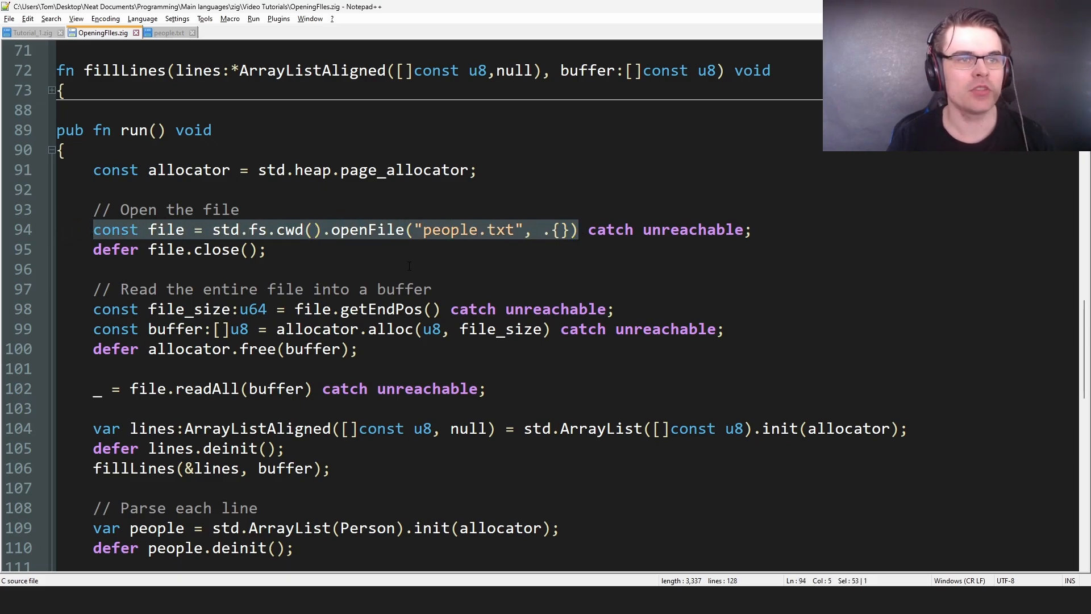
- Mark the line that closes the file and scroll through the run function
{"action": "left_click", "coordinate": [267, 249]}
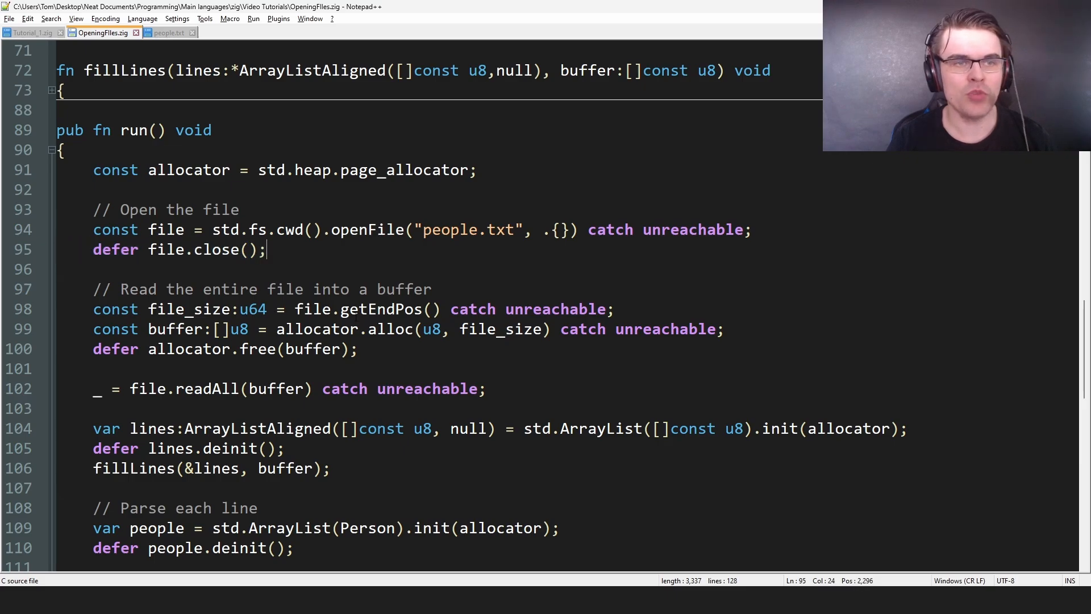
{"action": "scroll", "scroll_direction": "down", "scroll_amount": 3}
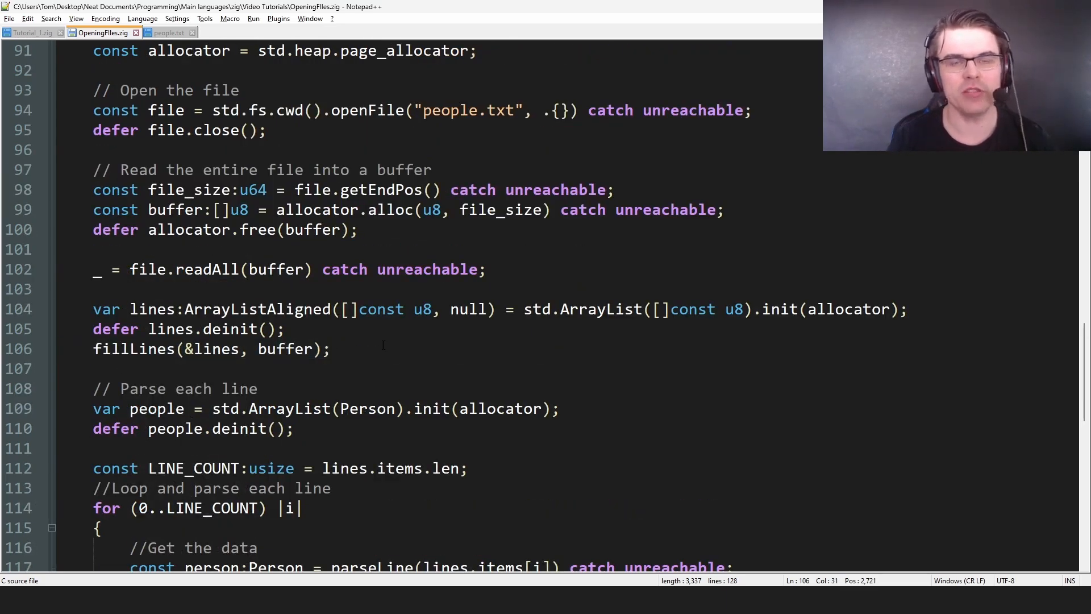
{"action": "left_click", "coordinate": [333, 348]}
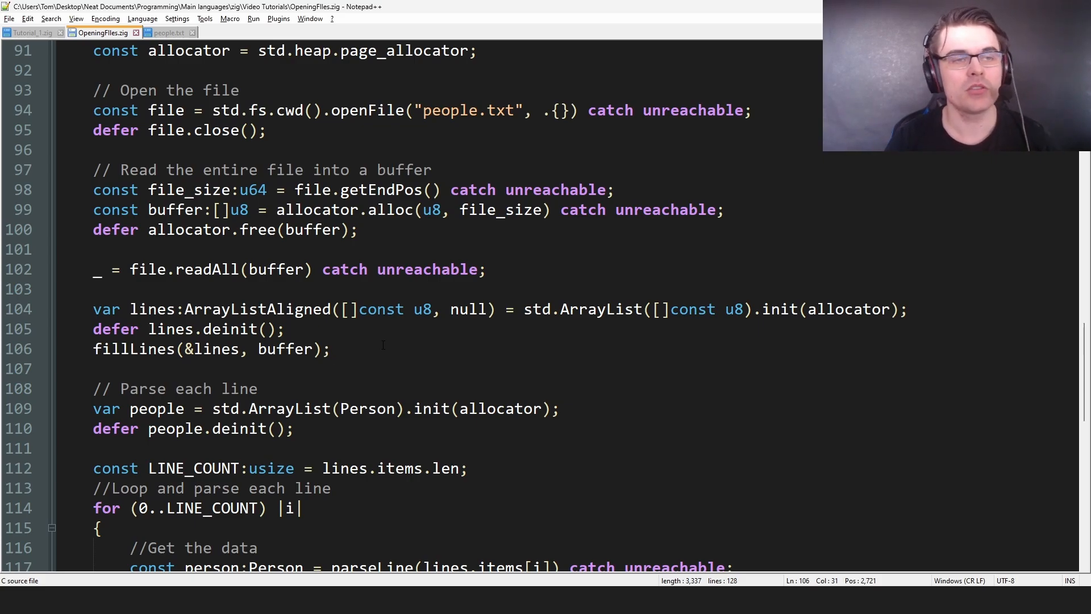
{"action": "left_click", "coordinate": [332, 349]}
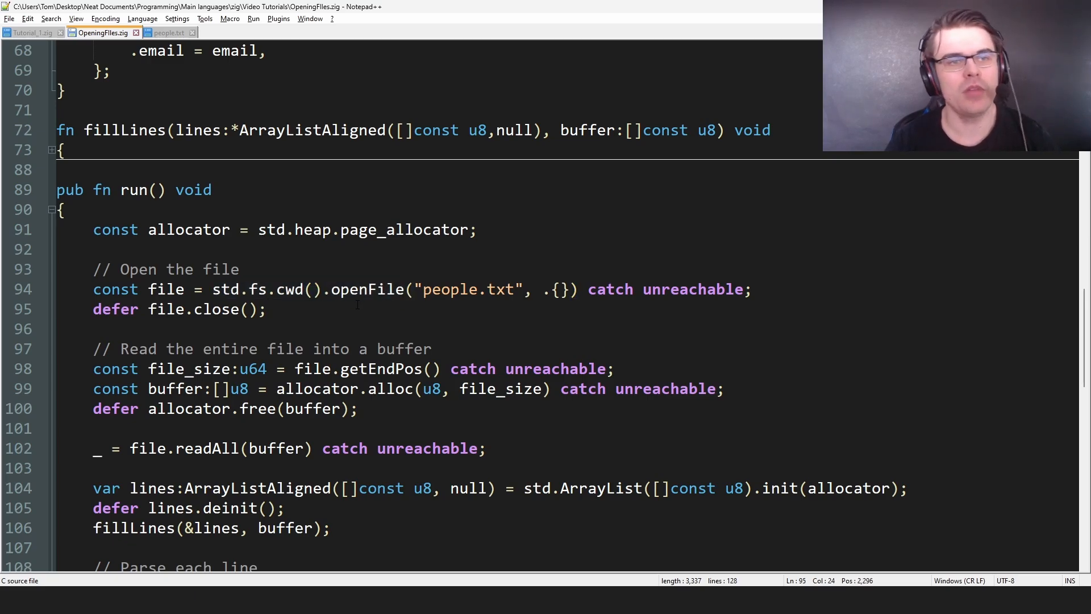
- Select the std.fs.cwd().openFile call that opens people.txt, then clear the selection
{"action": "left_click", "coordinate": [267, 310]}
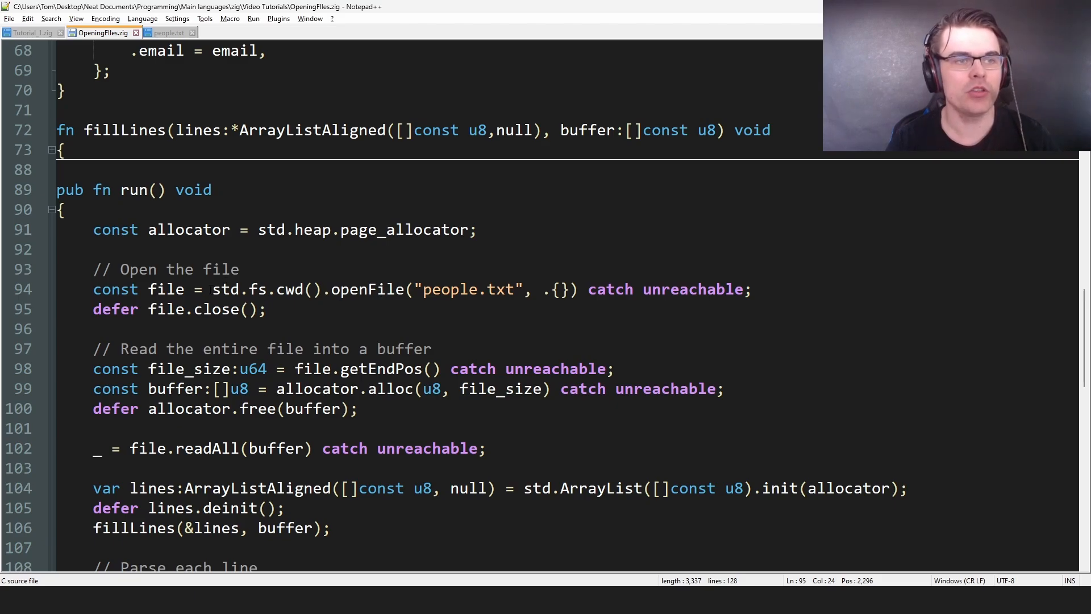
{"action": "left_click", "coordinate": [212, 288]}
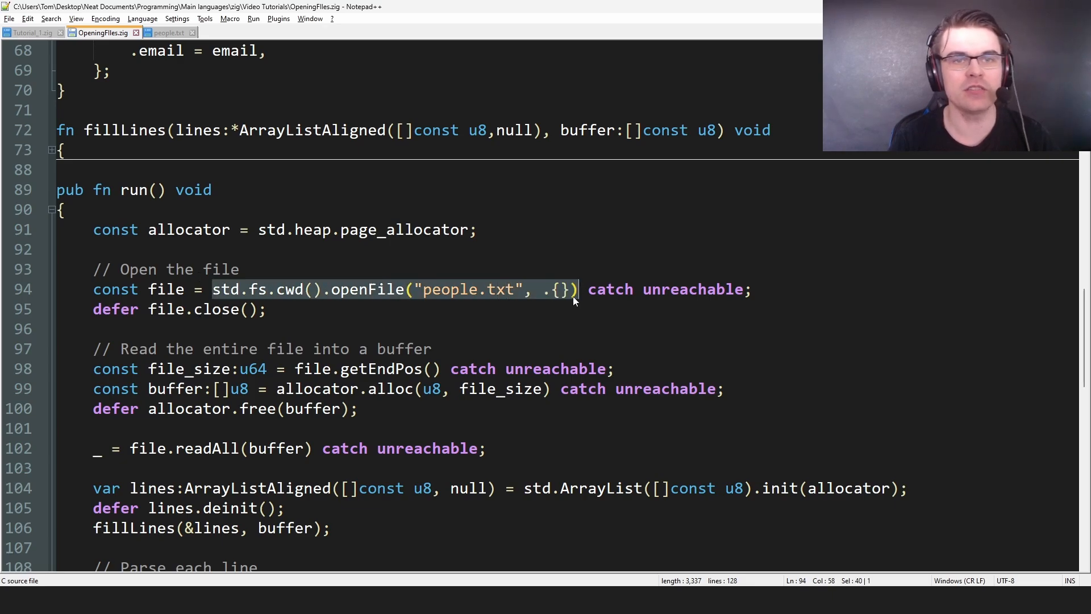
{"action": "left_click", "coordinate": [267, 309]}
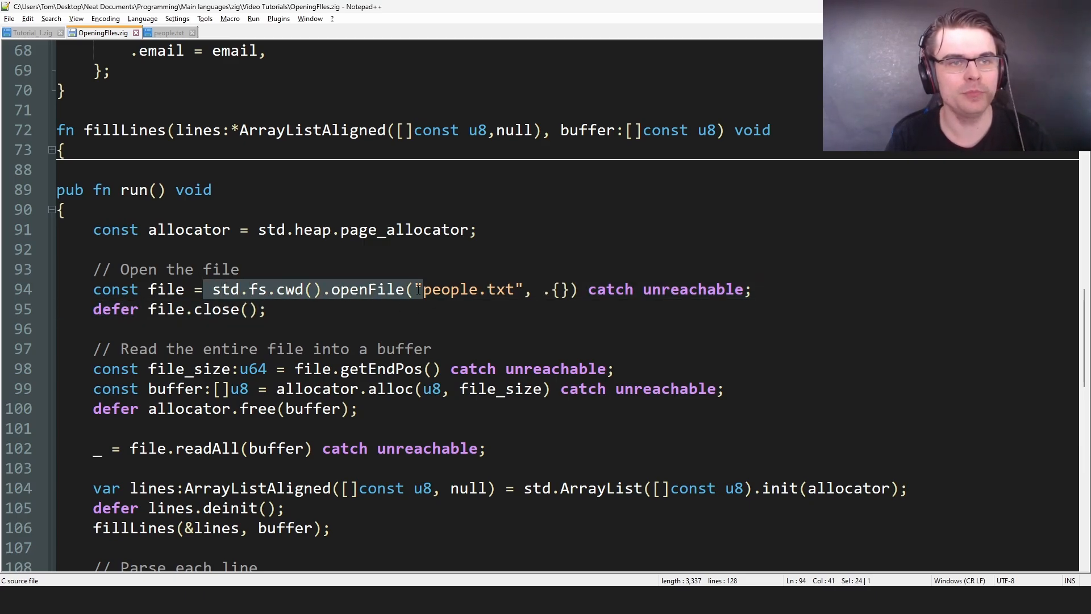
{"action": "left_click", "coordinate": [382, 314]}
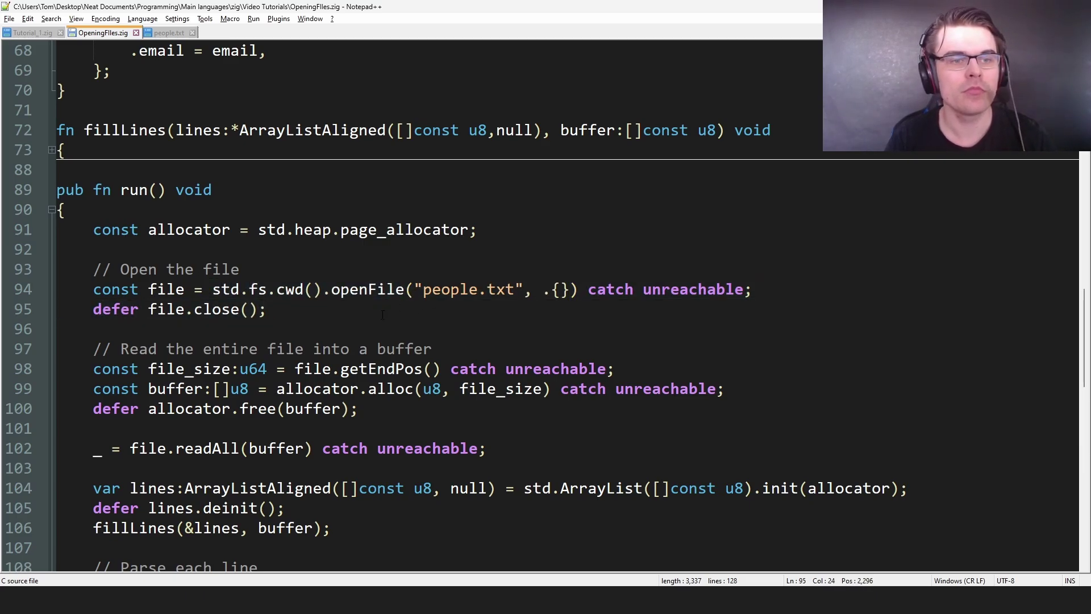